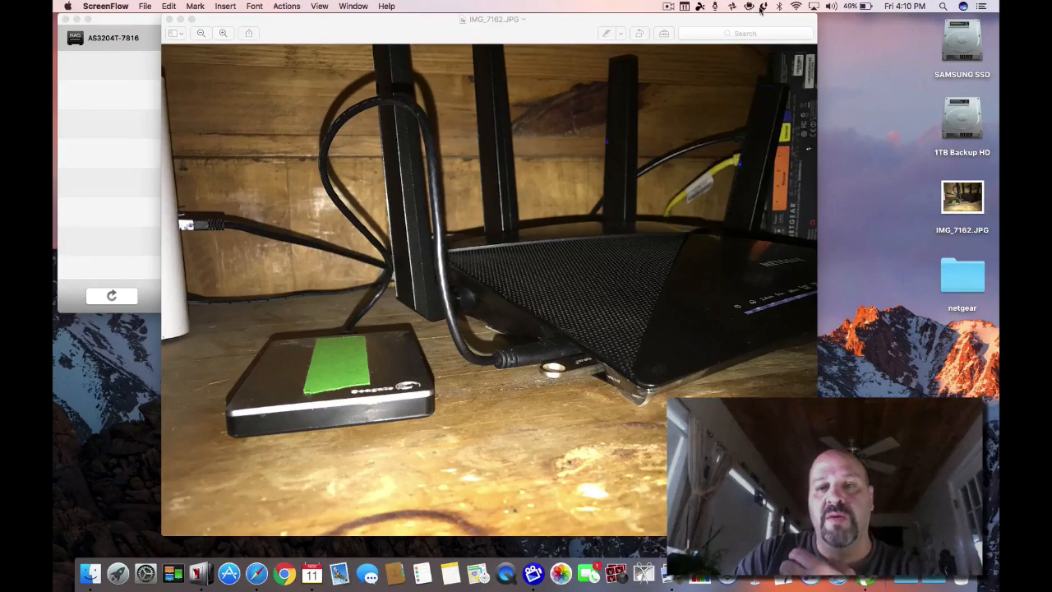
Dismiss Plex's library picker and show the AS3204T-7816 NAS system and network overview.
{"action": "left_click", "coordinate": [748, 5]}
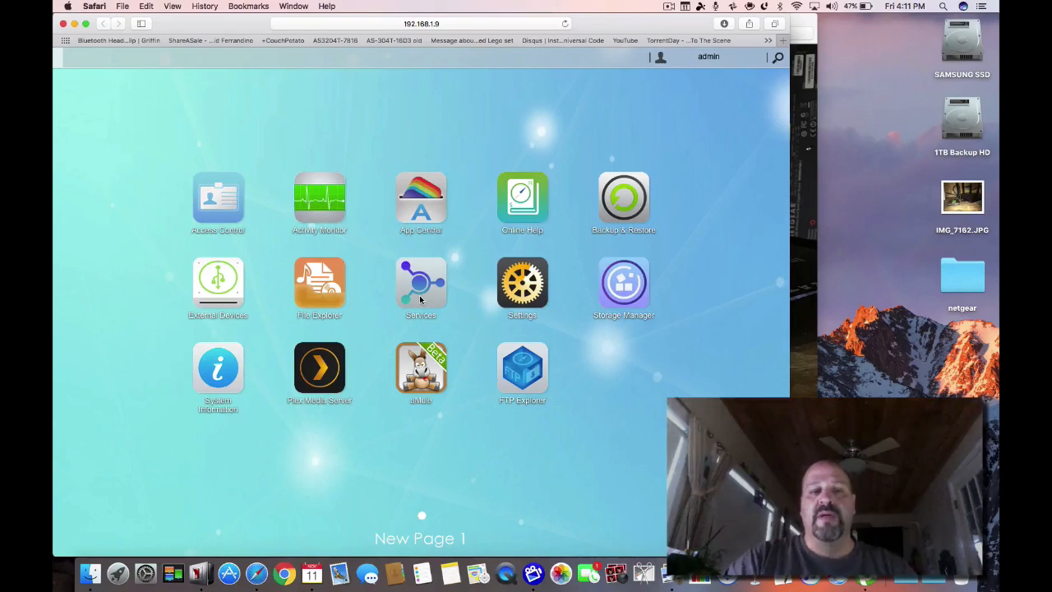
{"action": "mouse_move", "coordinate": [296, 345]}
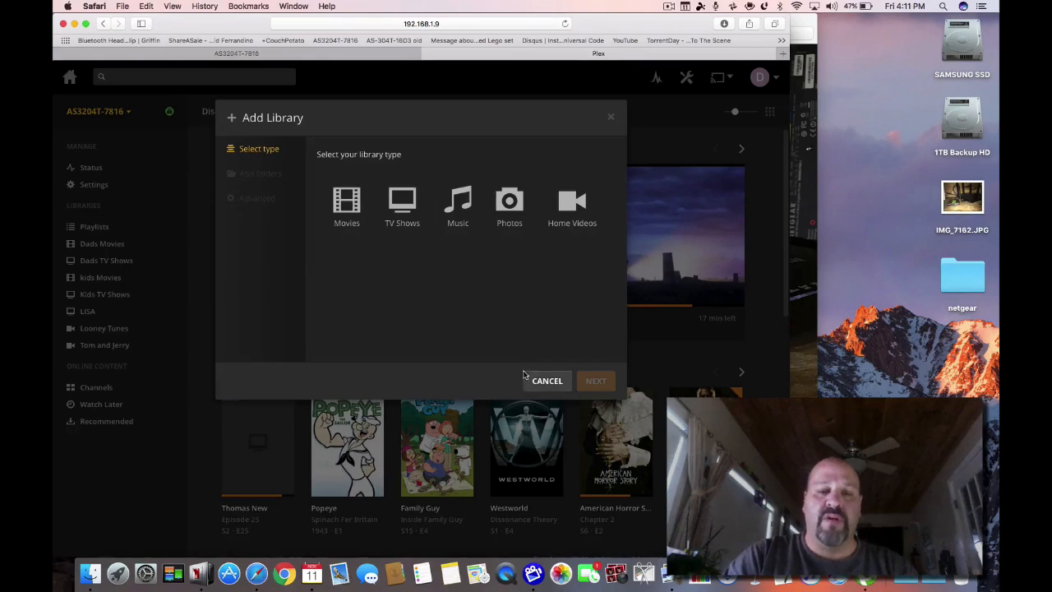
{"action": "left_click", "coordinate": [547, 379]}
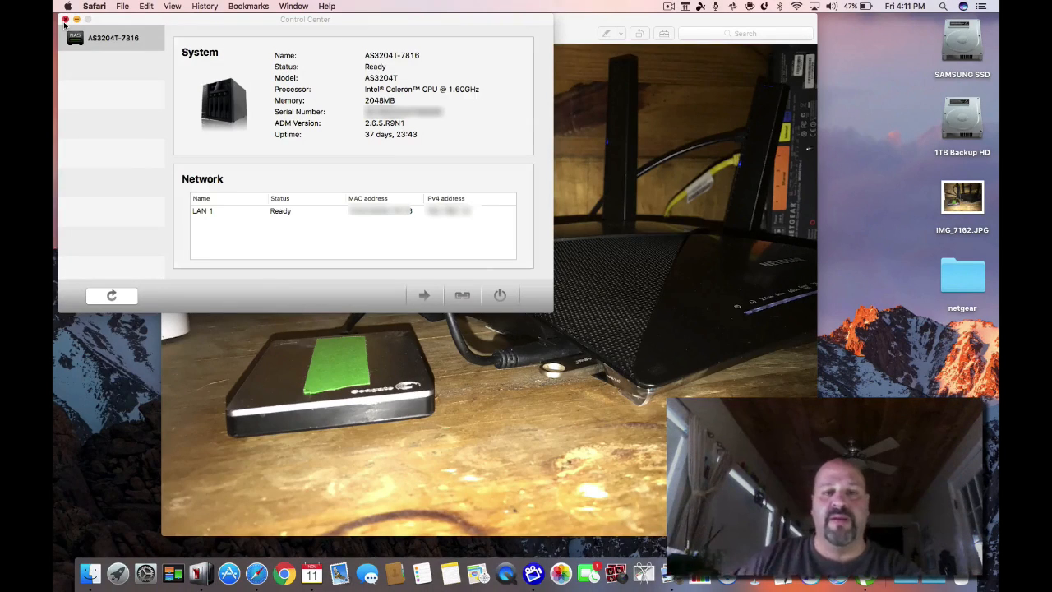
Close the ASUSTOR Control Center window, leaving the router photo in Preview.
{"action": "left_click", "coordinate": [66, 19]}
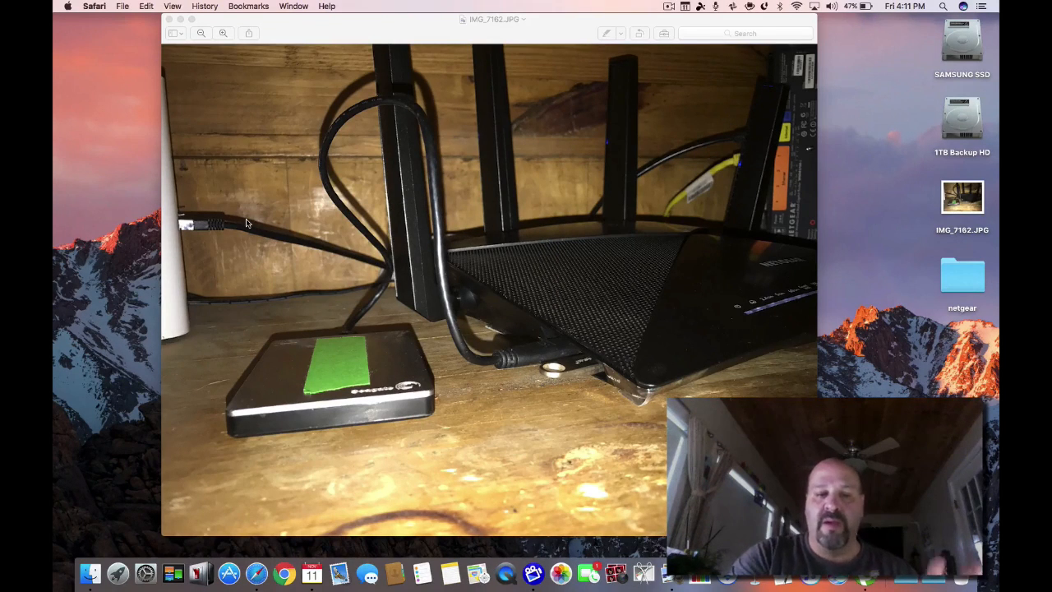
{"action": "mouse_move", "coordinate": [517, 347]}
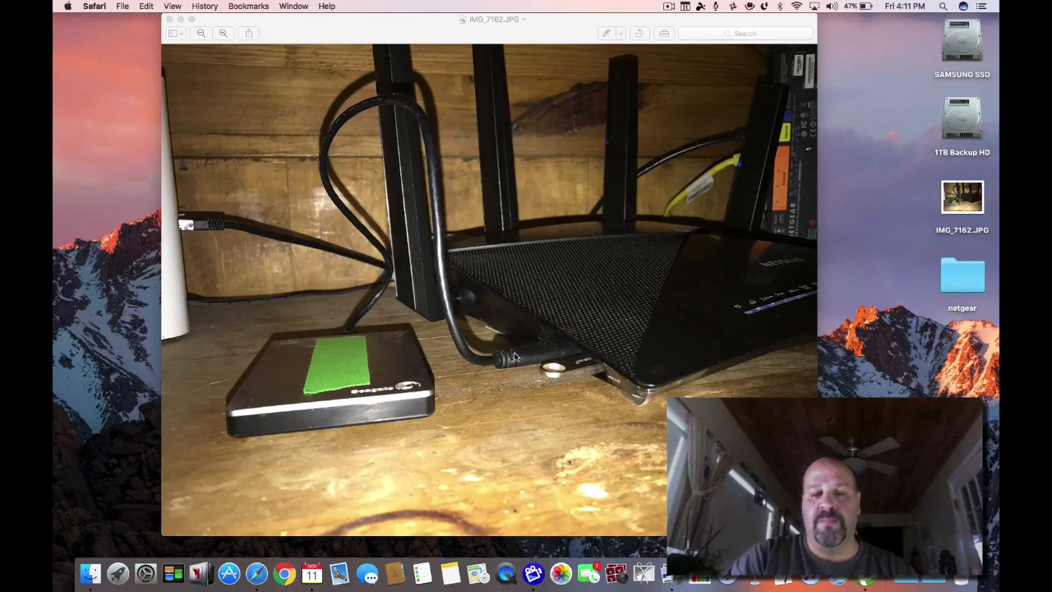
{"action": "mouse_move", "coordinate": [522, 364]}
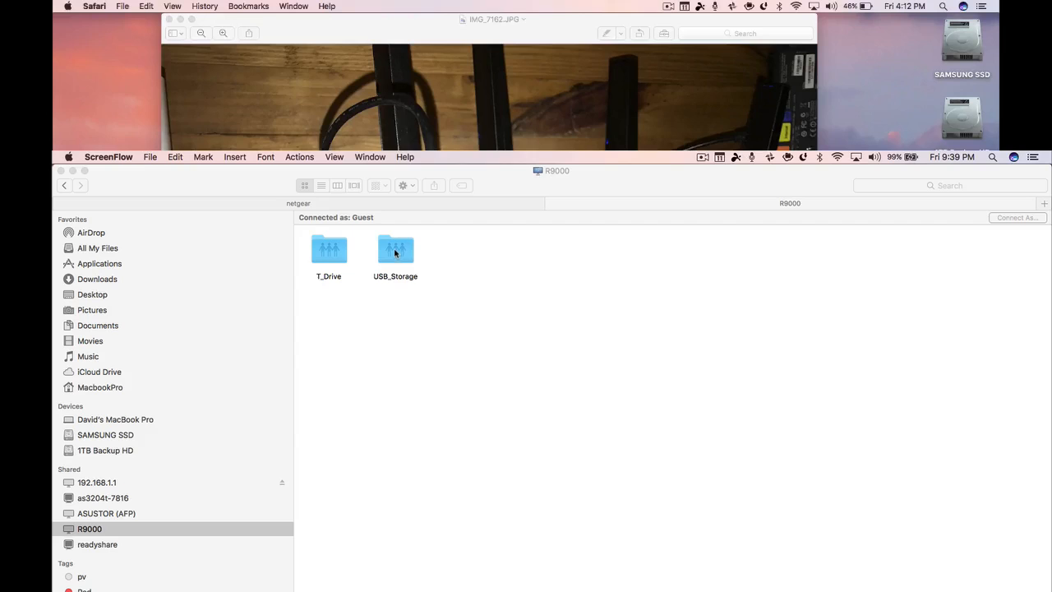
Browse USB_Storage into Library, Application Support, then the Plex Media Server folder.
{"action": "double_click", "coordinate": [396, 249]}
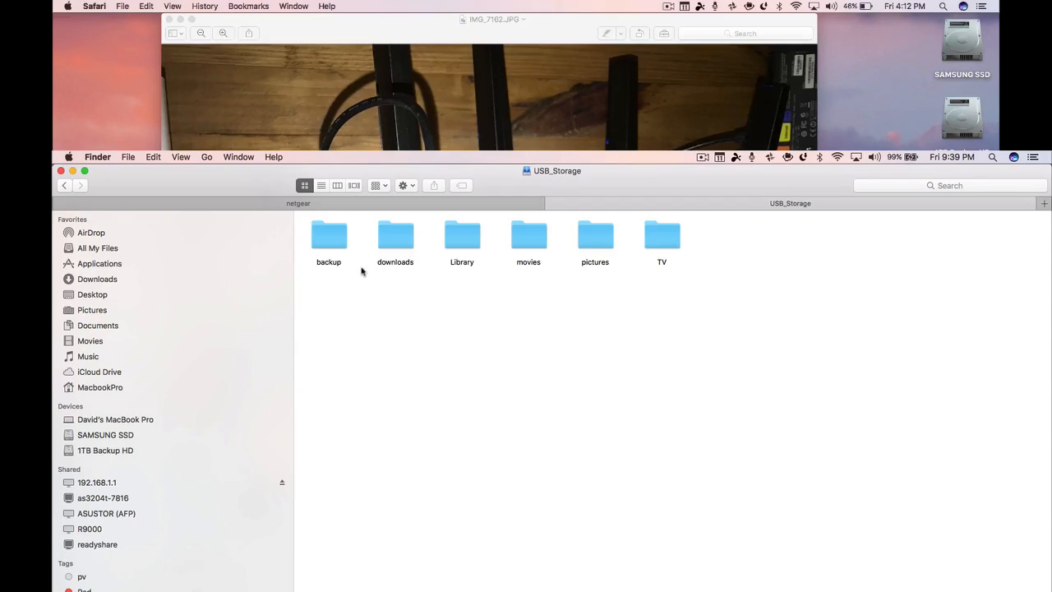
{"action": "left_click", "coordinate": [462, 236]}
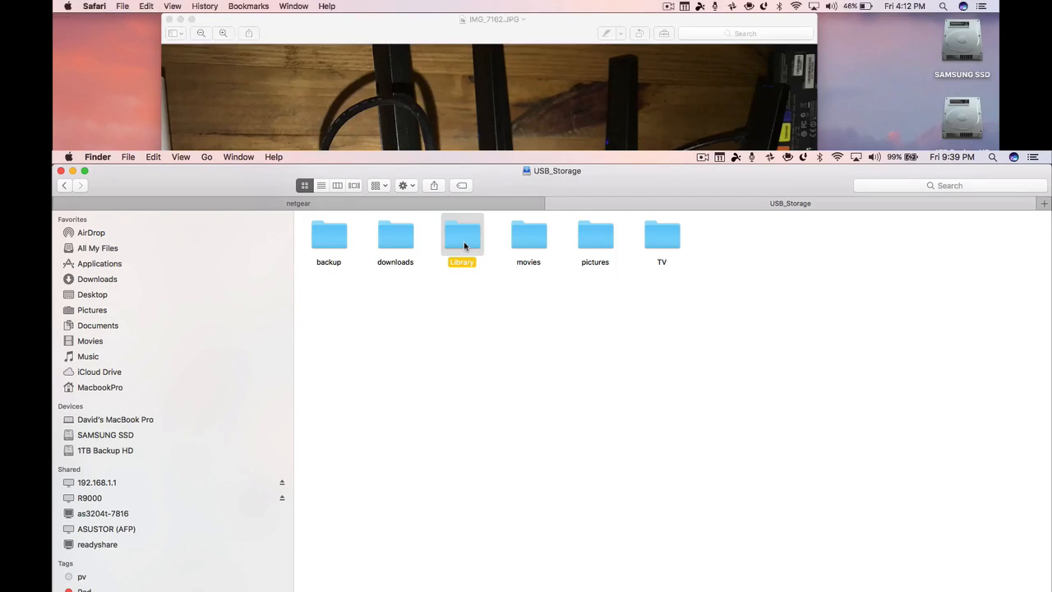
{"action": "double_click", "coordinate": [461, 235]}
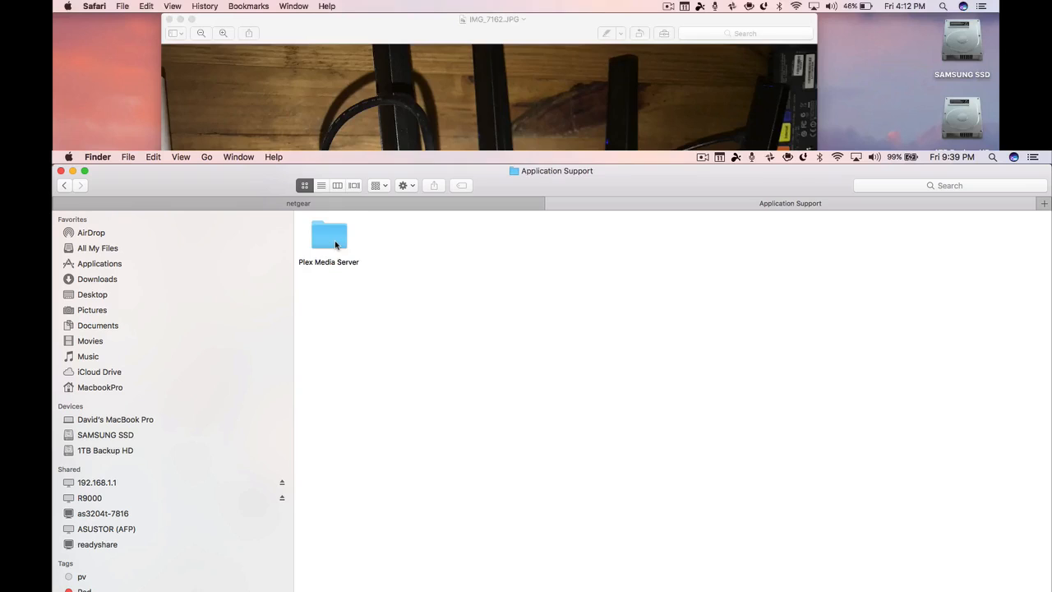
{"action": "double_click", "coordinate": [327, 236]}
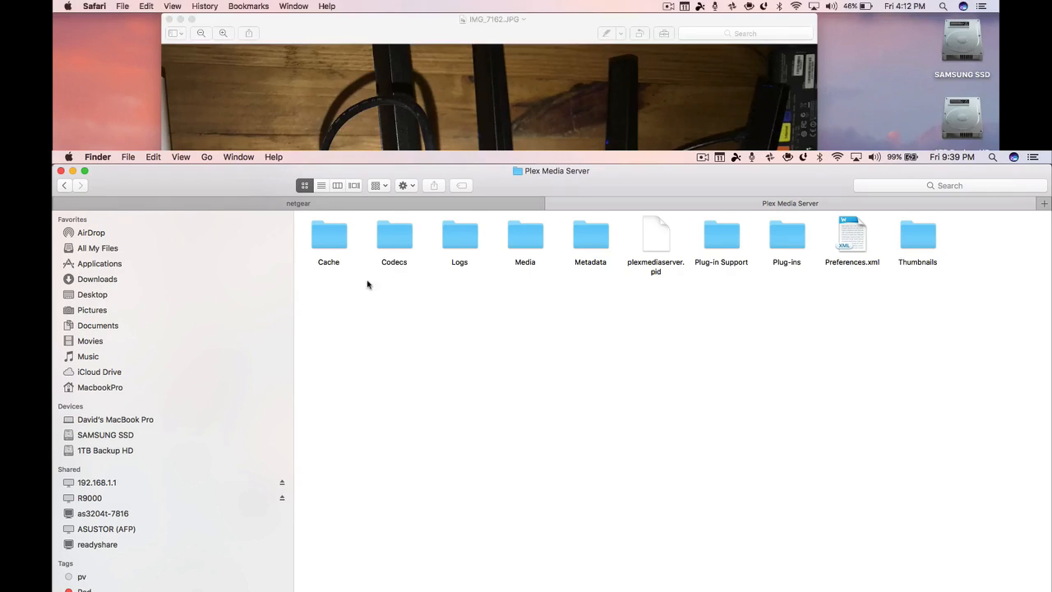
{"action": "mouse_move", "coordinate": [655, 312]}
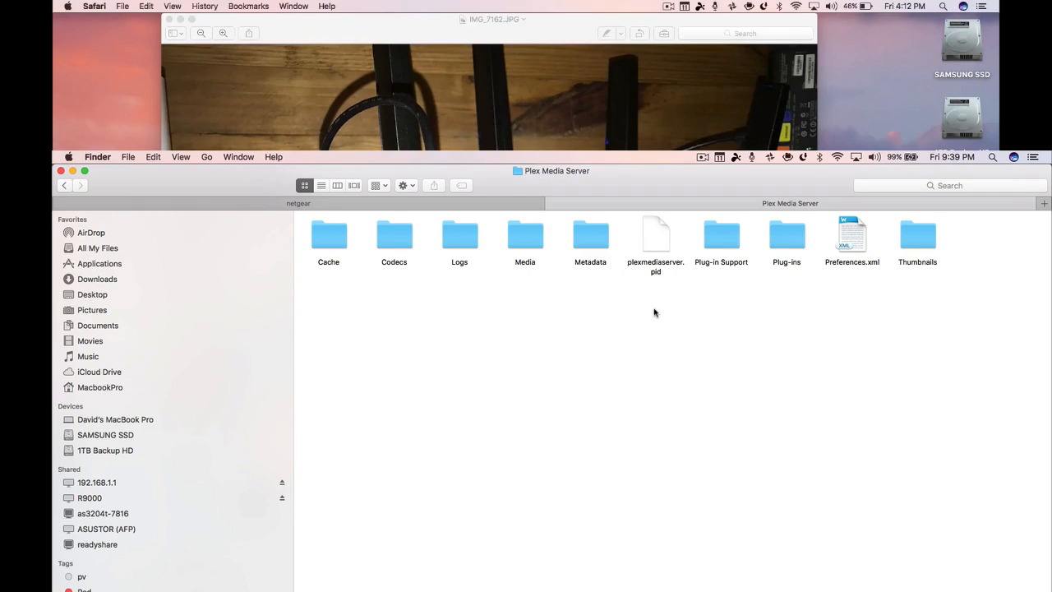
{"action": "mouse_move", "coordinate": [516, 298]}
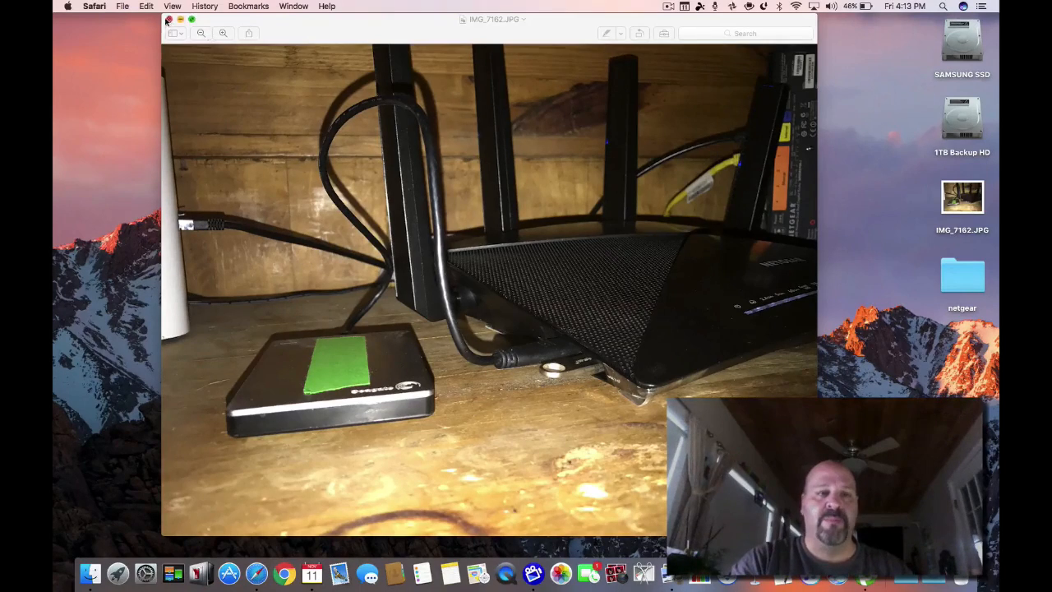
Open the router's PLEX Media Server page at 192.168.1.1 and enable the media server.
{"action": "left_click", "coordinate": [168, 19]}
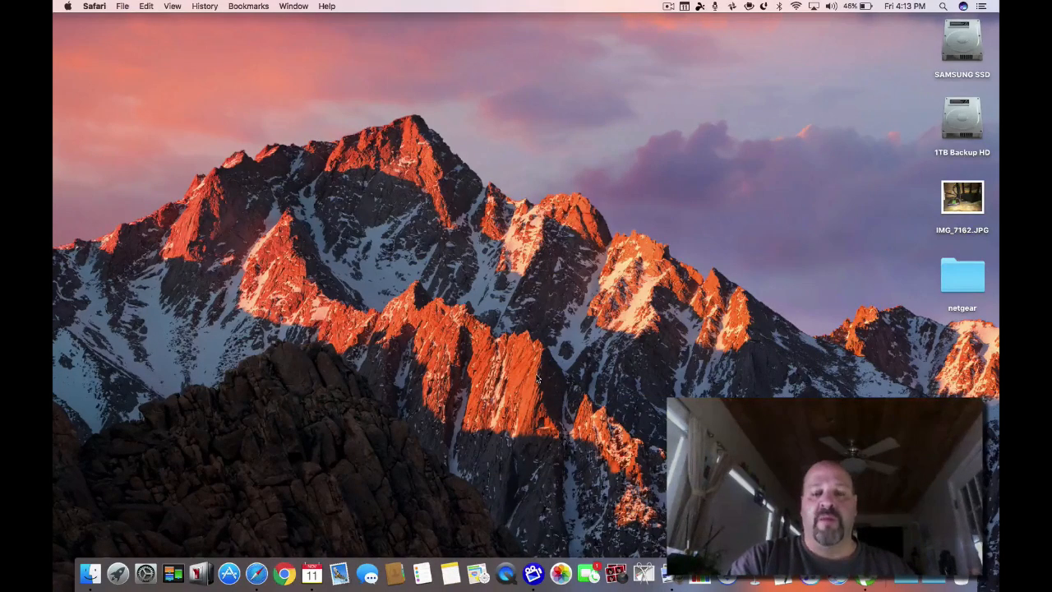
{"action": "mouse_move", "coordinate": [284, 570]}
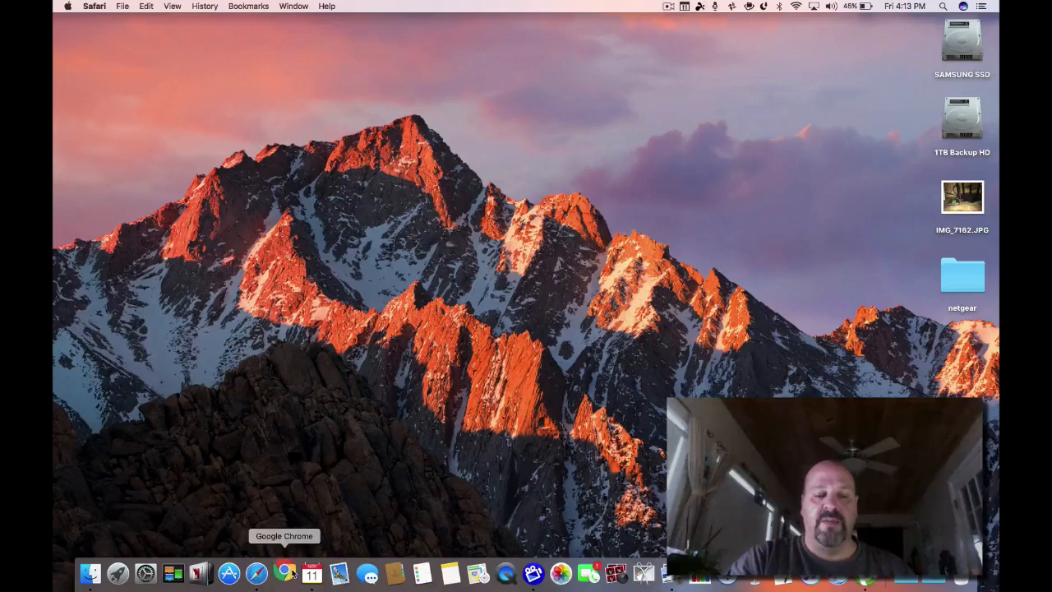
{"action": "left_click", "coordinate": [284, 570]}
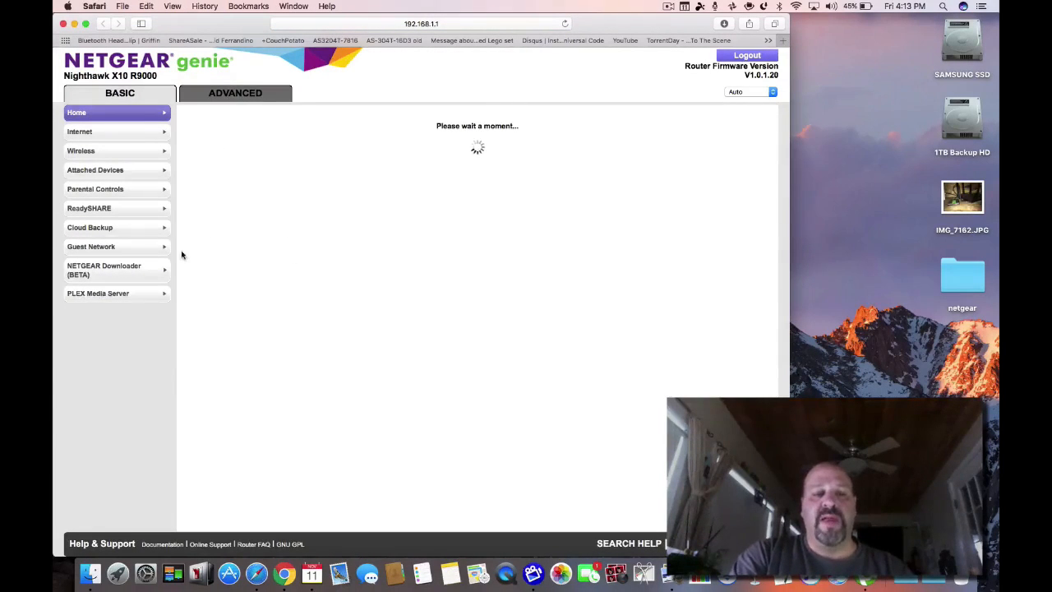
{"action": "left_click", "coordinate": [98, 294]}
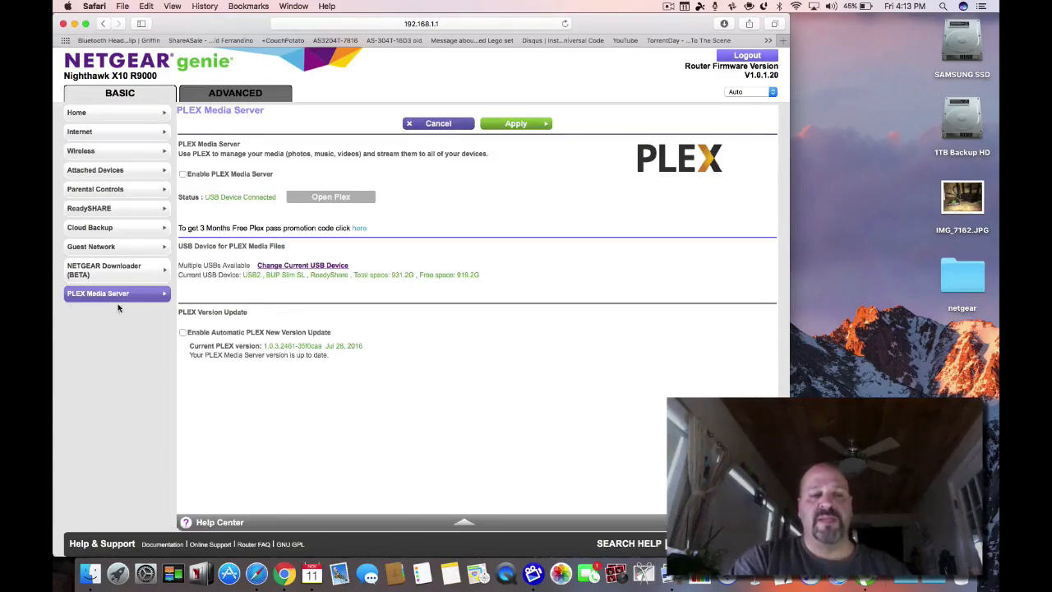
{"action": "mouse_move", "coordinate": [121, 313]}
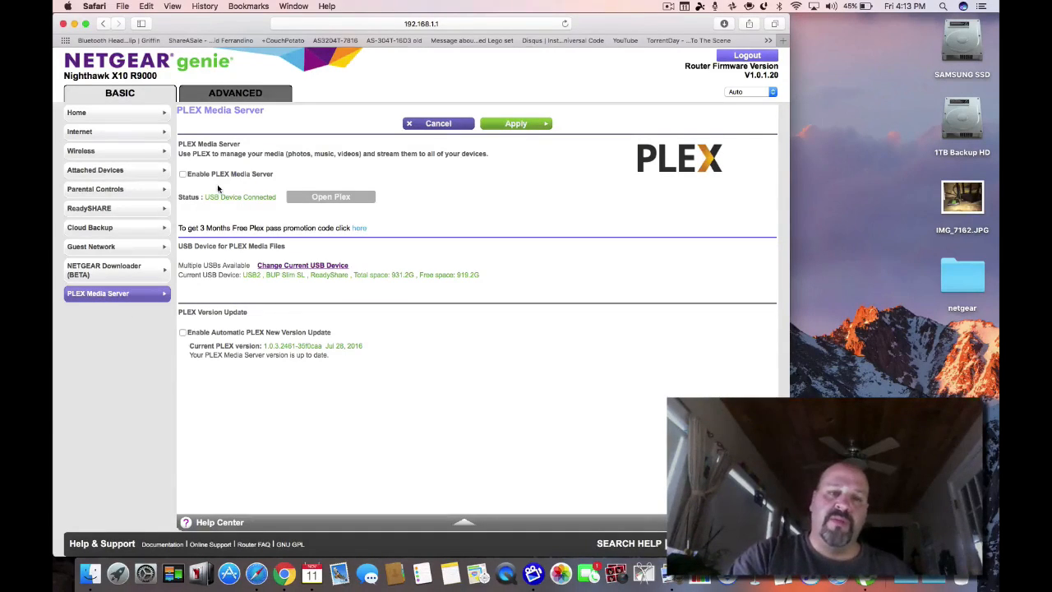
{"action": "left_click", "coordinate": [184, 173]}
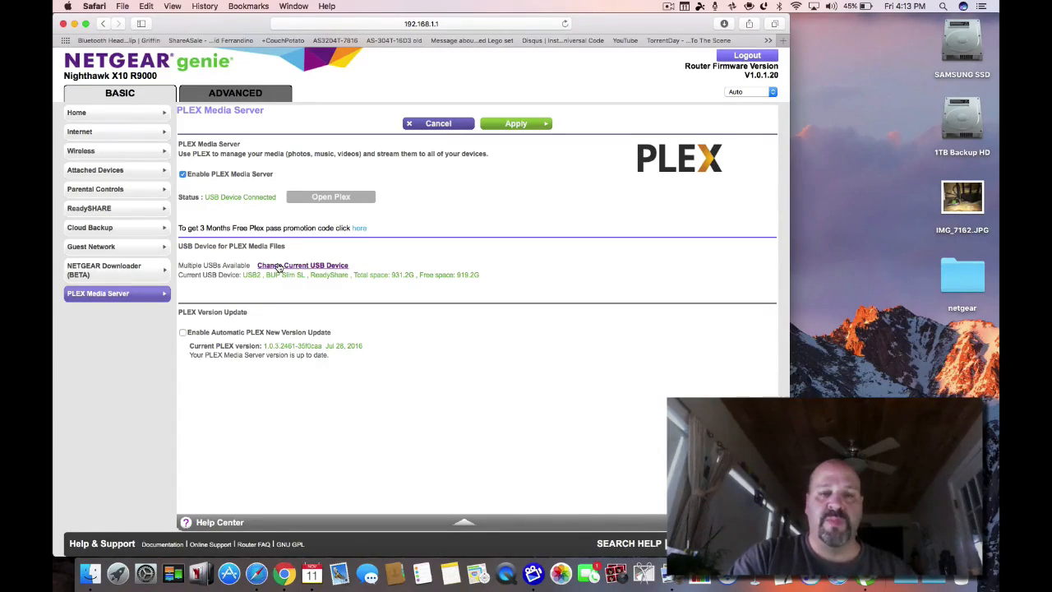
Keep USB2 ReadyShare as the media drive and enable automatic Plex version updates.
{"action": "left_click", "coordinate": [302, 264]}
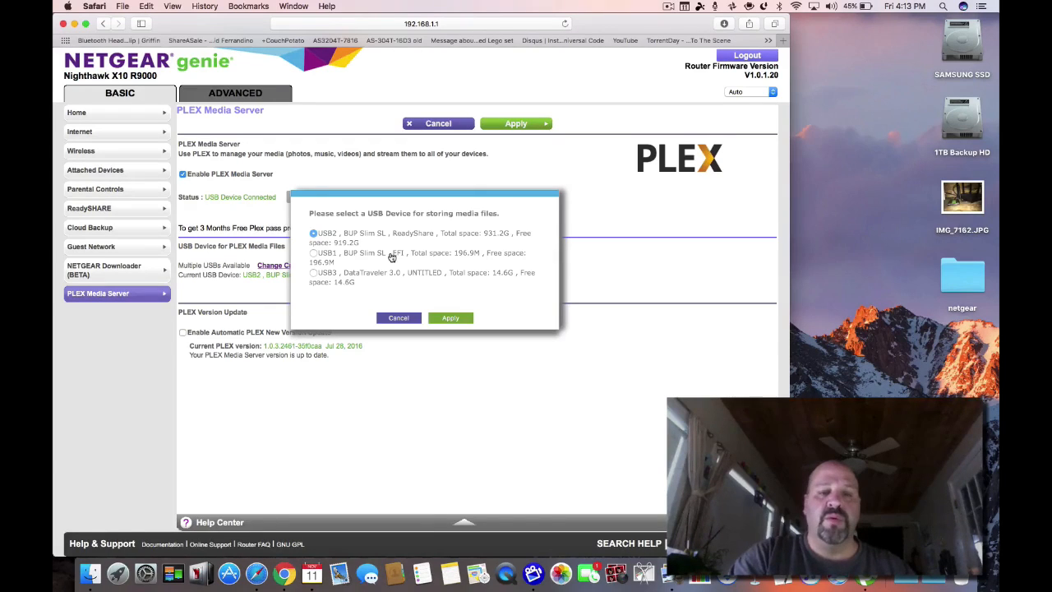
{"action": "mouse_move", "coordinate": [493, 239]}
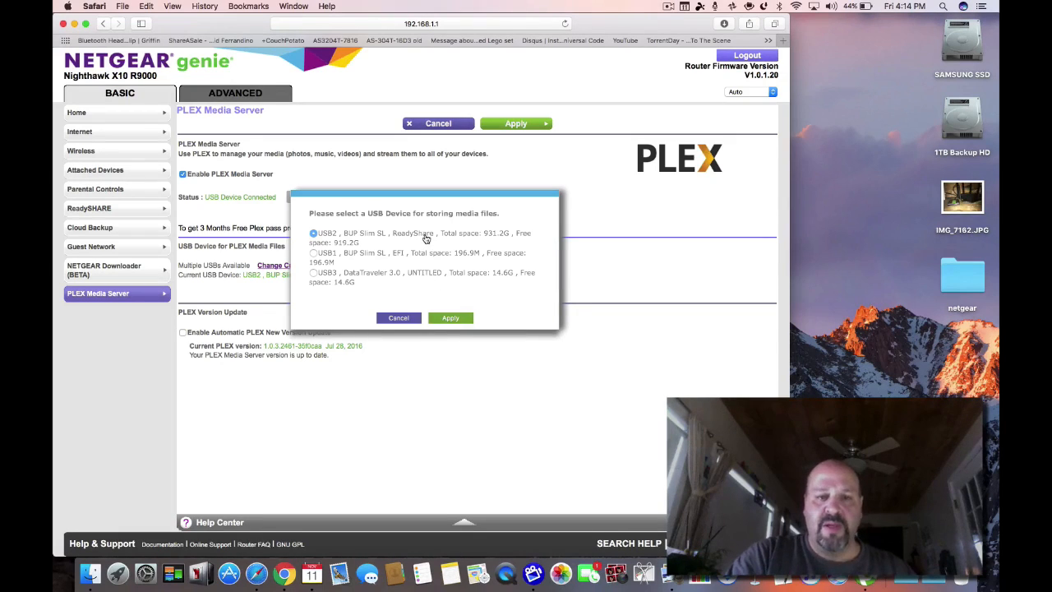
{"action": "left_click", "coordinate": [398, 318]}
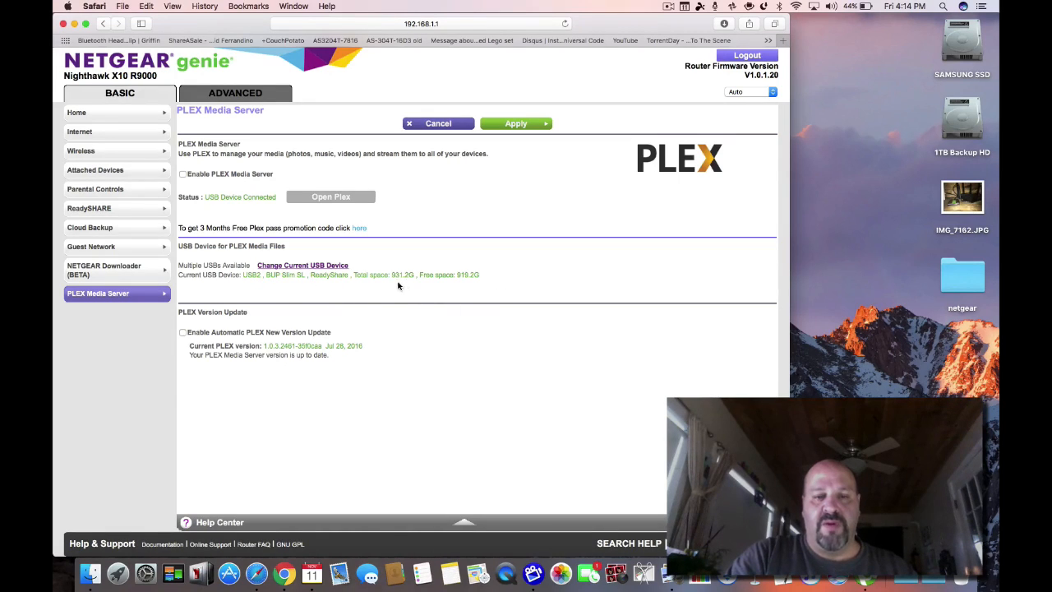
{"action": "mouse_move", "coordinate": [233, 343]}
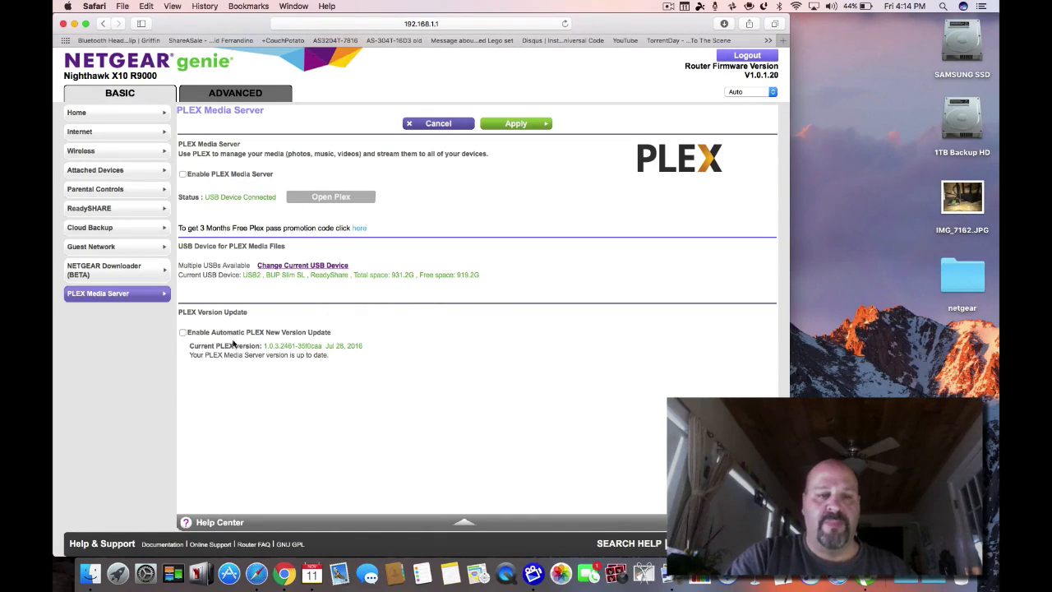
{"action": "left_click", "coordinate": [182, 332]}
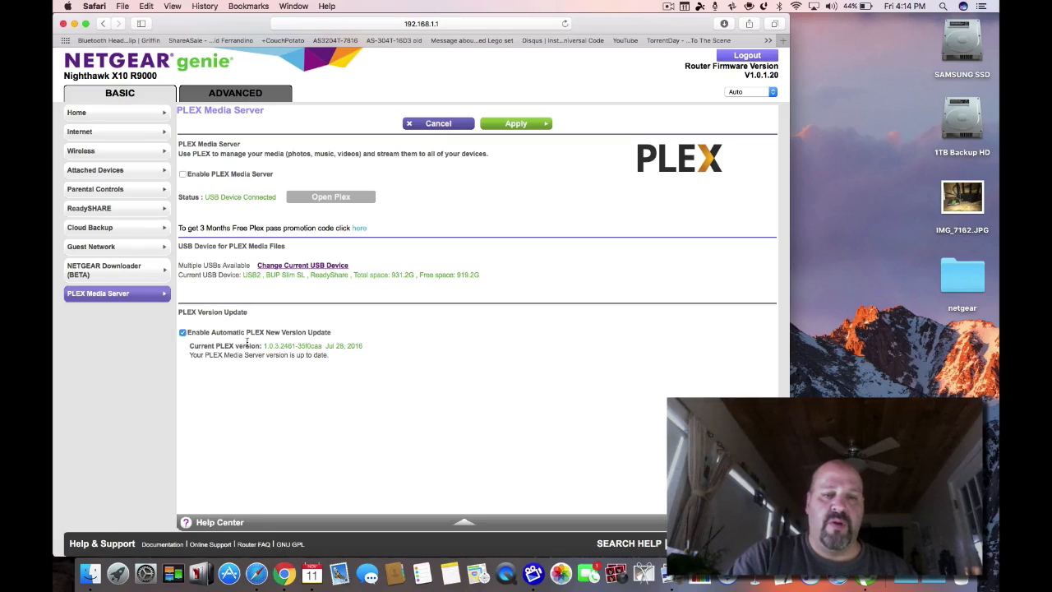
{"action": "mouse_move", "coordinate": [341, 399]}
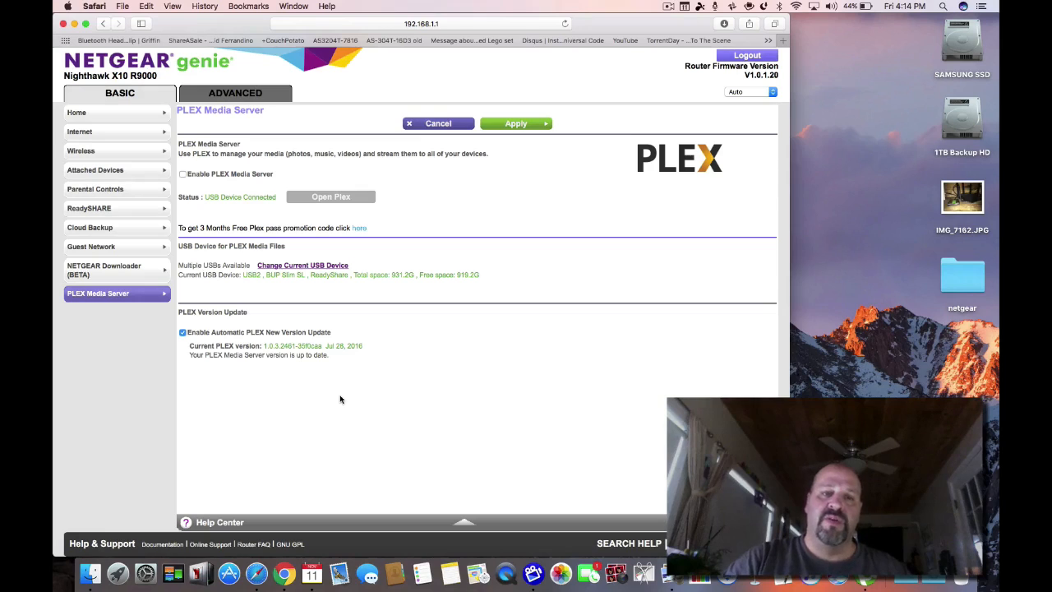
{"action": "mouse_move", "coordinate": [321, 409]}
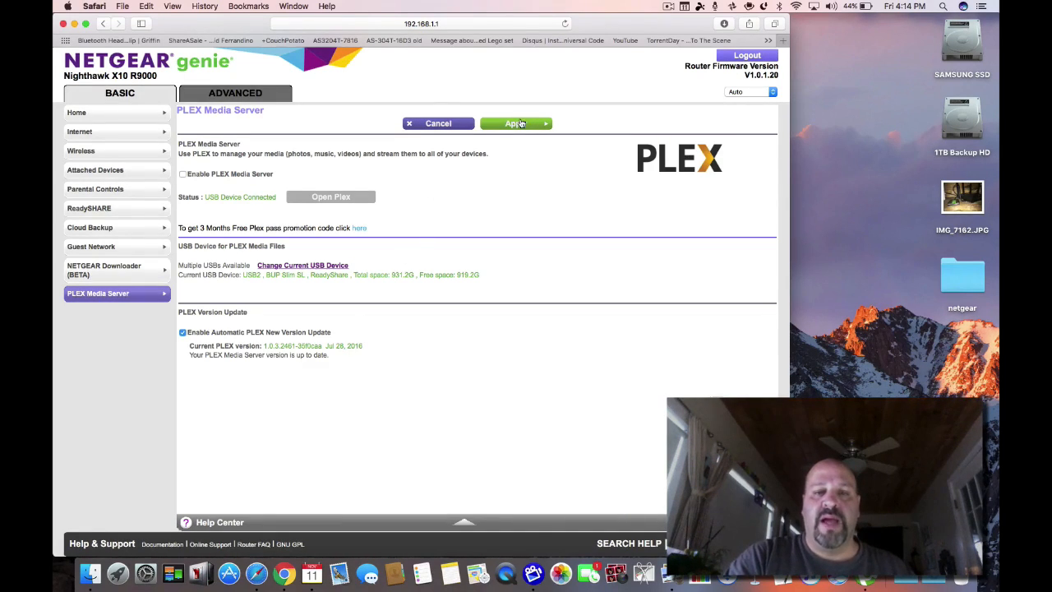
Apply the Plex settings, re-enable the media server, and choose Open Plex.
{"action": "left_click", "coordinate": [514, 123]}
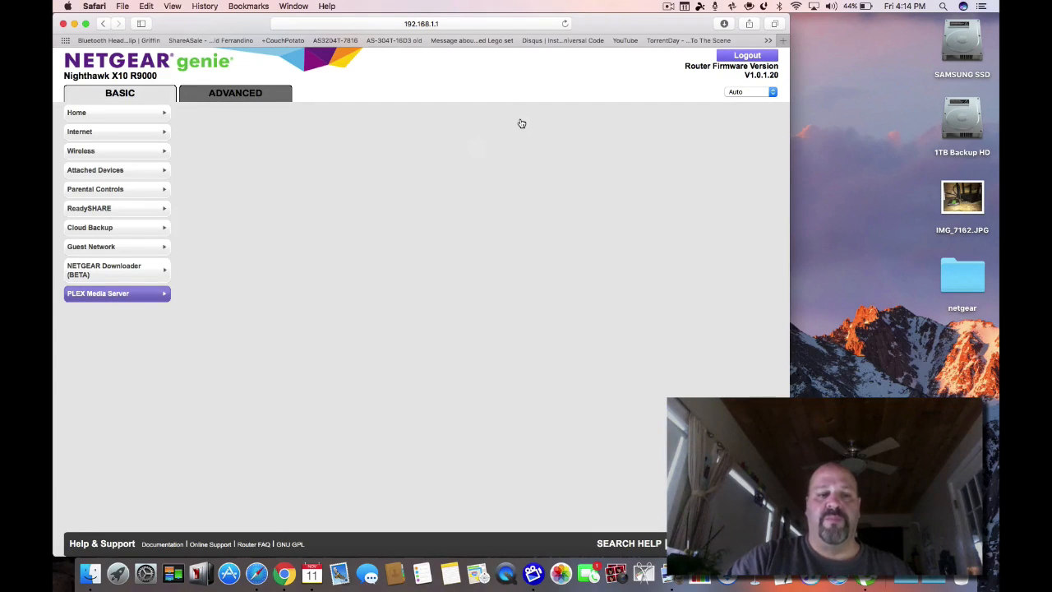
{"action": "left_click", "coordinate": [98, 293]}
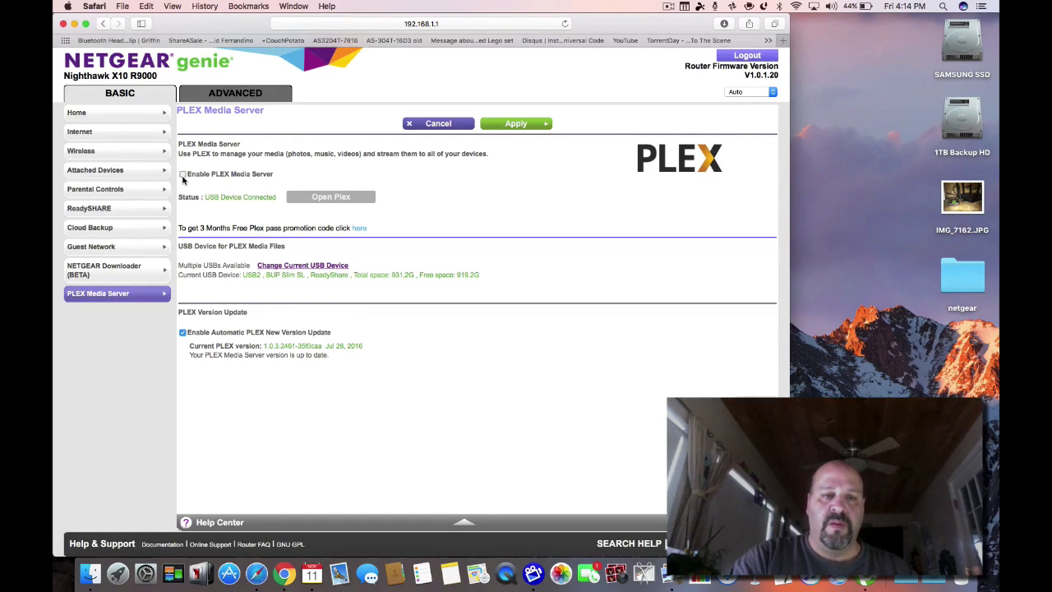
{"action": "left_click", "coordinate": [184, 173]}
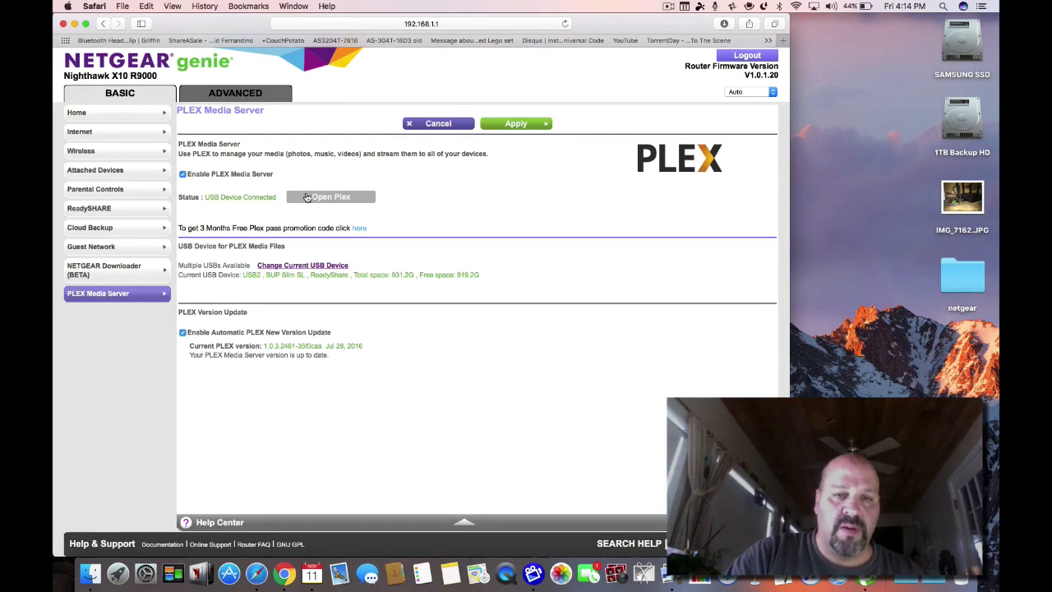
{"action": "left_click", "coordinate": [516, 124]}
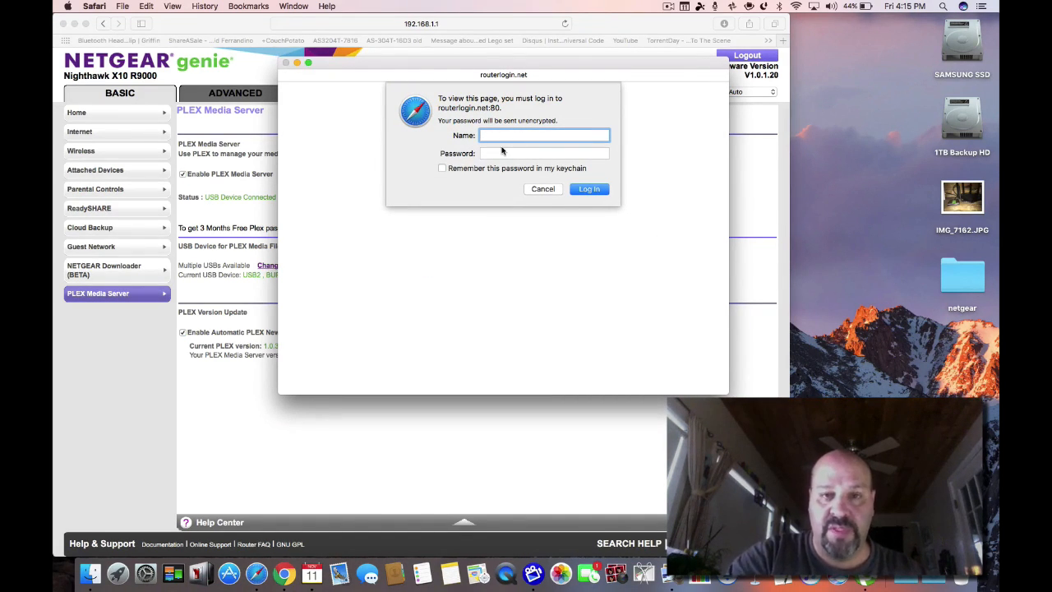
Log in to routerlogin.net as admin with the password remembered.
{"action": "type", "text": "admi"}
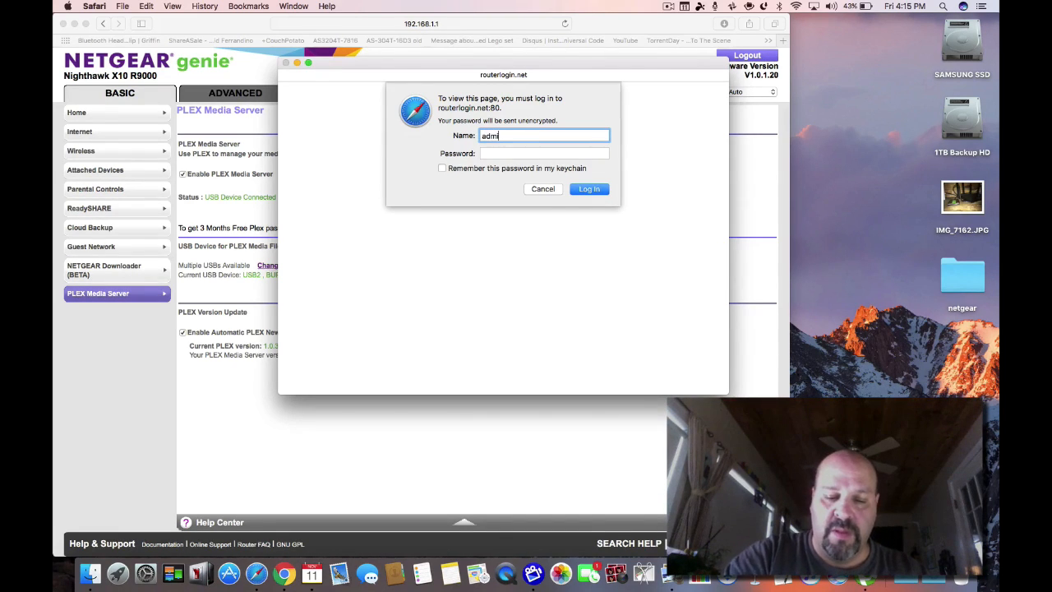
{"action": "left_click", "coordinate": [544, 154]}
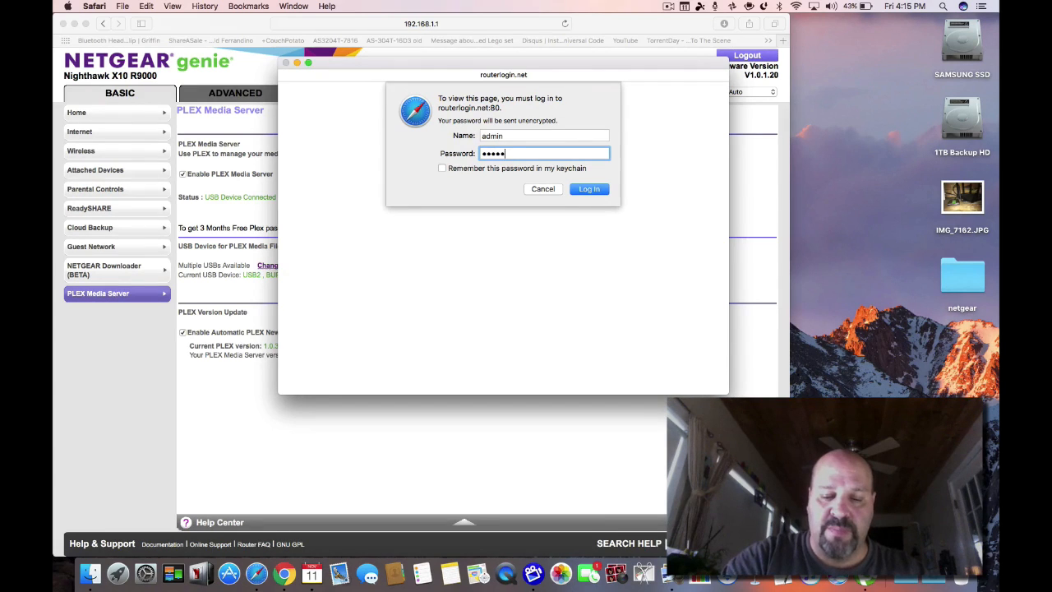
{"action": "type", "text": "•••"}
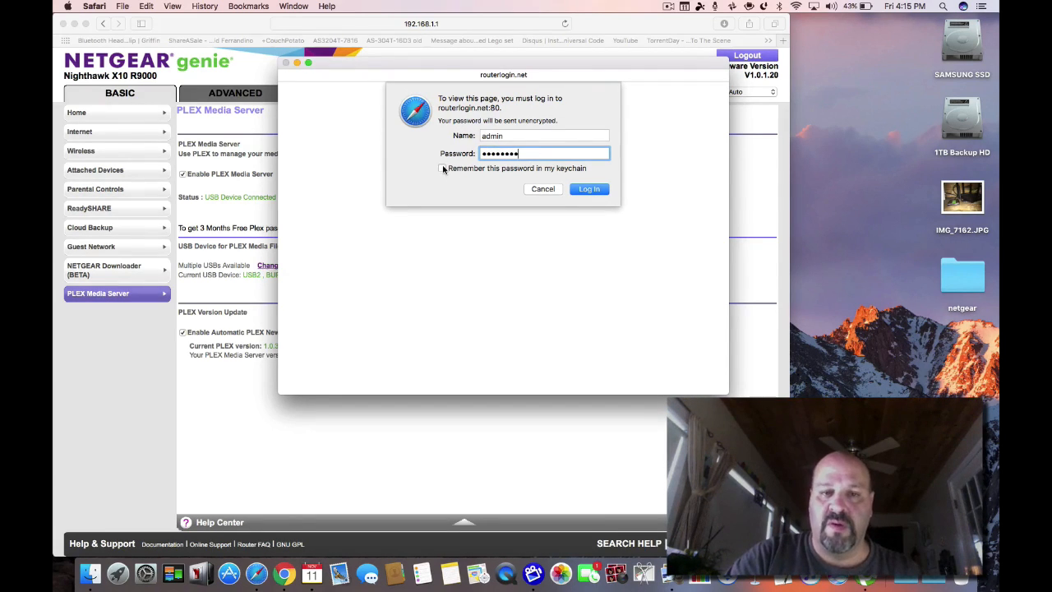
{"action": "left_click", "coordinate": [588, 189]}
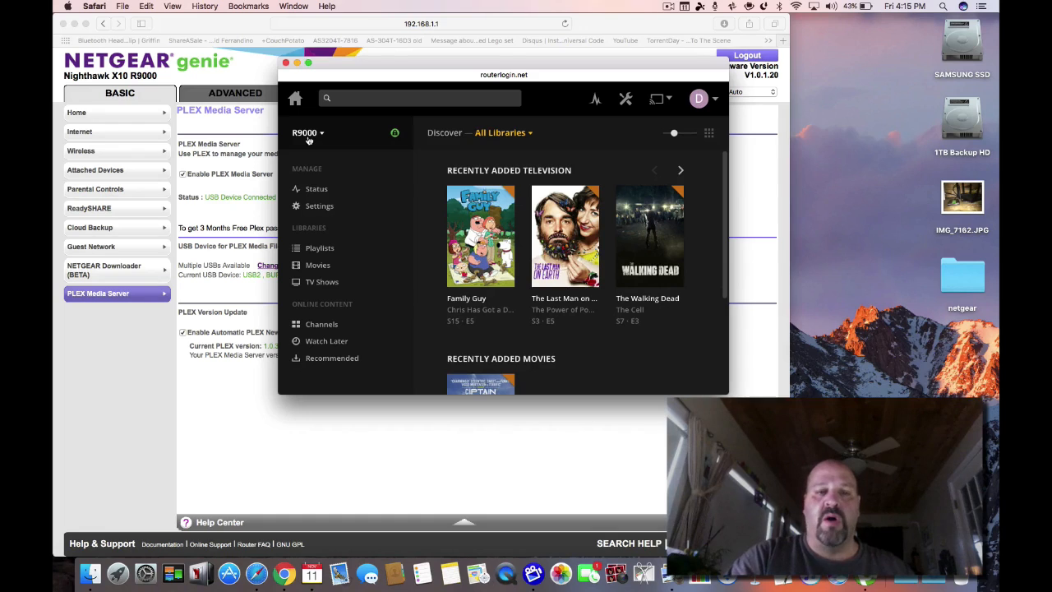
{"action": "left_click", "coordinate": [307, 132]}
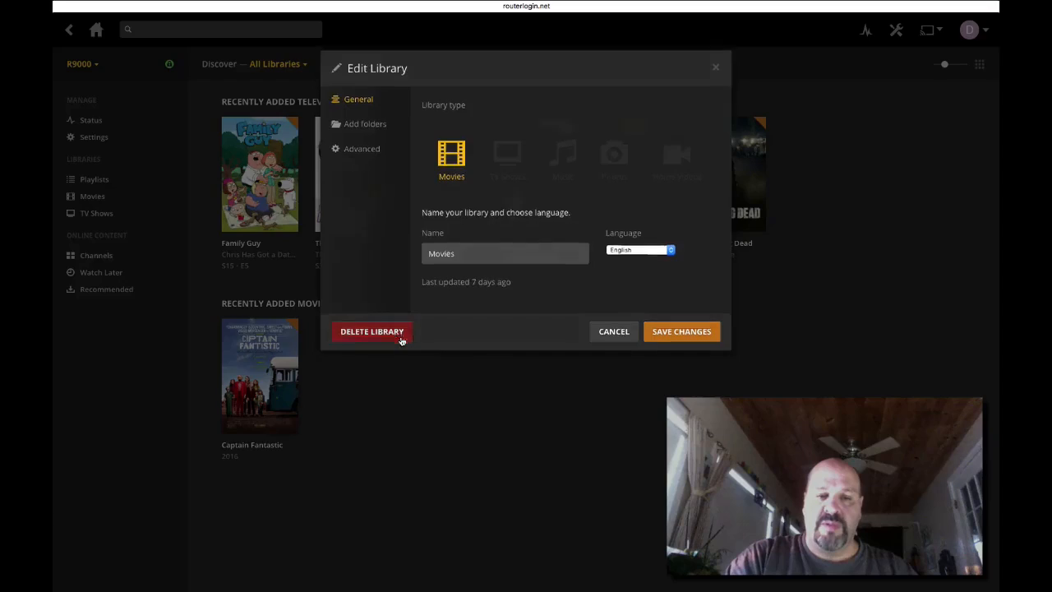
Delete the Movies library, then the TV Shows library, confirming each deletion.
{"action": "left_click", "coordinate": [371, 331]}
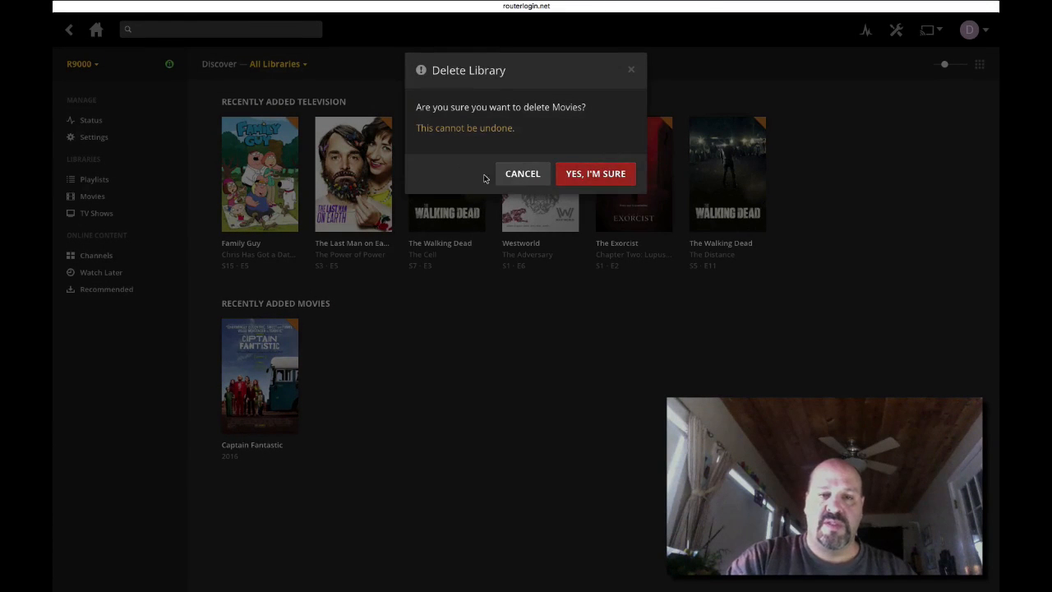
{"action": "left_click", "coordinate": [595, 173]}
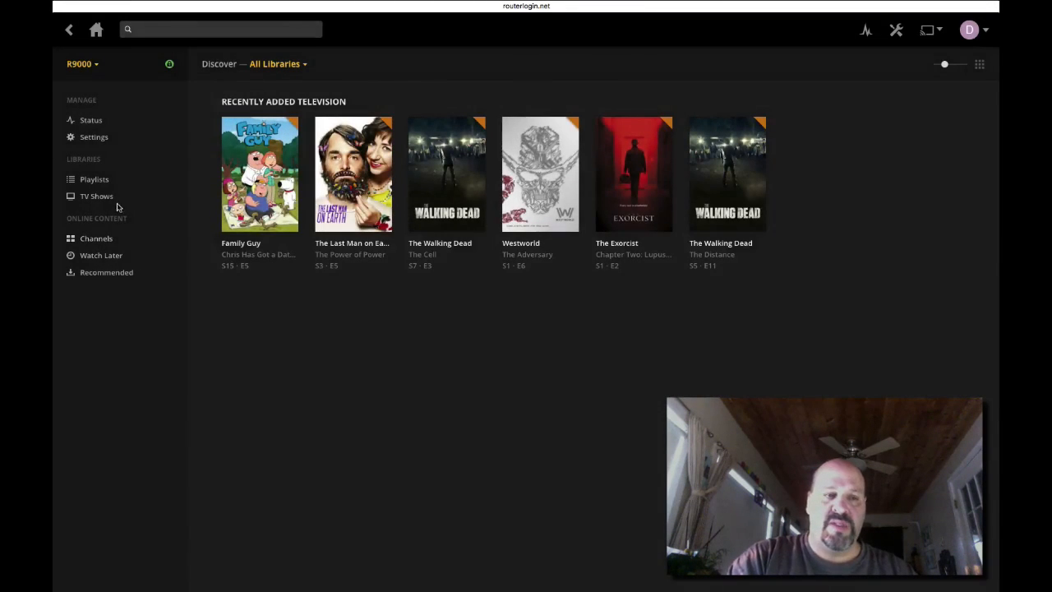
{"action": "left_click", "coordinate": [174, 196]}
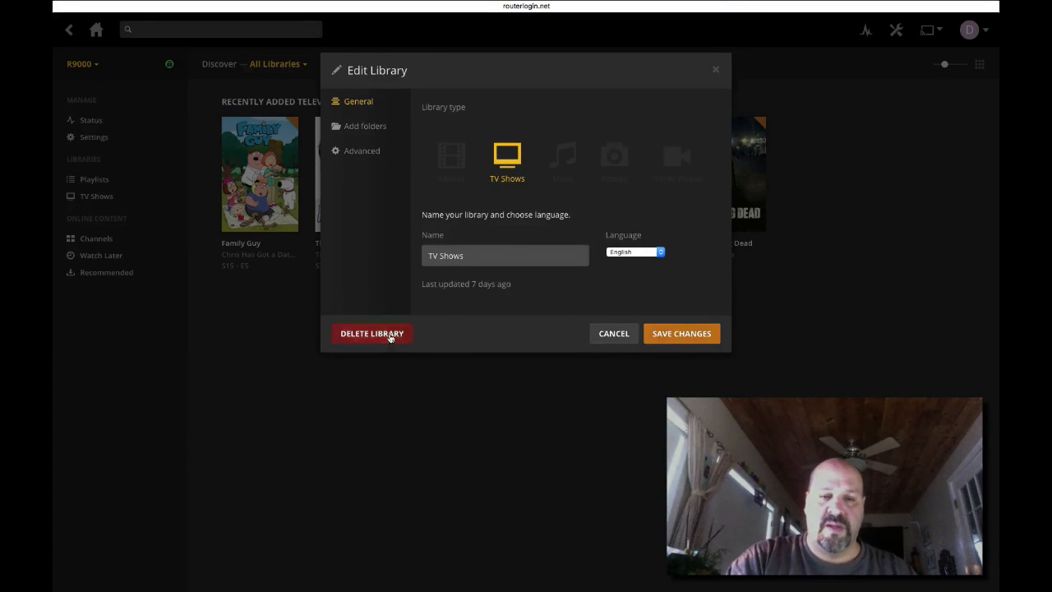
{"action": "left_click", "coordinate": [371, 333]}
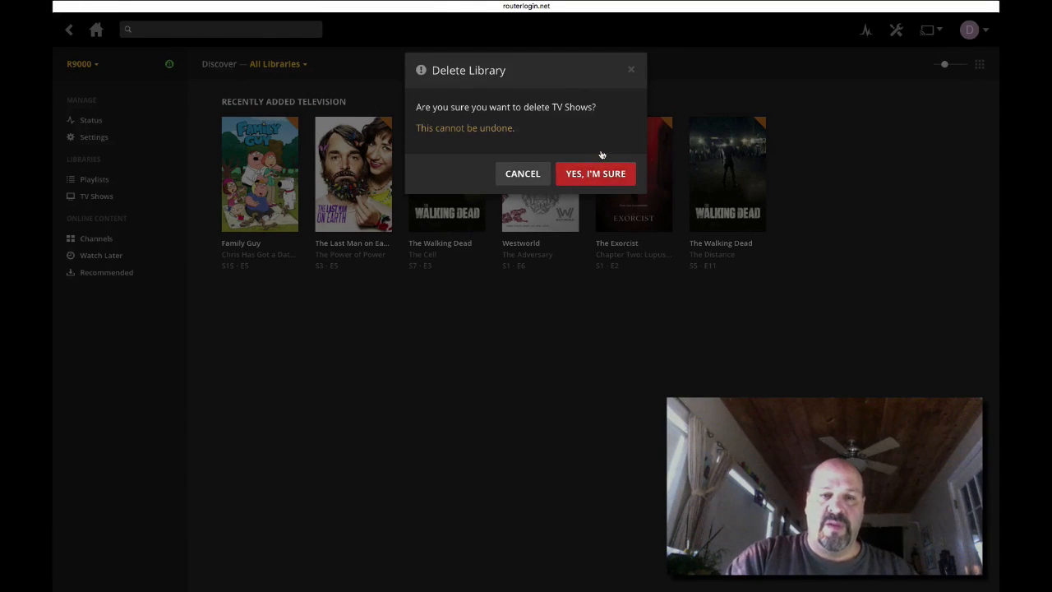
{"action": "left_click", "coordinate": [595, 174]}
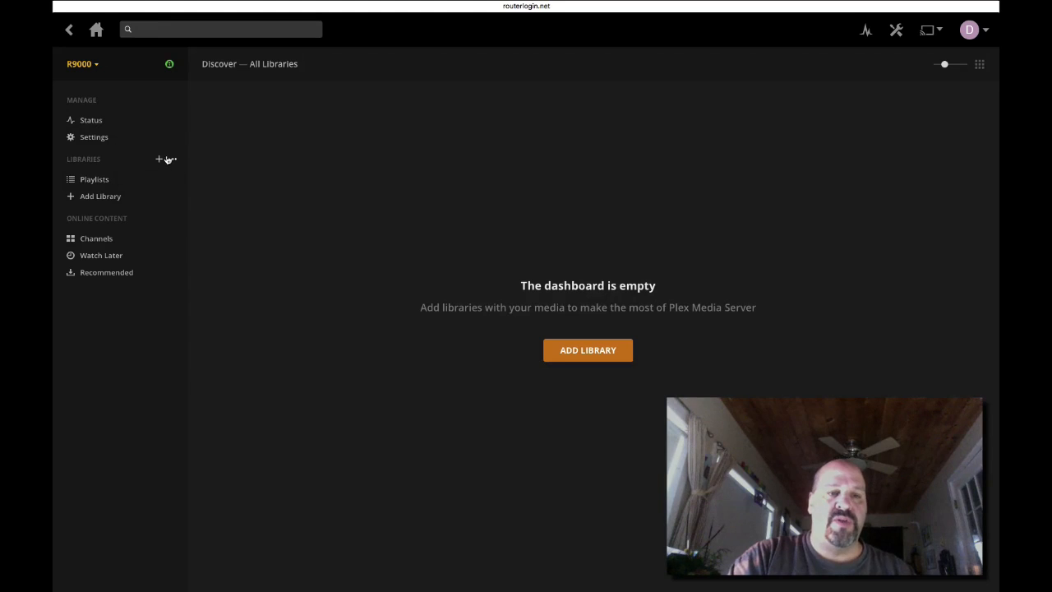
Add a Movies-type library named 'router Movies' and continue to folder selection.
{"action": "left_click", "coordinate": [588, 350]}
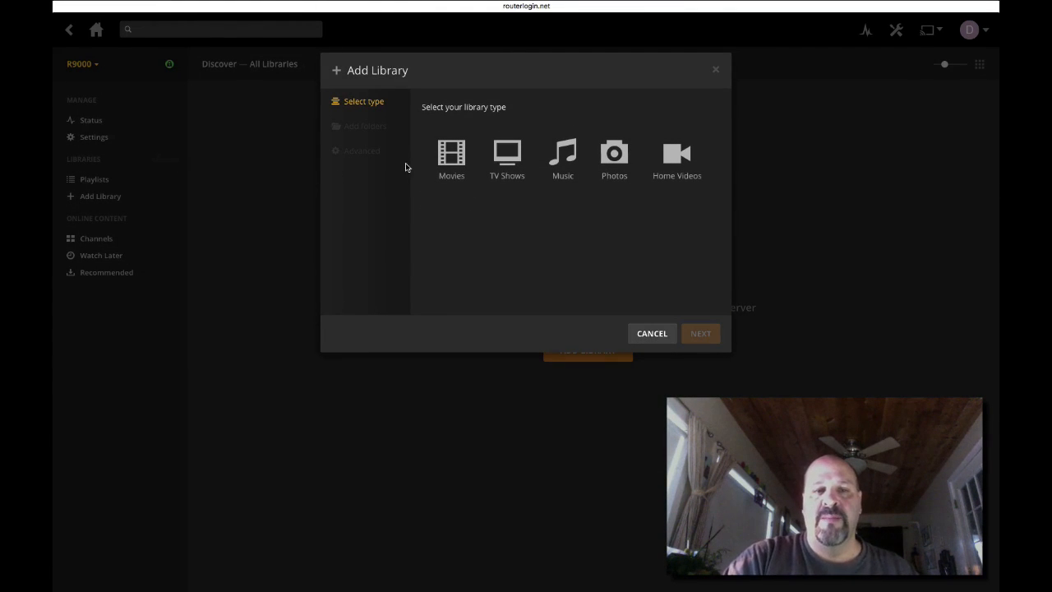
{"action": "left_click", "coordinate": [451, 156]}
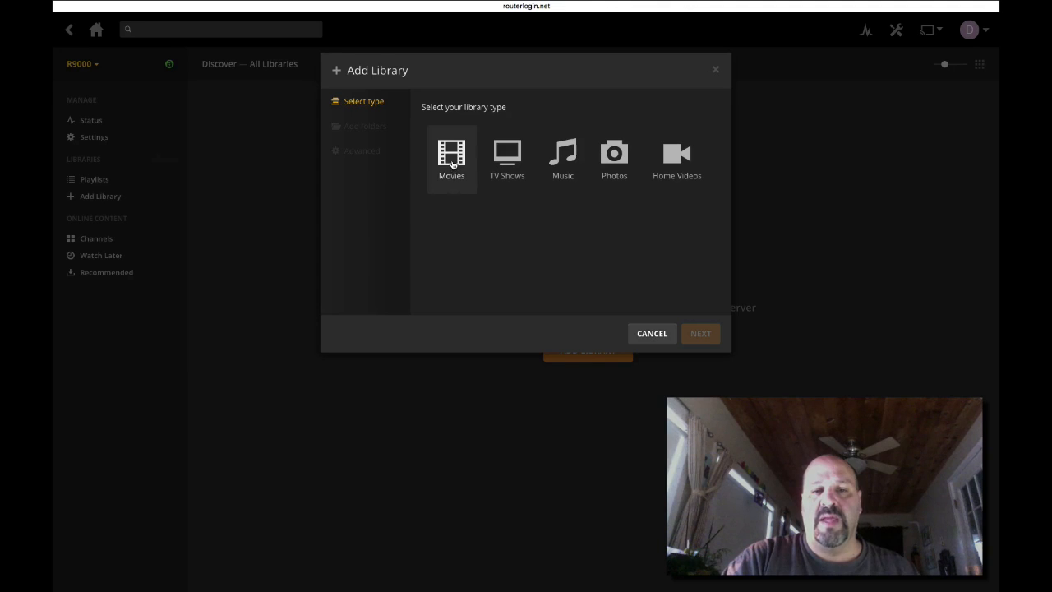
{"action": "left_click", "coordinate": [451, 156]}
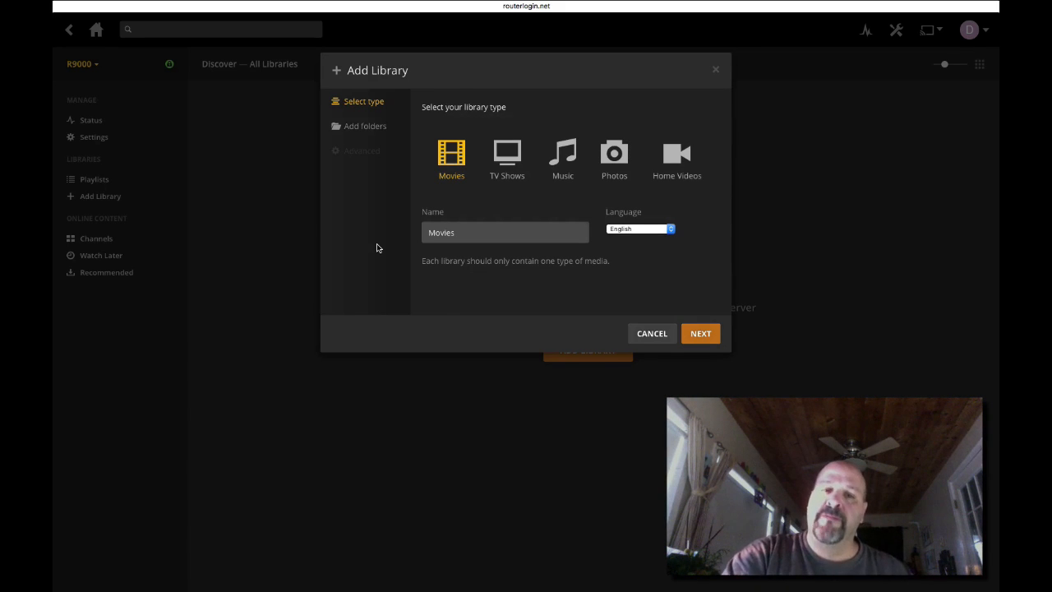
{"action": "left_click", "coordinate": [493, 232]}
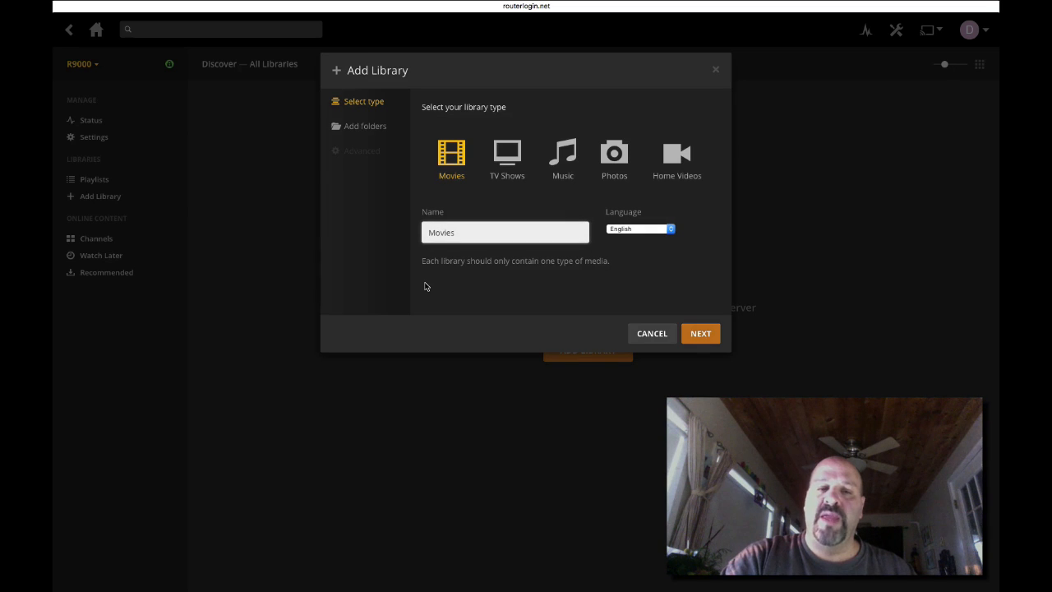
{"action": "mouse_move", "coordinate": [413, 330]}
{"action": "type", "text": "router "}
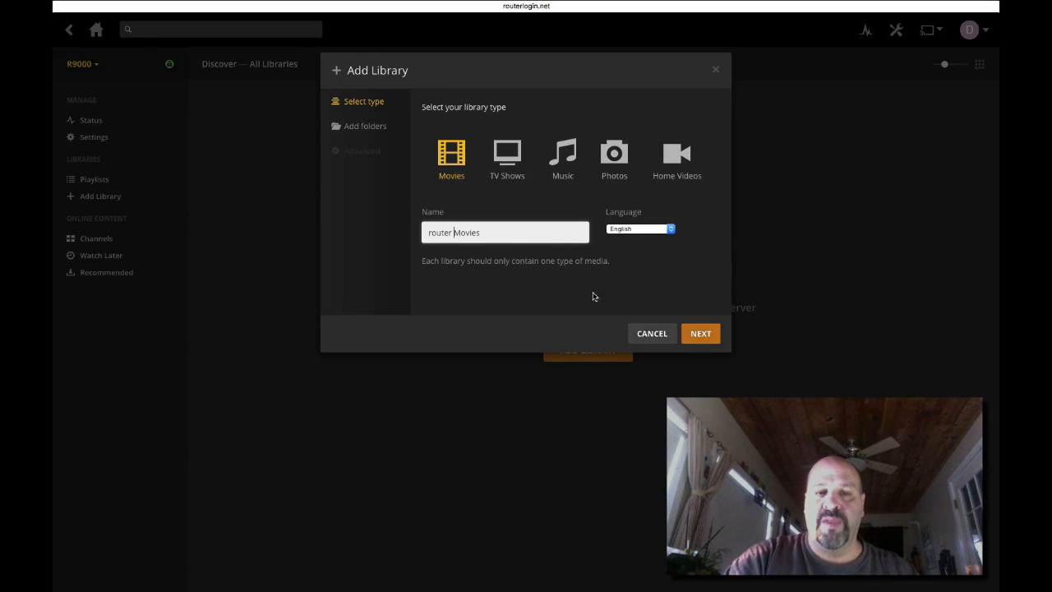
{"action": "left_click", "coordinate": [700, 333]}
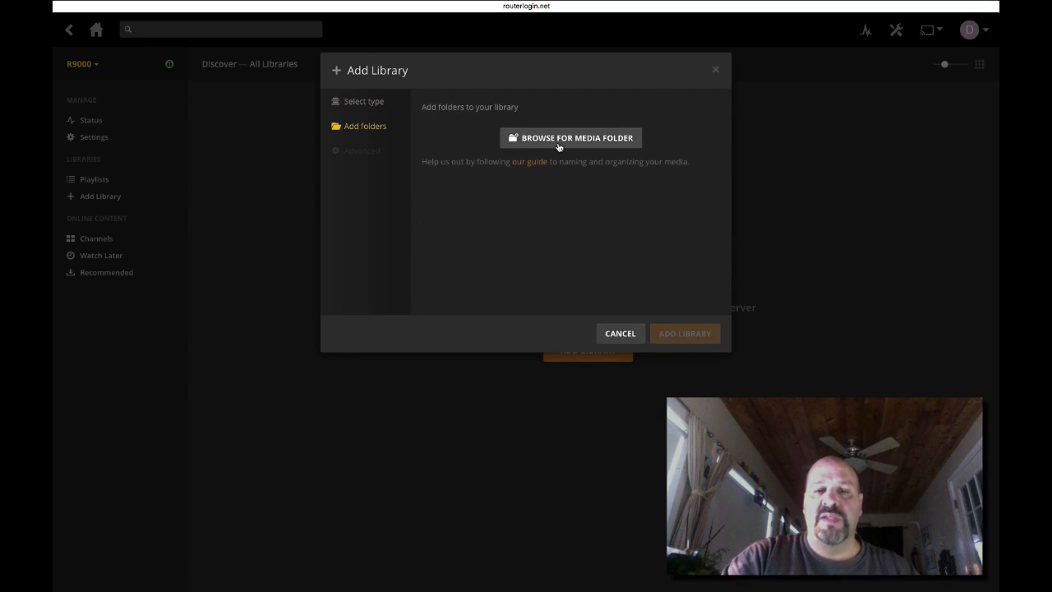
Browse the router drives and add /tmp/mnt/sda2/movies as the media folder.
{"action": "left_click", "coordinate": [577, 137]}
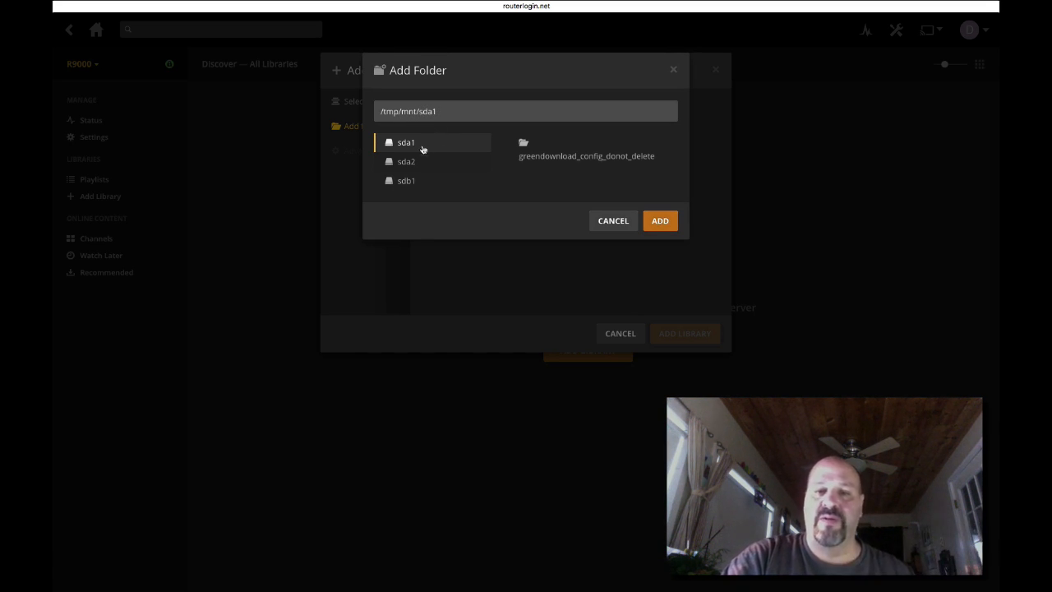
{"action": "left_click", "coordinate": [406, 161]}
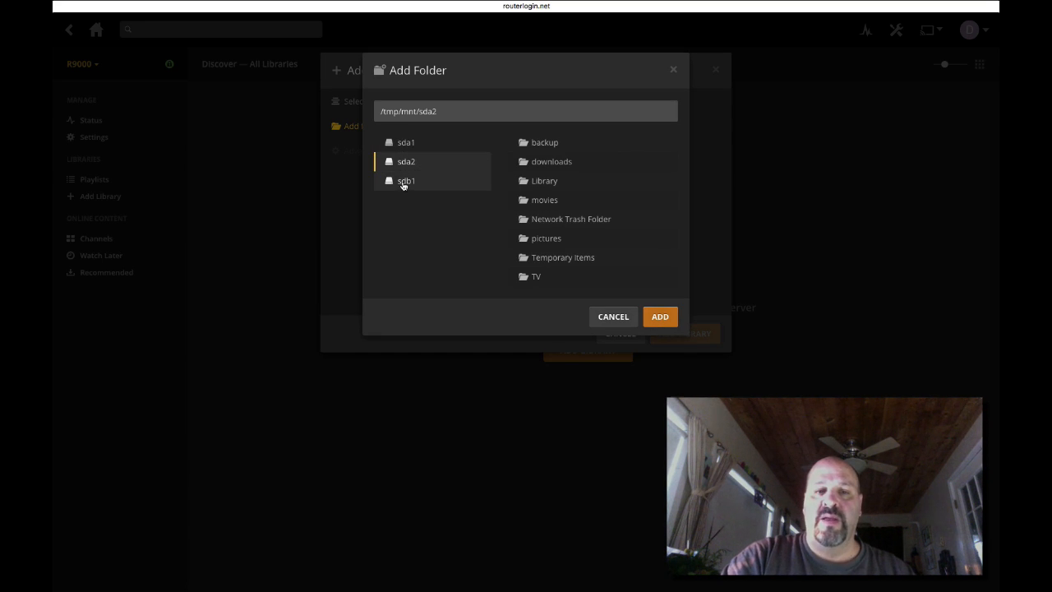
{"action": "left_click", "coordinate": [406, 180]}
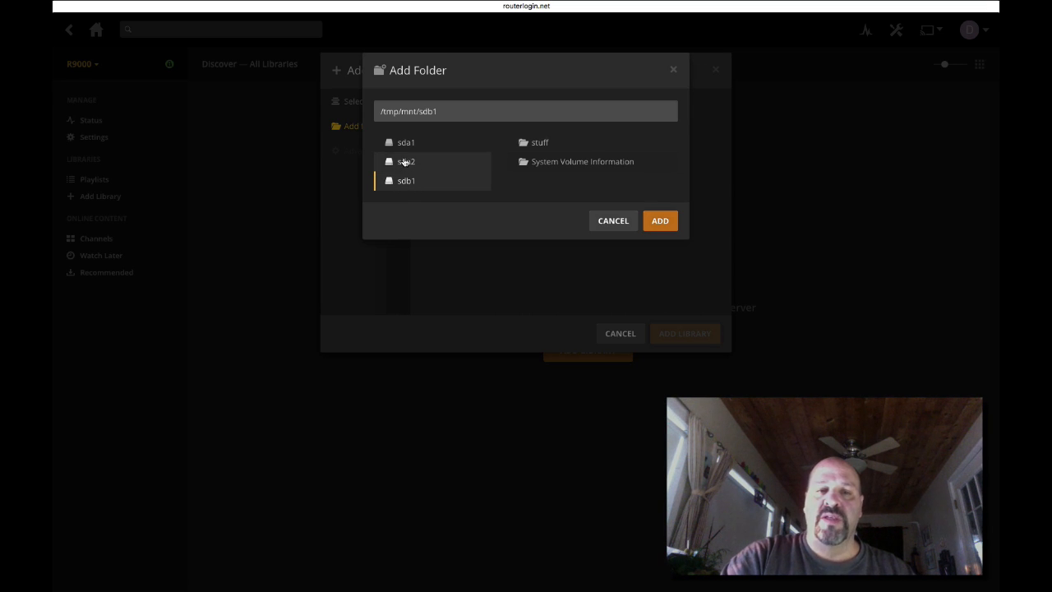
{"action": "left_click", "coordinate": [405, 142]}
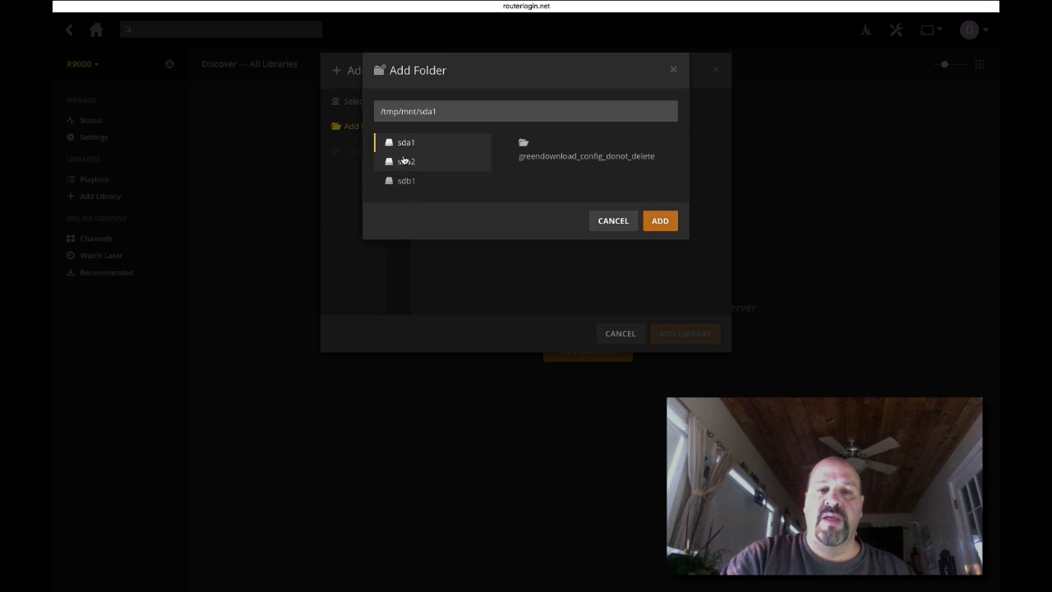
{"action": "left_click", "coordinate": [406, 161]}
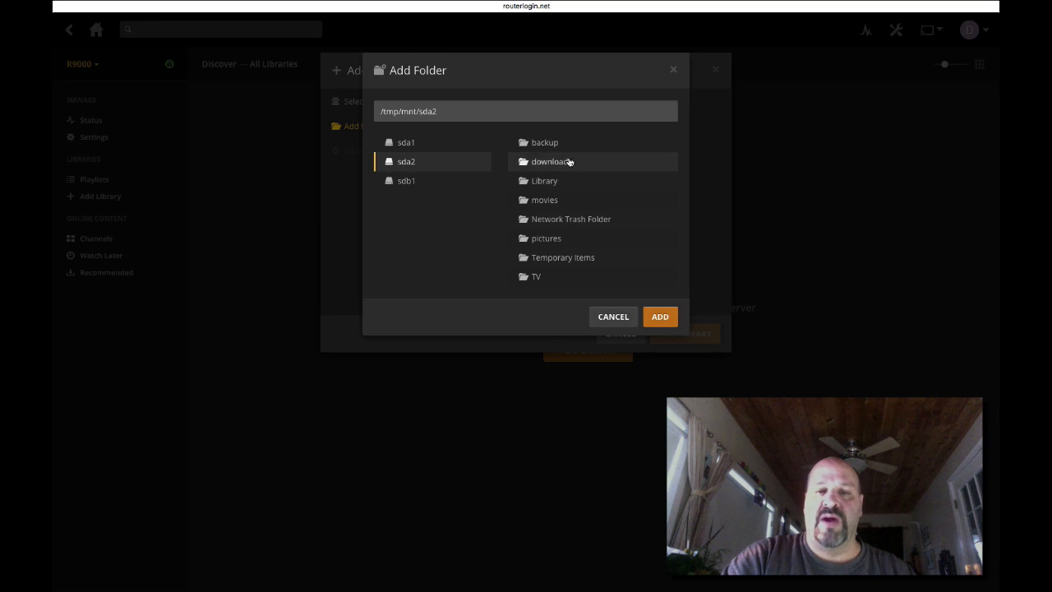
{"action": "mouse_move", "coordinate": [474, 209]}
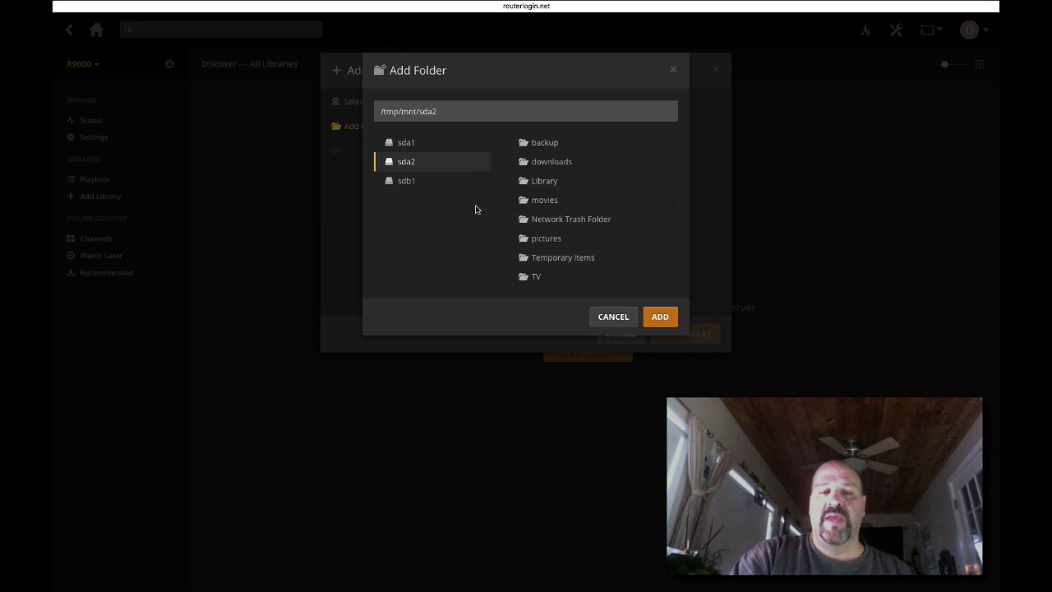
{"action": "mouse_move", "coordinate": [421, 173]}
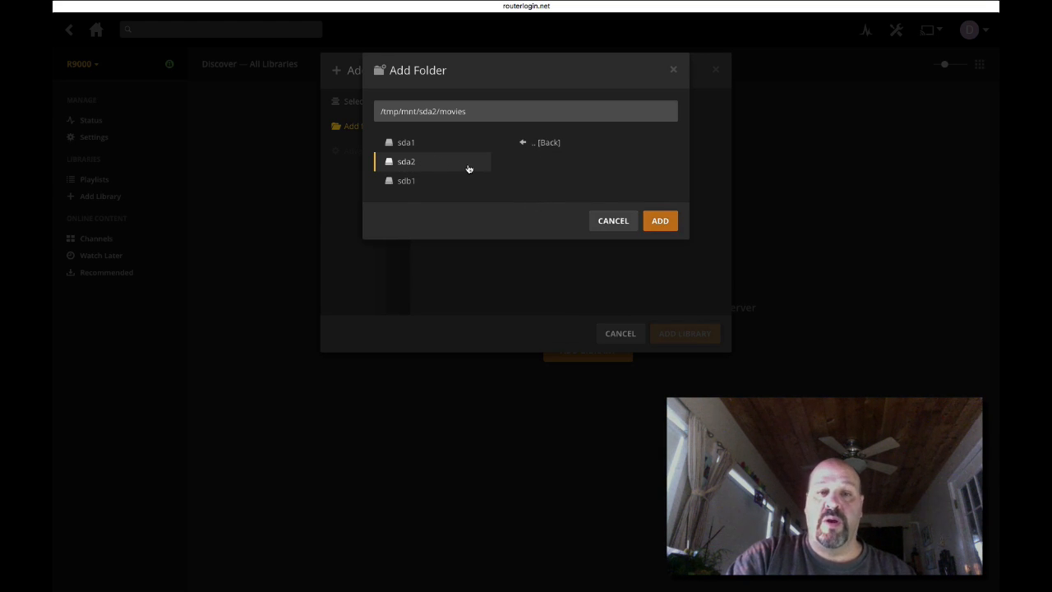
{"action": "mouse_move", "coordinate": [533, 205]}
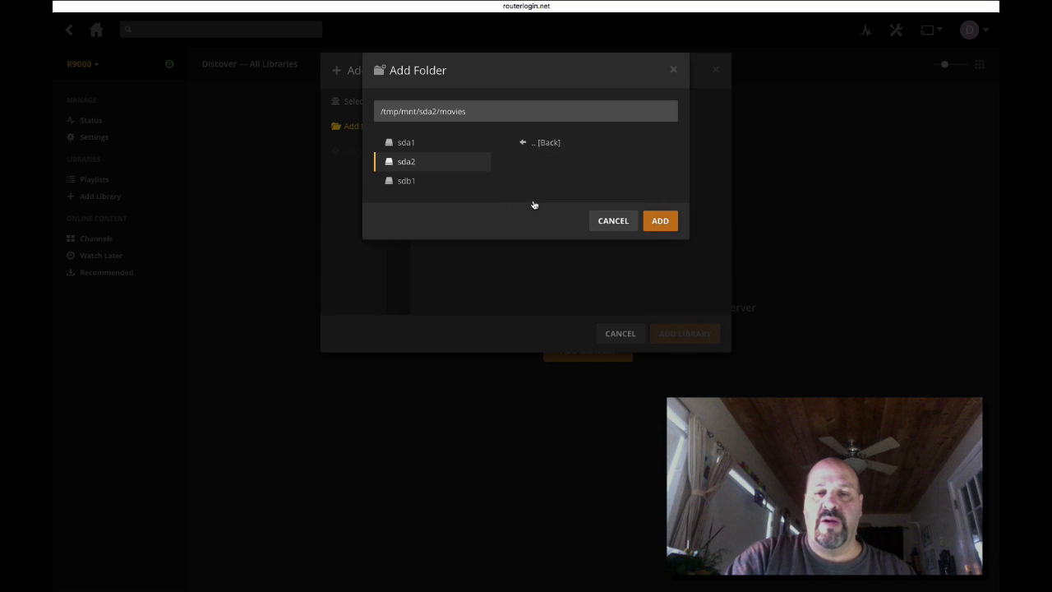
{"action": "left_click", "coordinate": [660, 220]}
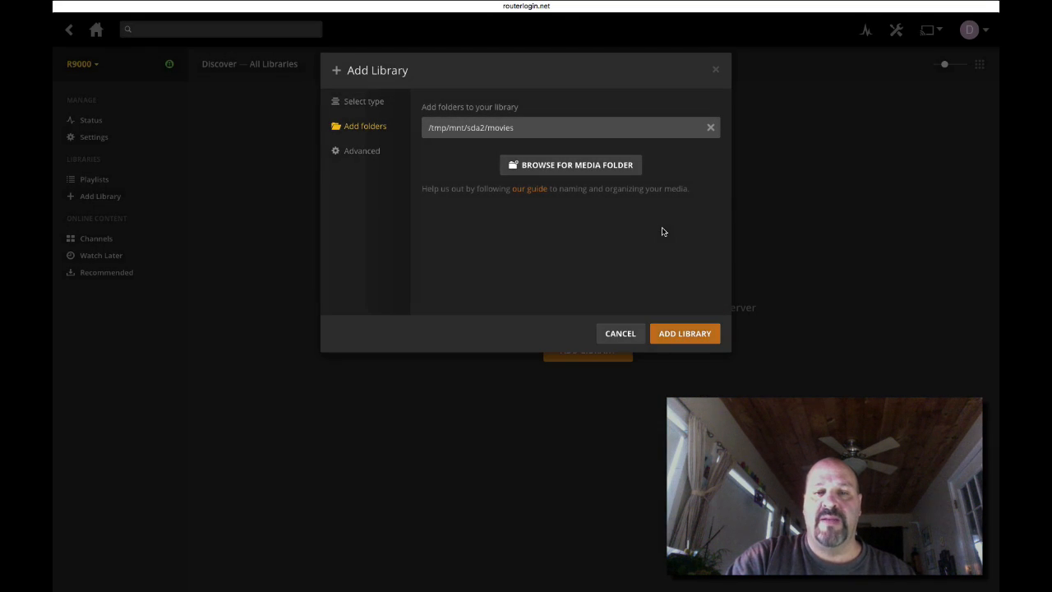
Finish creating the router Movies library, view Captain Fantastic, then go back to All Libraries.
{"action": "left_click", "coordinate": [684, 332]}
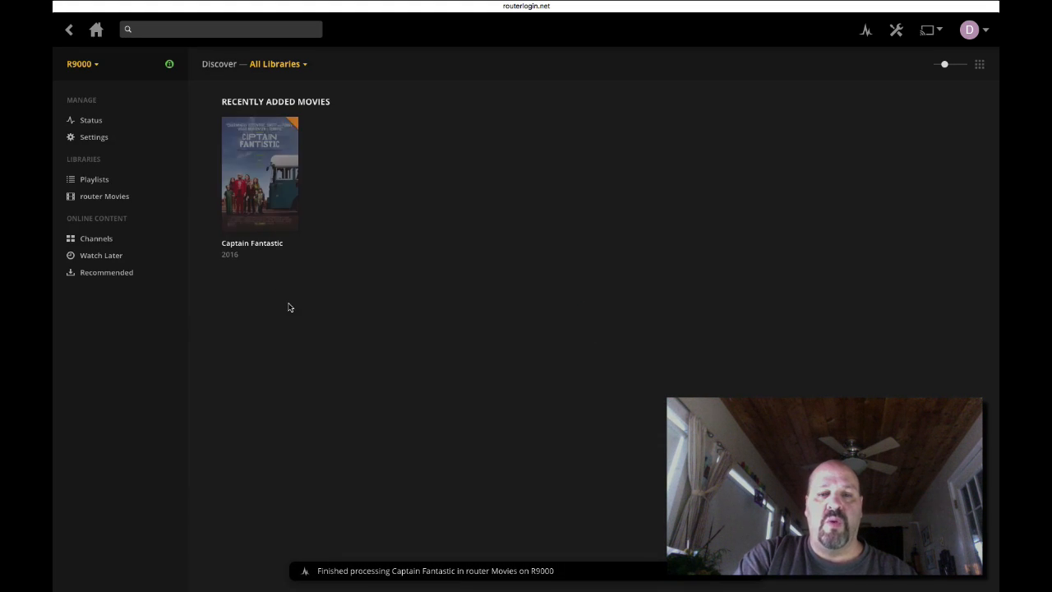
{"action": "left_click", "coordinate": [260, 172]}
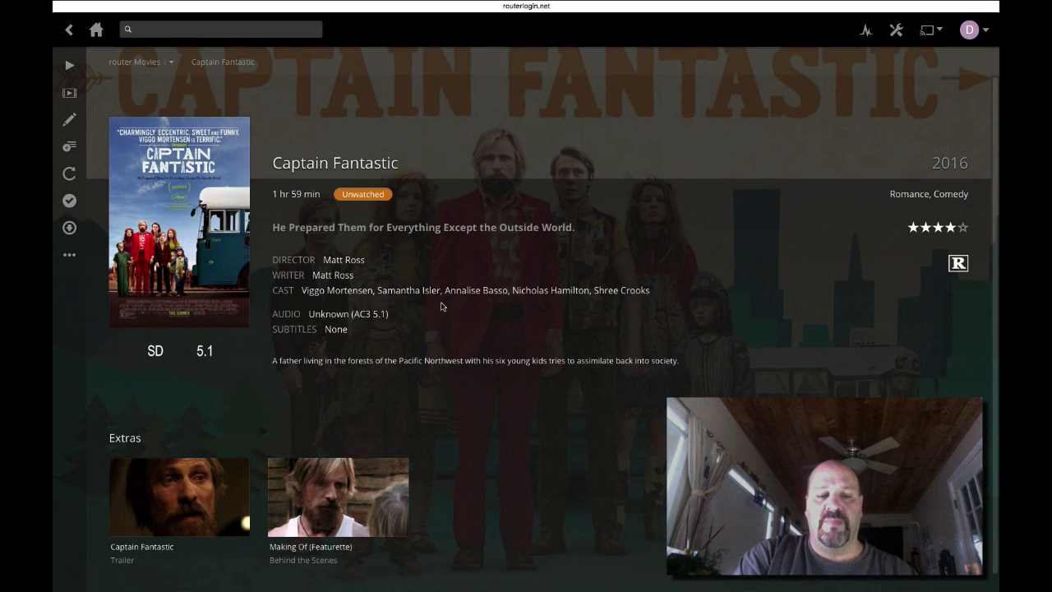
{"action": "mouse_move", "coordinate": [191, 404]}
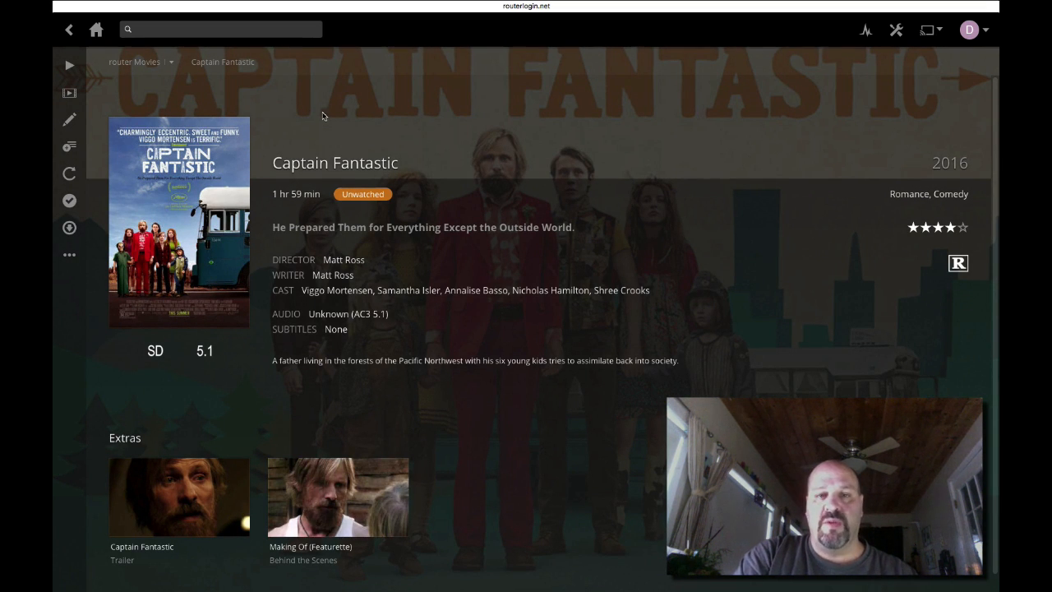
{"action": "left_click", "coordinate": [96, 30]}
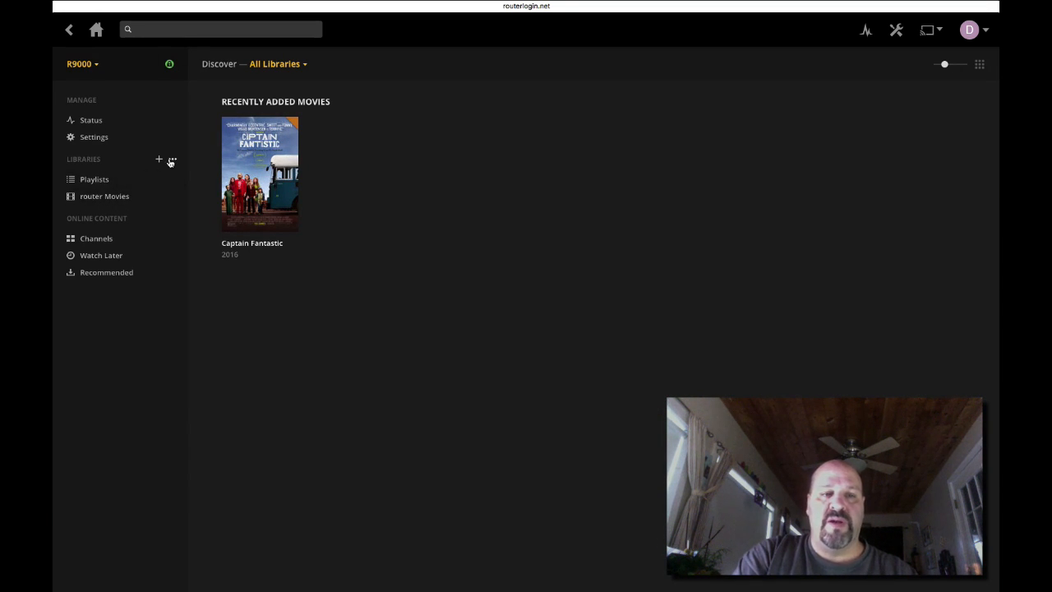
Add a TV Shows library using the sda2/TV folder, reviewing advanced options.
{"action": "left_click", "coordinate": [158, 158]}
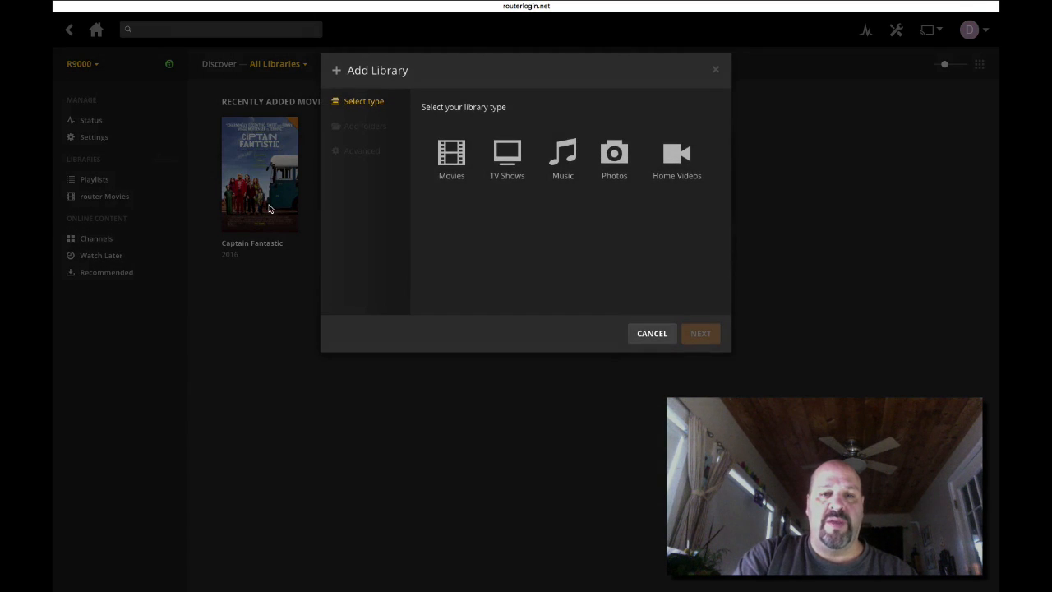
{"action": "left_click", "coordinate": [506, 156]}
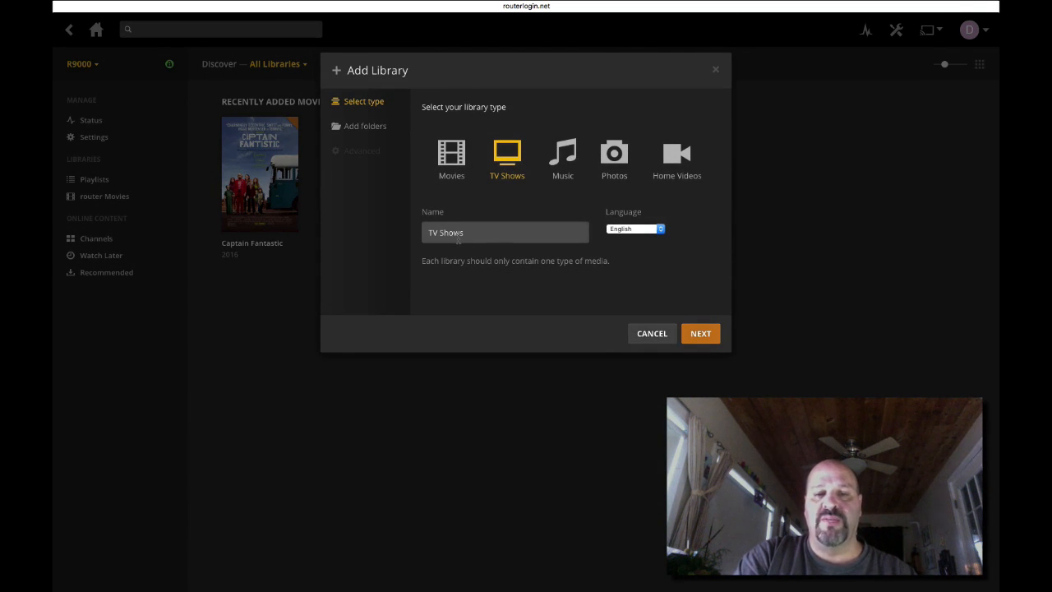
{"action": "left_click", "coordinate": [700, 333]}
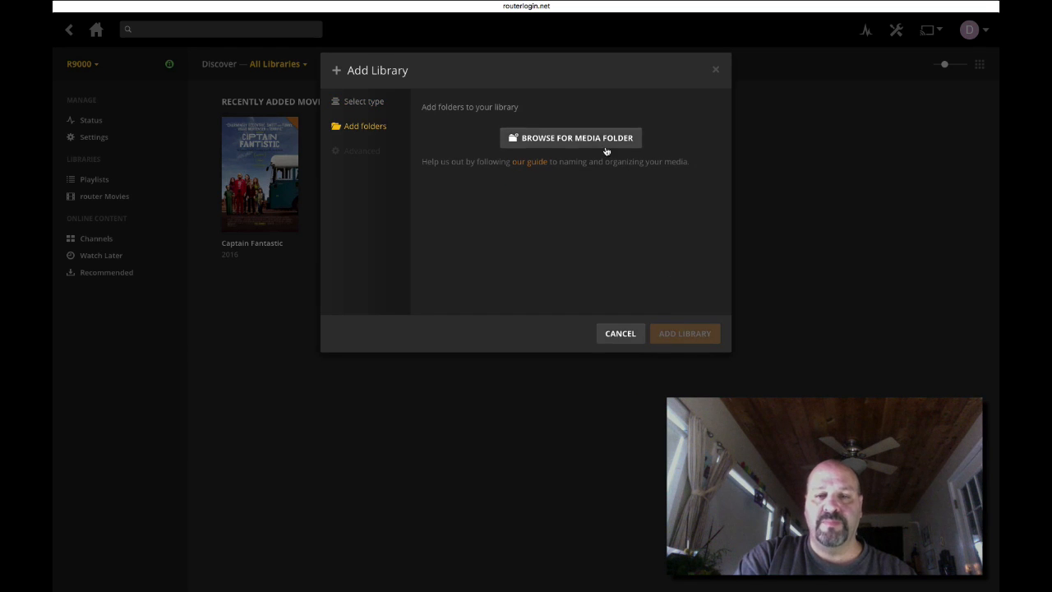
{"action": "left_click", "coordinate": [577, 137]}
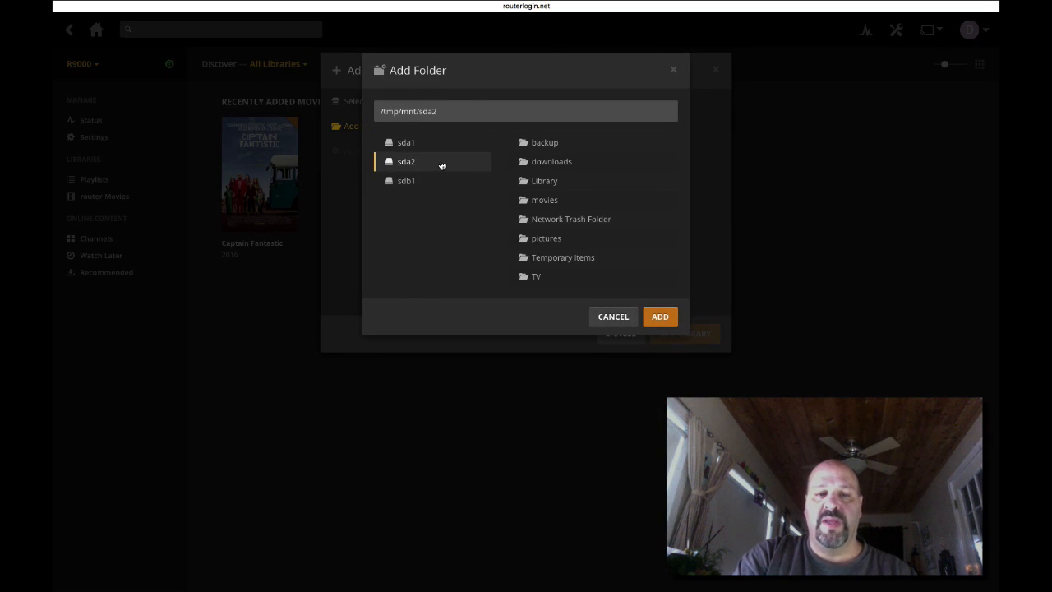
{"action": "mouse_move", "coordinate": [571, 218]}
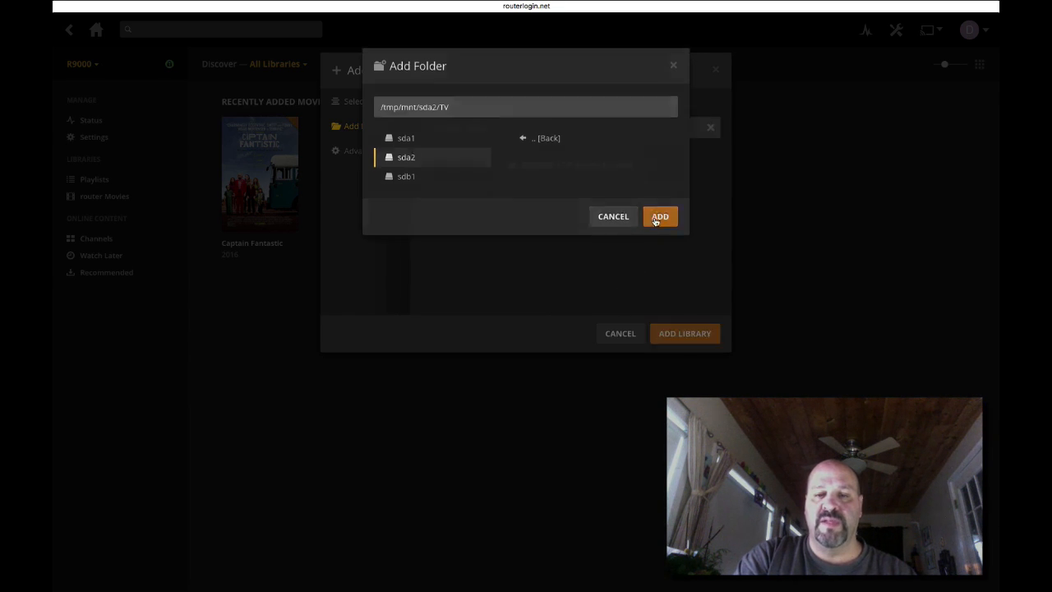
{"action": "left_click", "coordinate": [660, 216]}
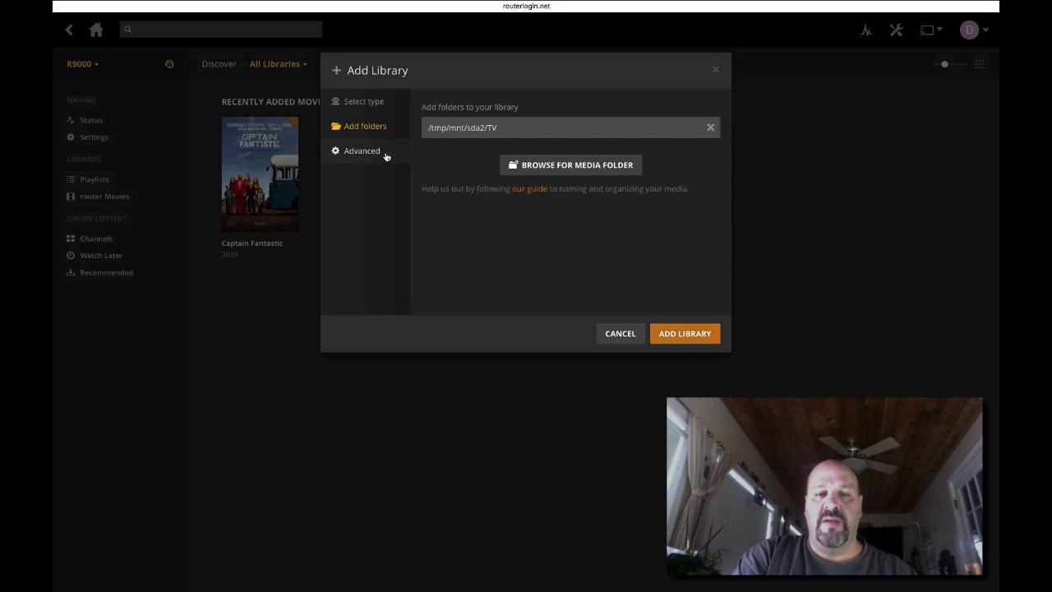
{"action": "left_click", "coordinate": [361, 150]}
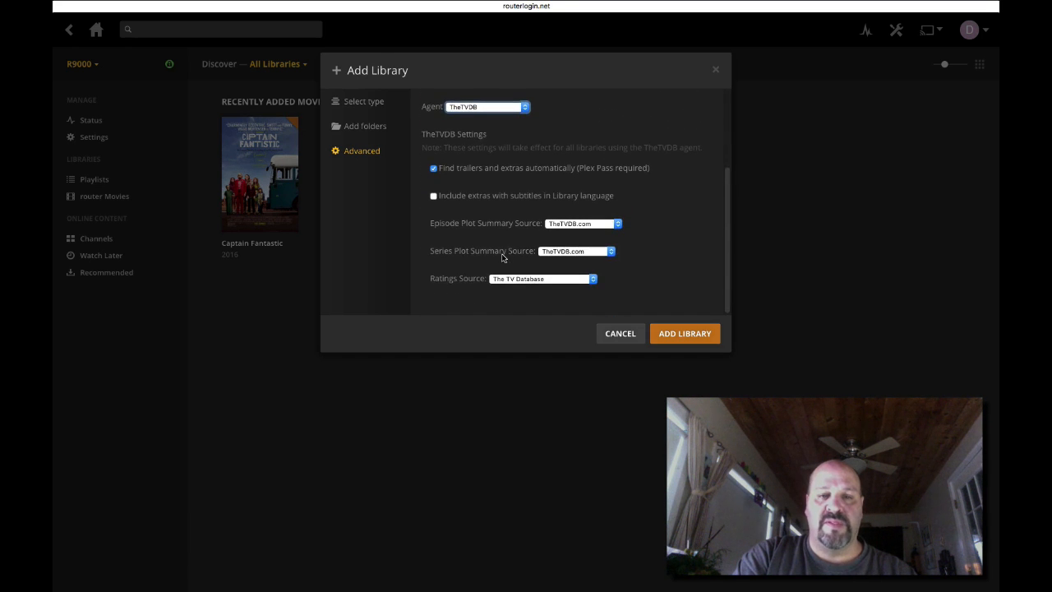
{"action": "left_click", "coordinate": [684, 333]}
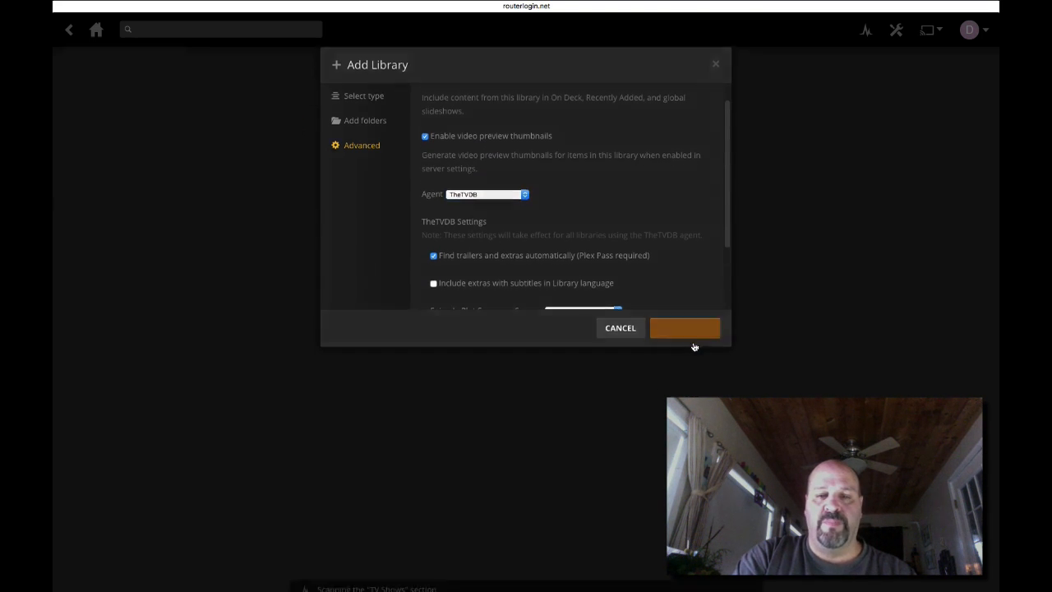
Finish adding the TV Shows library and open the Libraries options menu.
{"action": "left_click", "coordinate": [685, 327]}
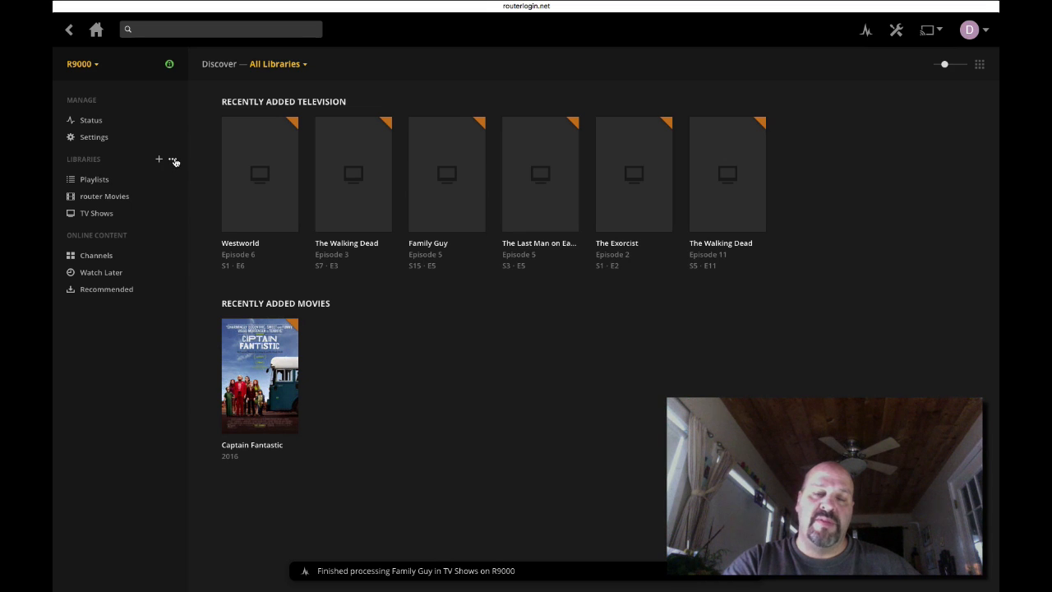
{"action": "left_click", "coordinate": [172, 159]}
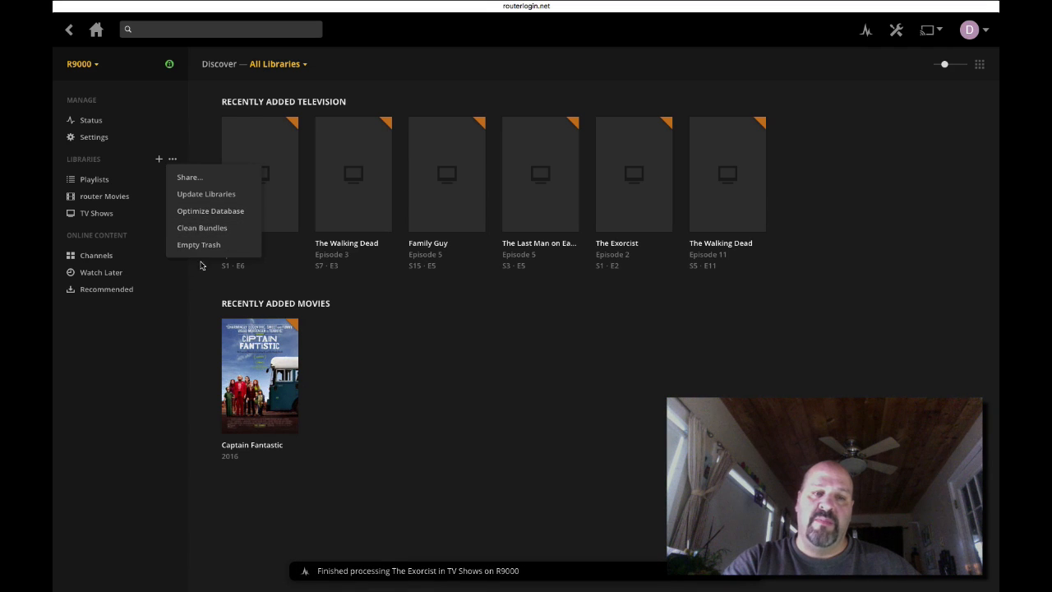
{"action": "mouse_move", "coordinate": [199, 245]}
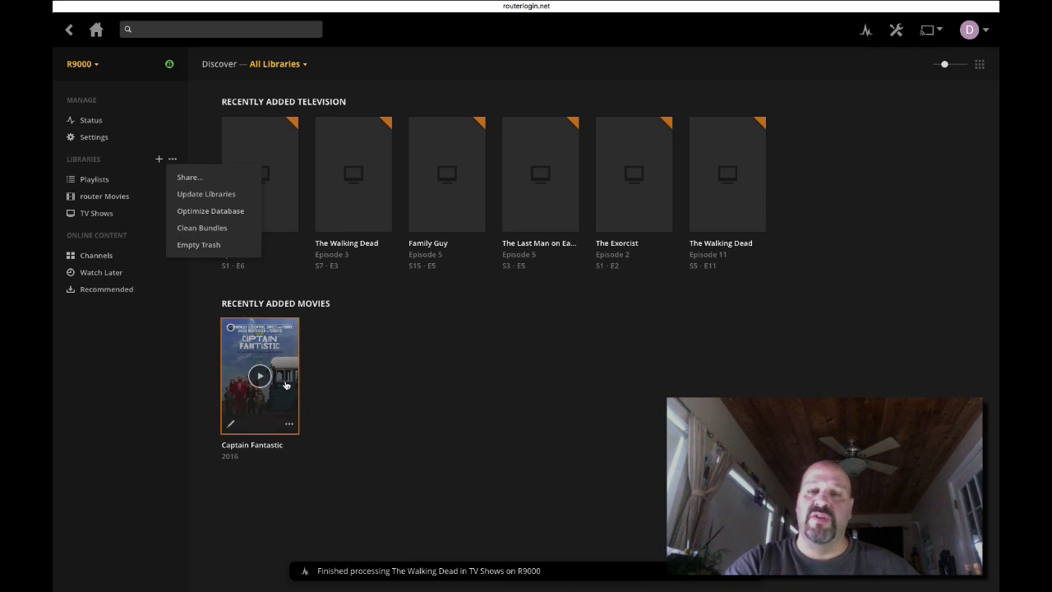
{"action": "mouse_move", "coordinate": [493, 400]}
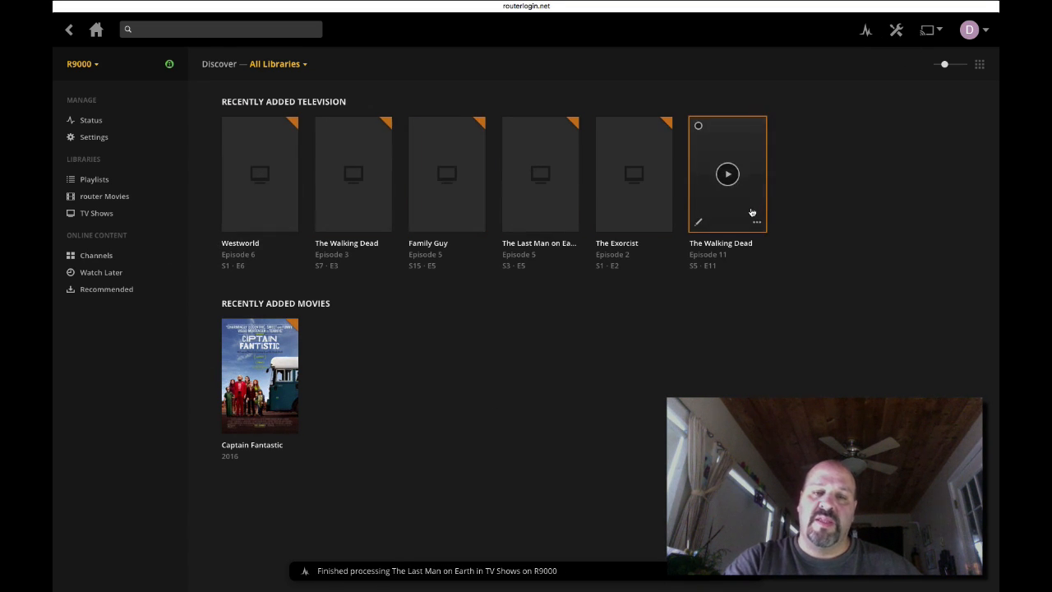
{"action": "mouse_move", "coordinate": [894, 54]}
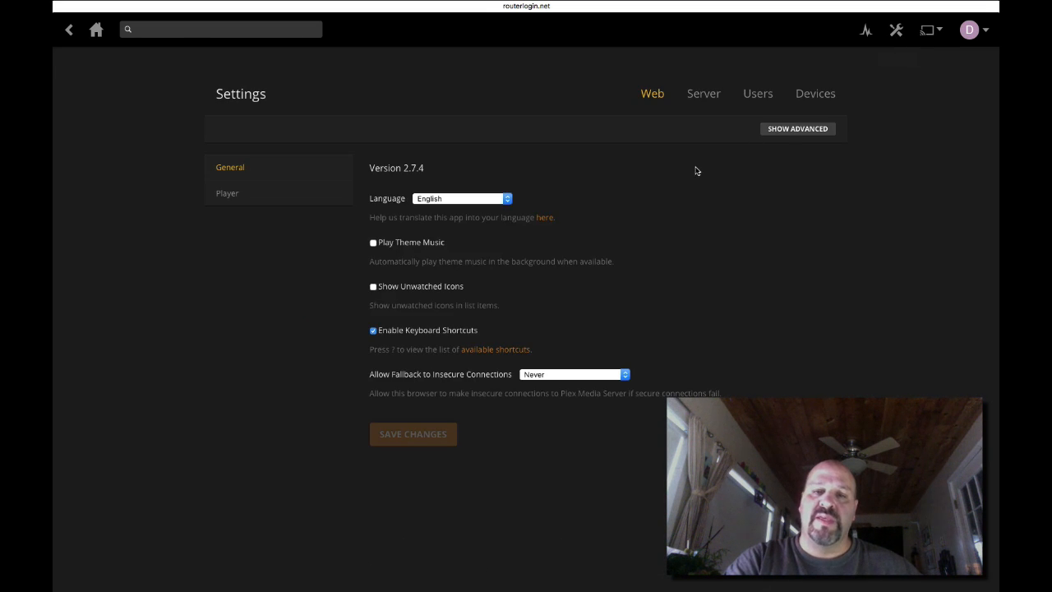
{"action": "mouse_move", "coordinate": [410, 181]}
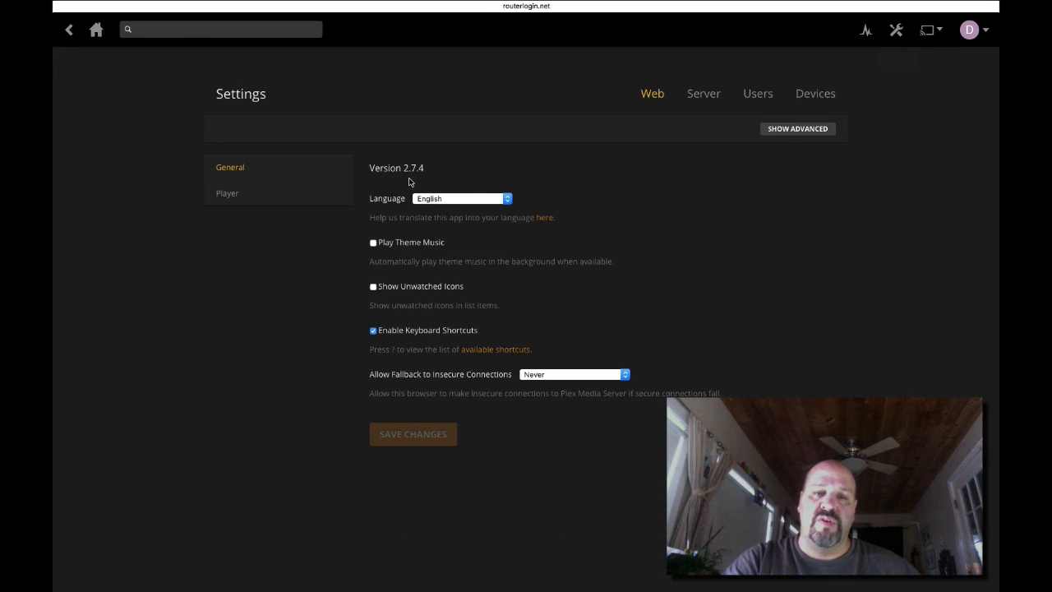
{"action": "mouse_move", "coordinate": [611, 155]}
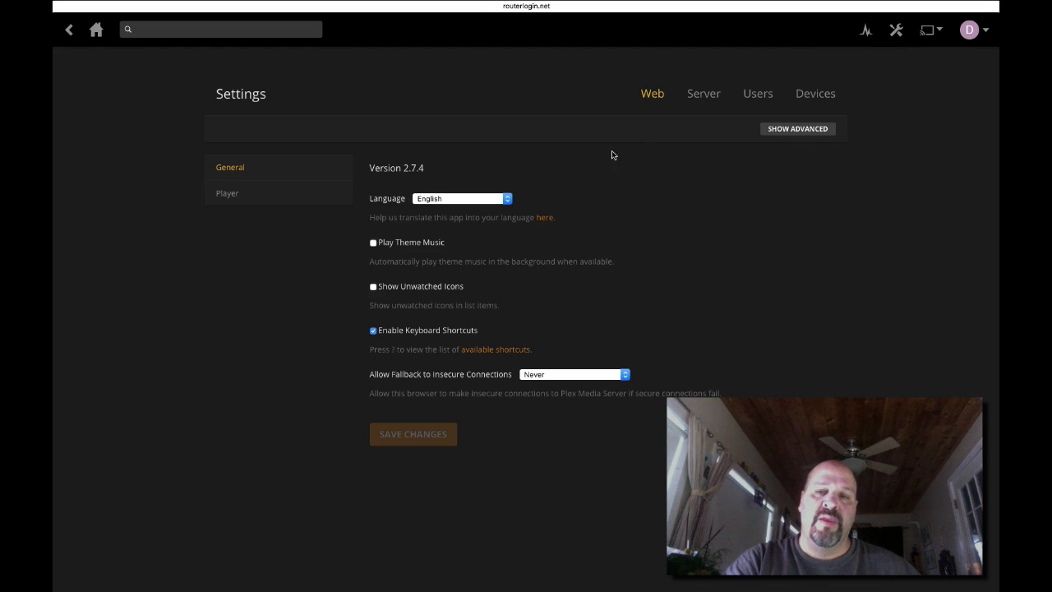
Show advanced settings and switch to the R9000 server's General settings.
{"action": "left_click", "coordinate": [797, 128]}
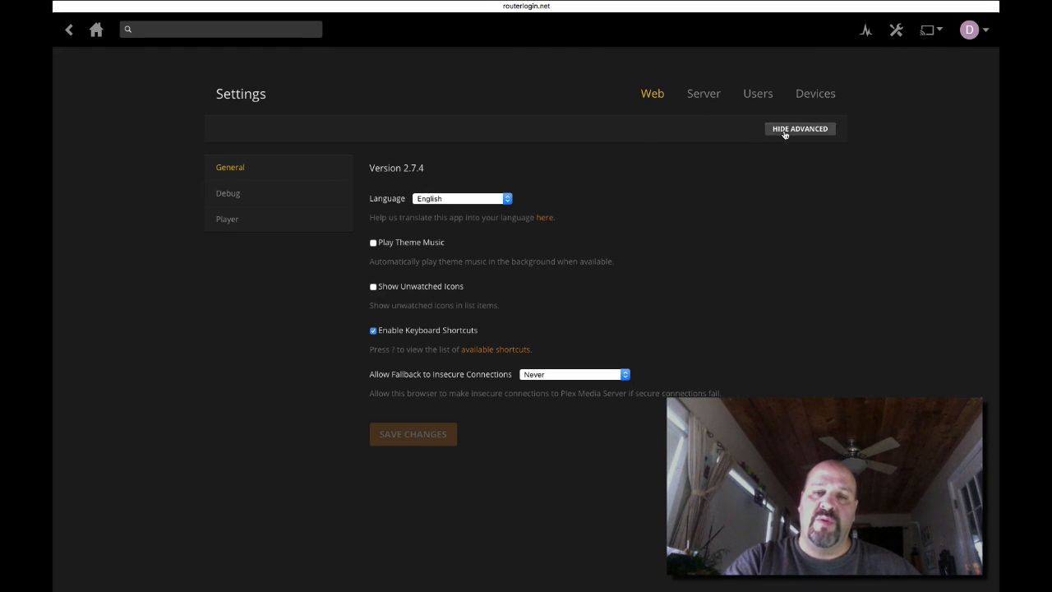
{"action": "left_click", "coordinate": [703, 93]}
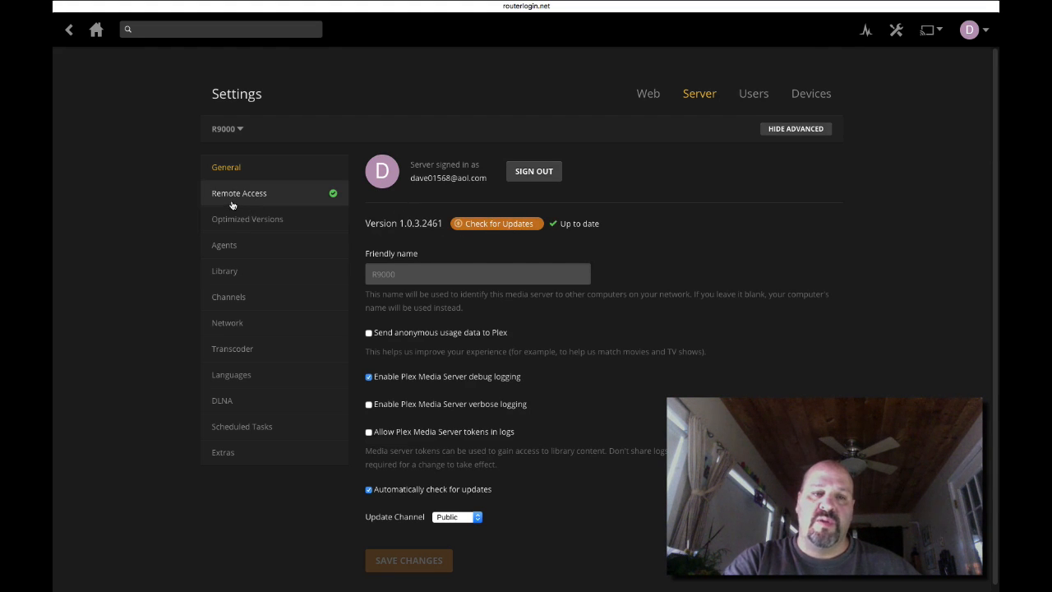
{"action": "mouse_move", "coordinate": [519, 239]}
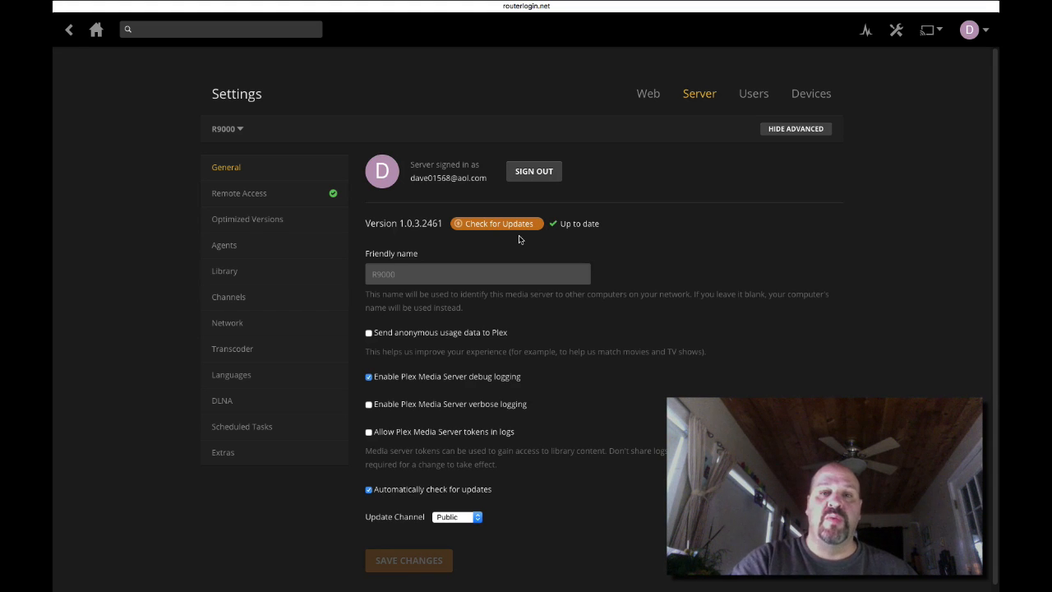
{"action": "mouse_move", "coordinate": [496, 253]}
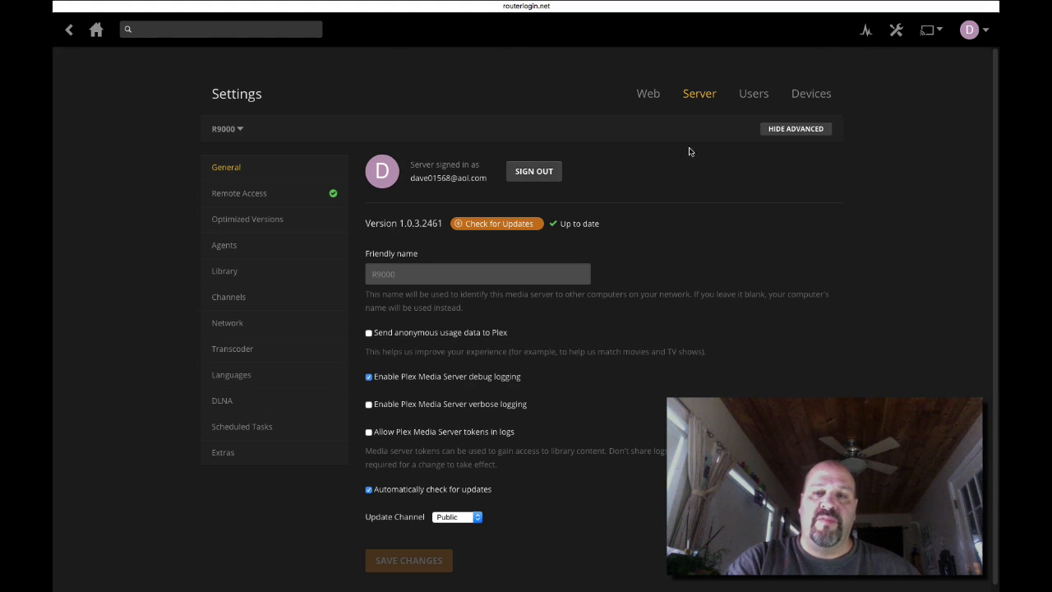
{"action": "mouse_move", "coordinate": [533, 211]}
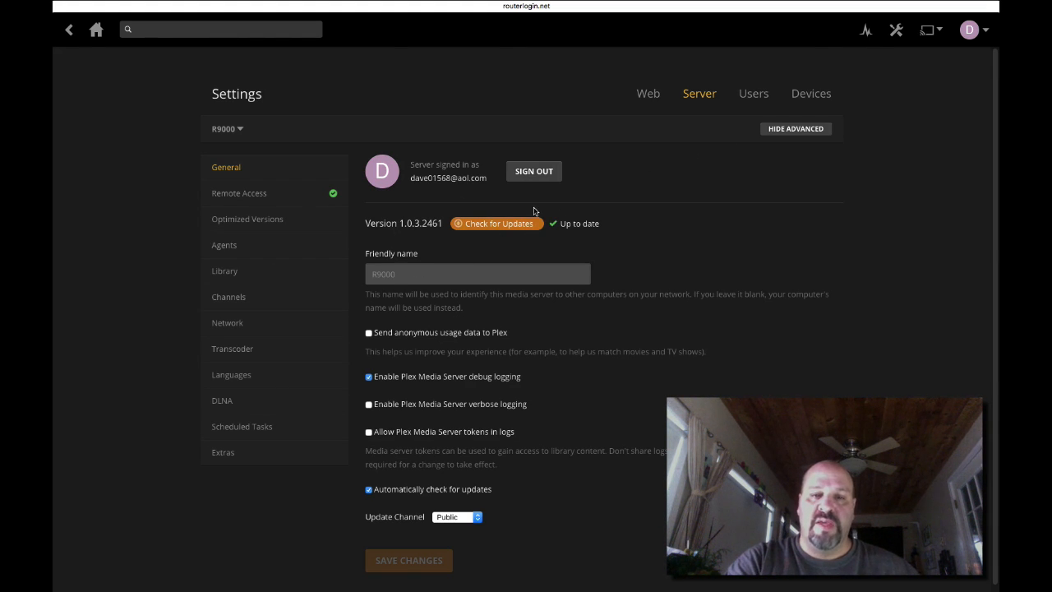
{"action": "mouse_move", "coordinate": [753, 93]}
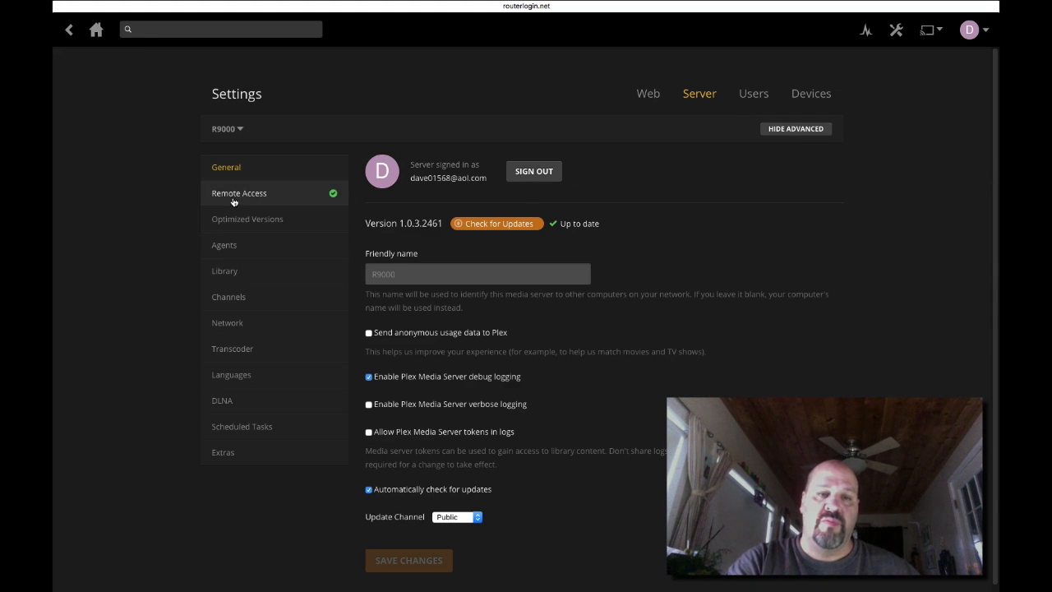
Review the Remote Access, Users and Devices settings pages, then return home.
{"action": "left_click", "coordinate": [239, 192]}
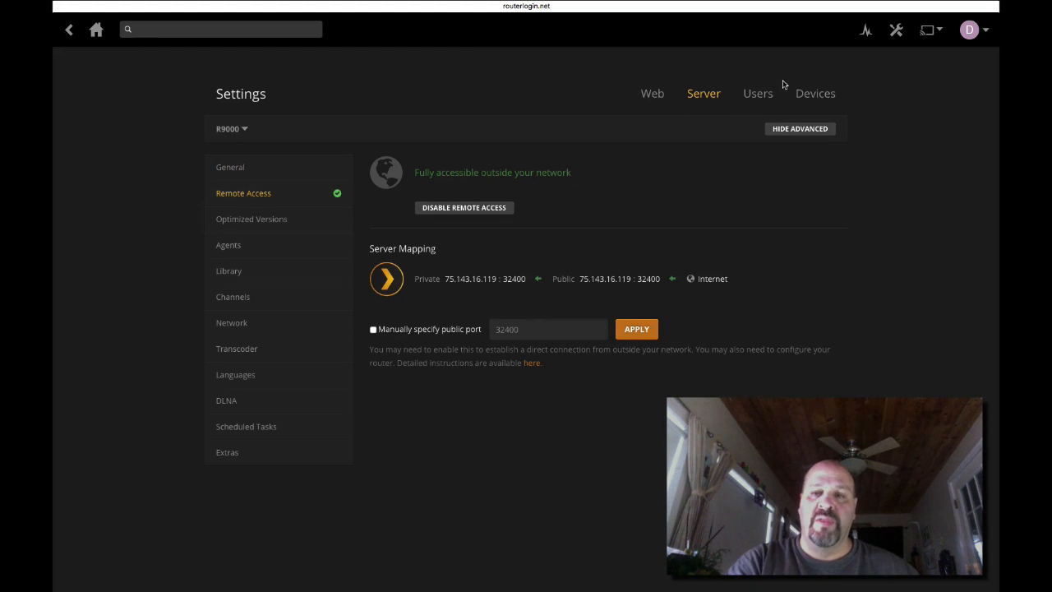
{"action": "left_click", "coordinate": [757, 93]}
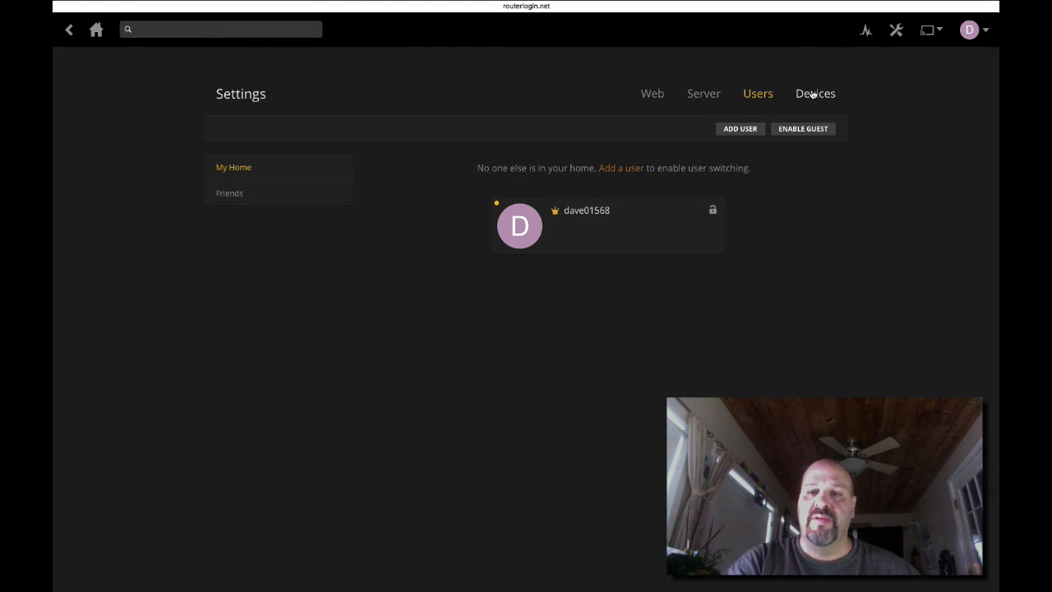
{"action": "left_click", "coordinate": [815, 93]}
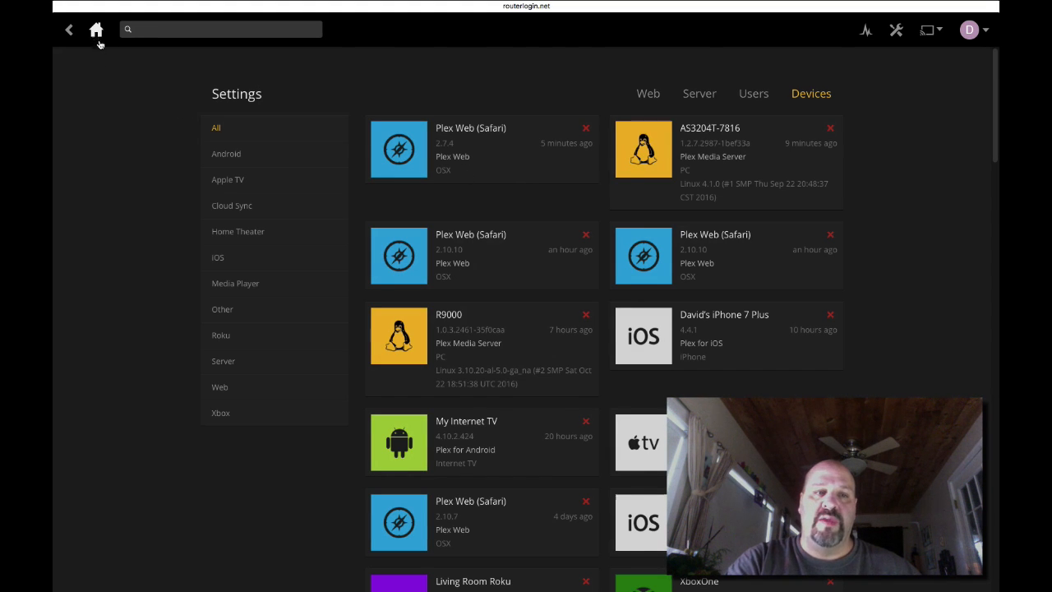
{"action": "left_click", "coordinate": [96, 30]}
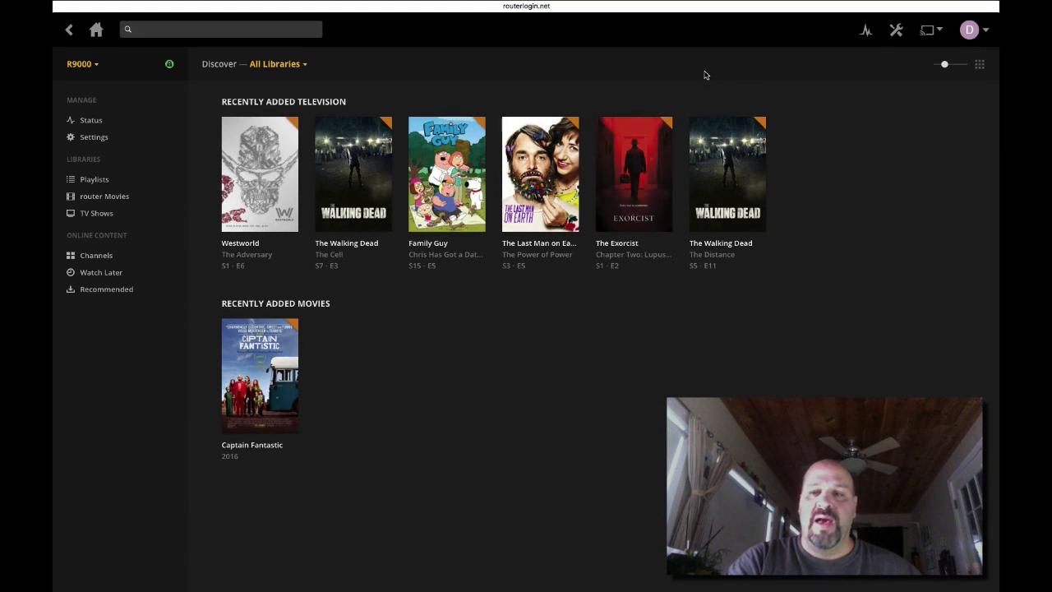
{"action": "mouse_move", "coordinate": [260, 173]}
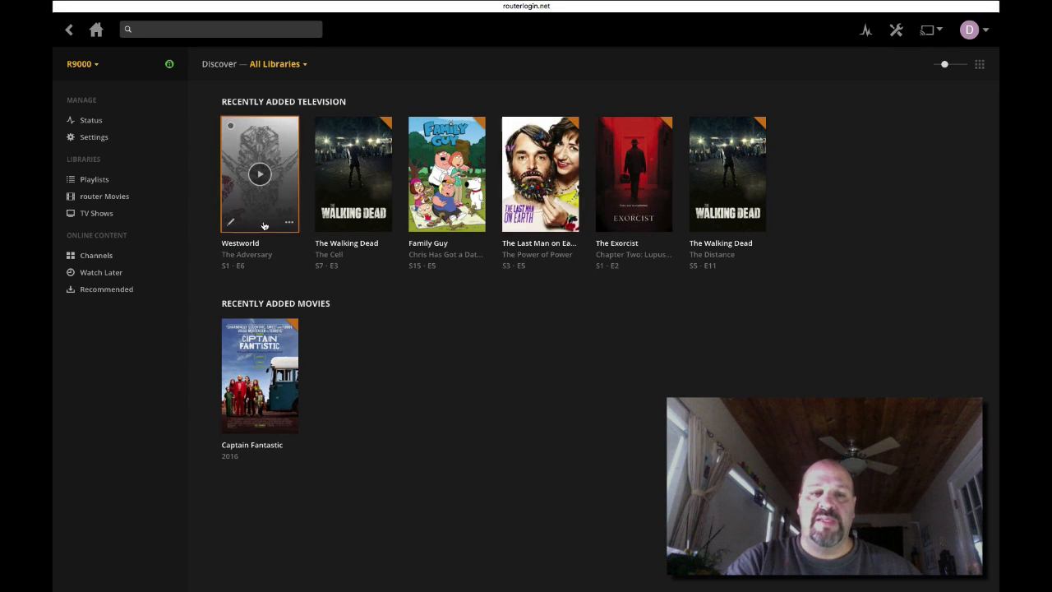
{"action": "mouse_move", "coordinate": [463, 293]}
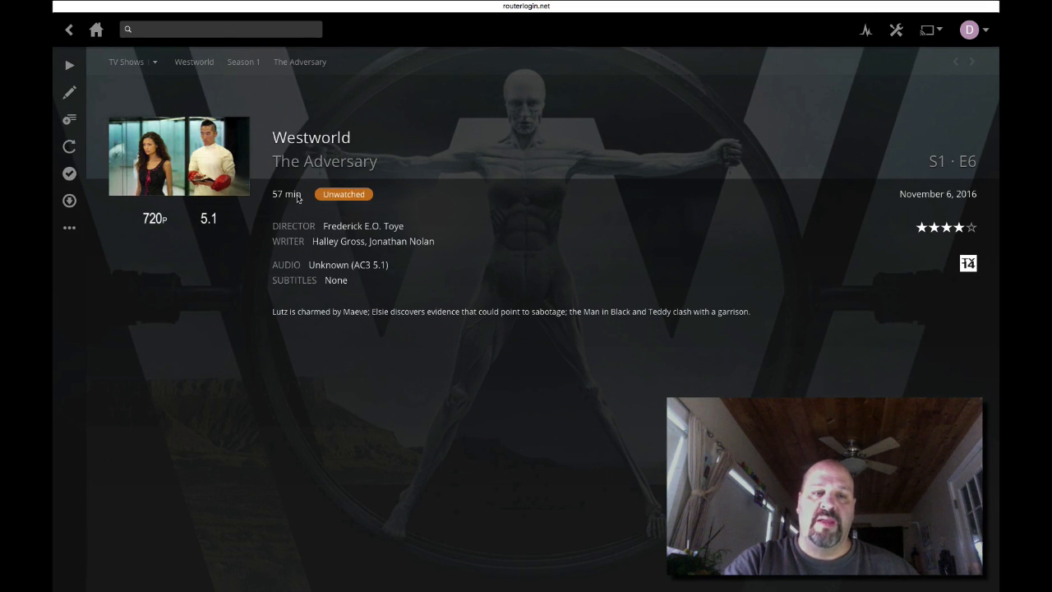
{"action": "mouse_move", "coordinate": [69, 65]}
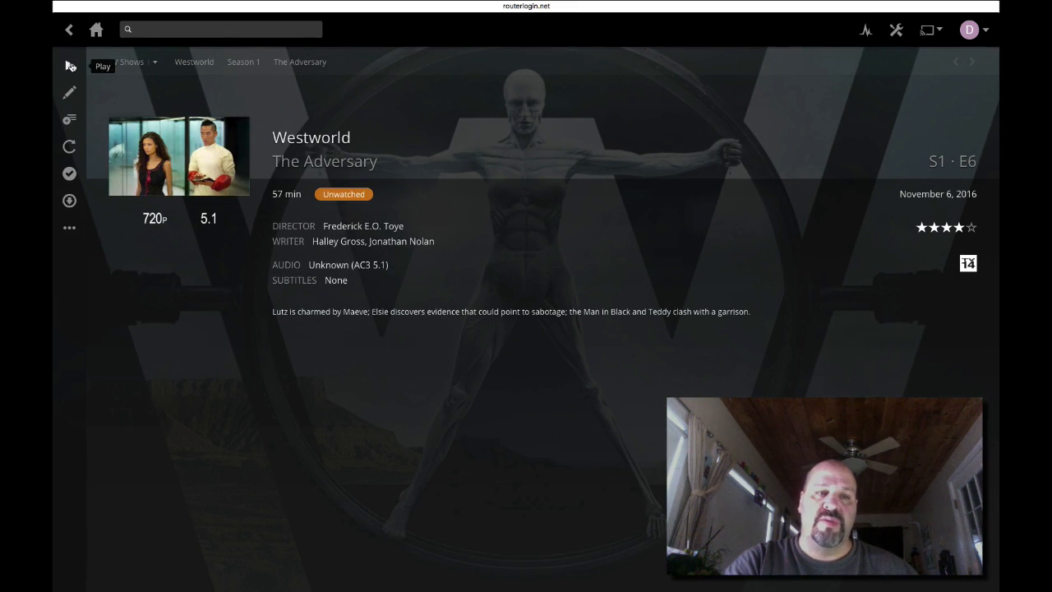
{"action": "mouse_move", "coordinate": [69, 92]}
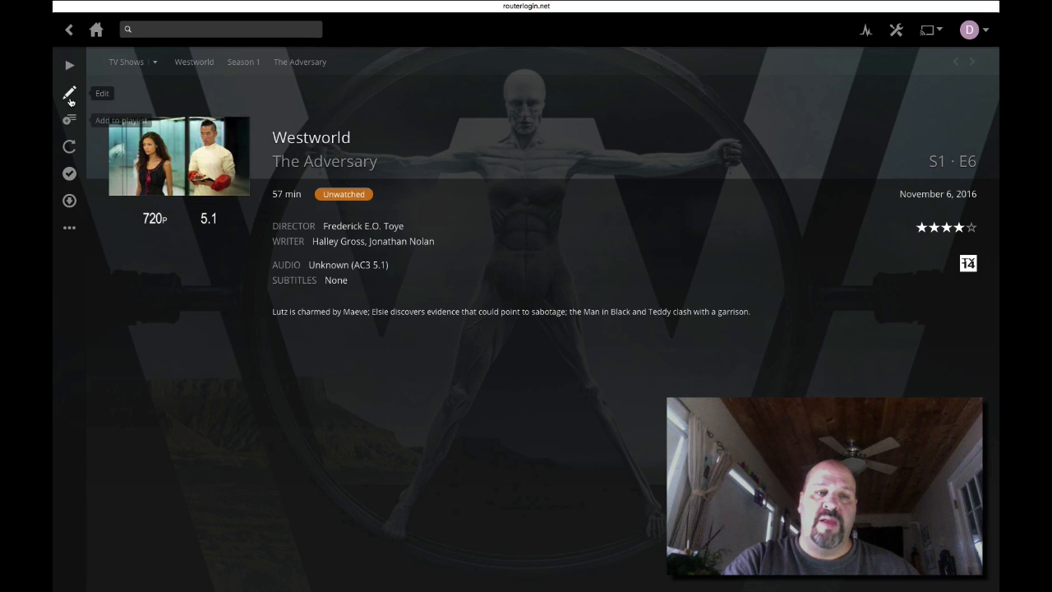
{"action": "mouse_move", "coordinate": [69, 201]}
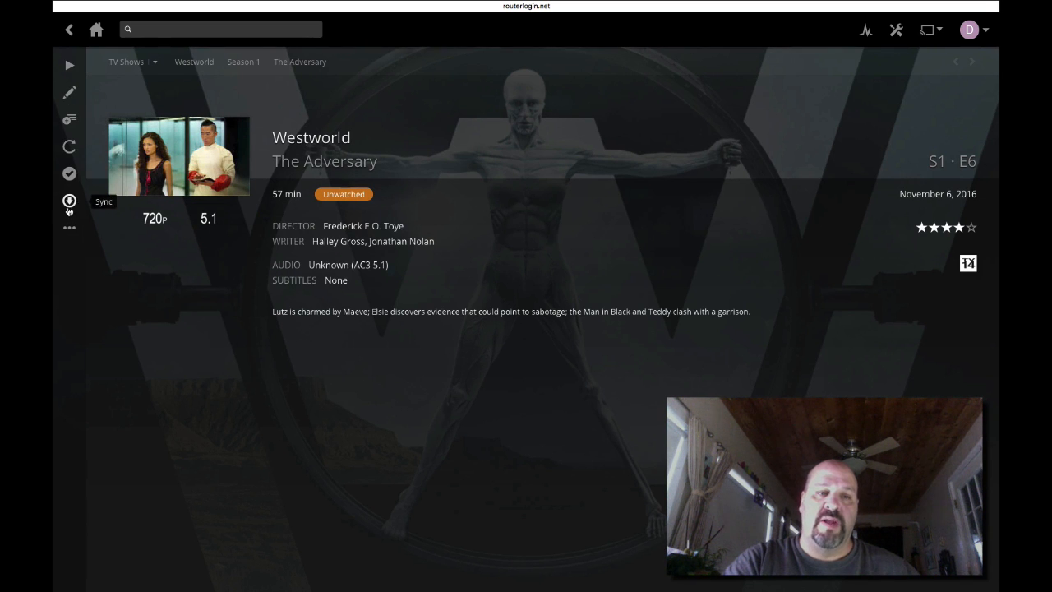
Bring up the sync destination chooser for Westworld's The Adversary episode.
{"action": "left_click", "coordinate": [69, 201]}
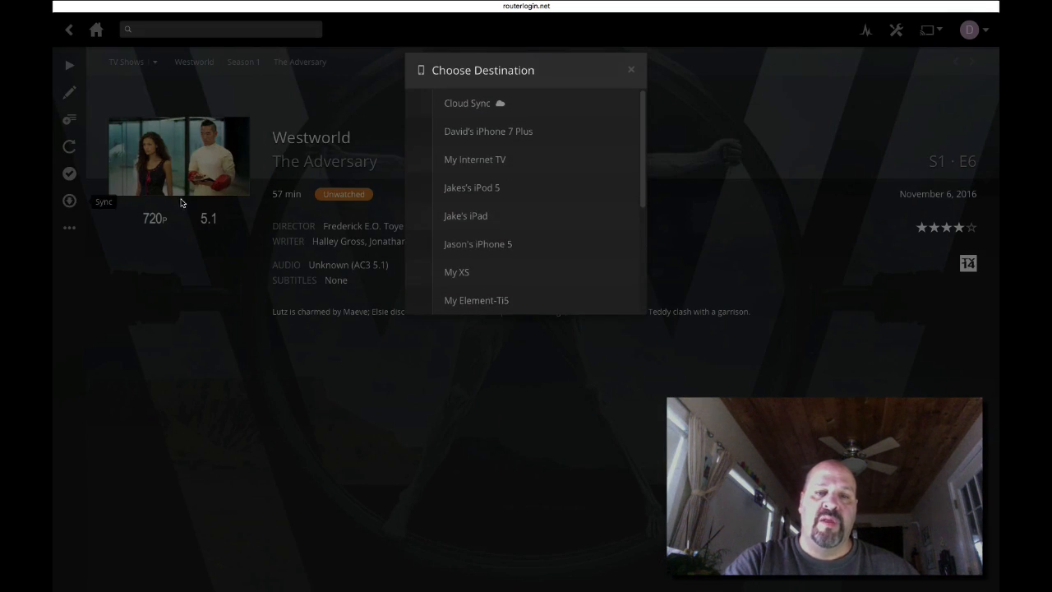
Pick a device as the sync destination for The Adversary.
{"action": "left_click", "coordinate": [467, 103]}
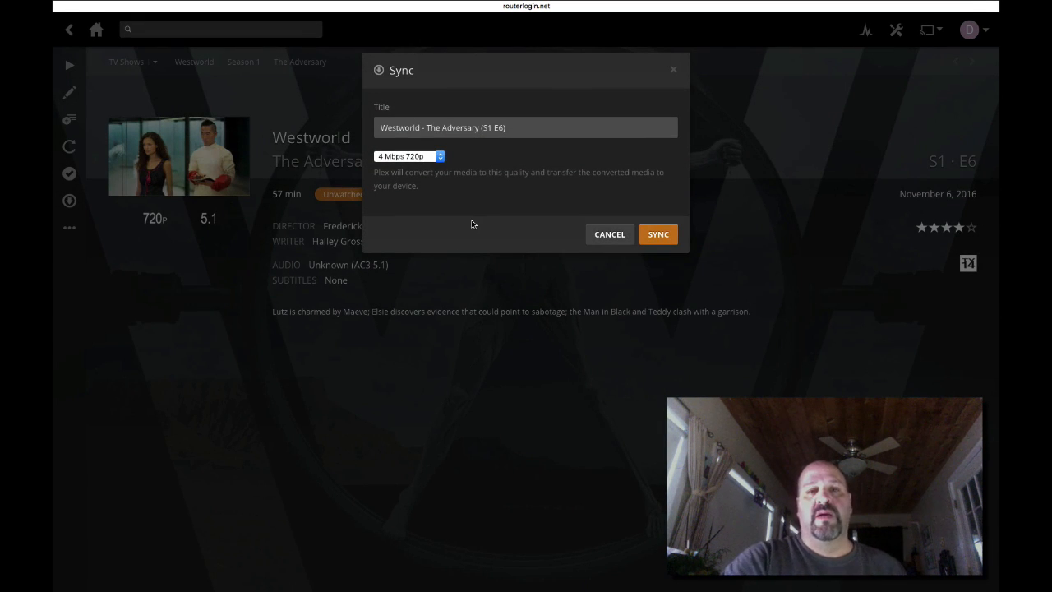
{"action": "mouse_move", "coordinate": [493, 221]}
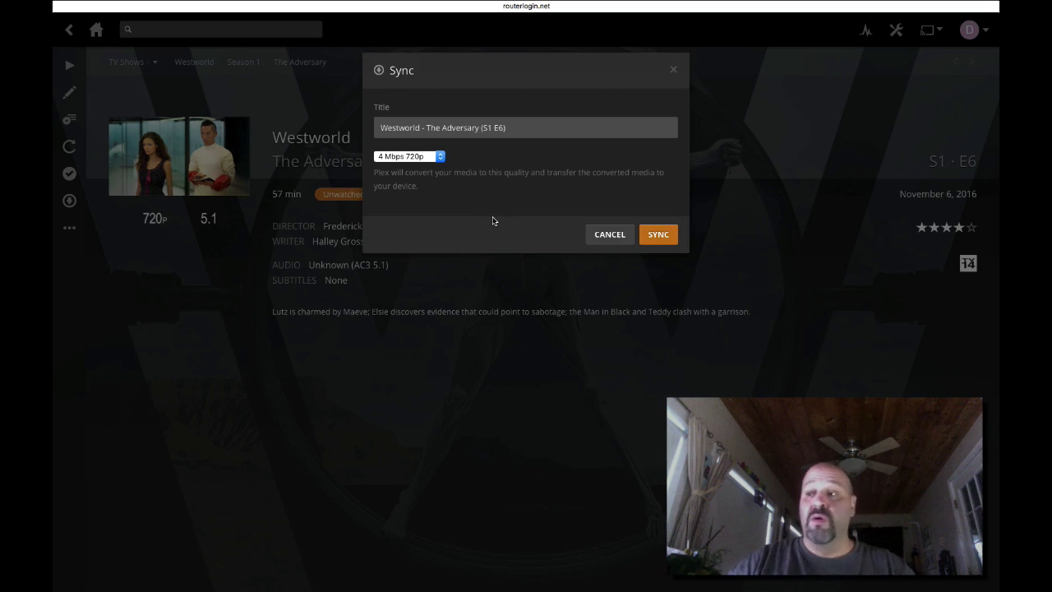
{"action": "mouse_move", "coordinate": [493, 208]}
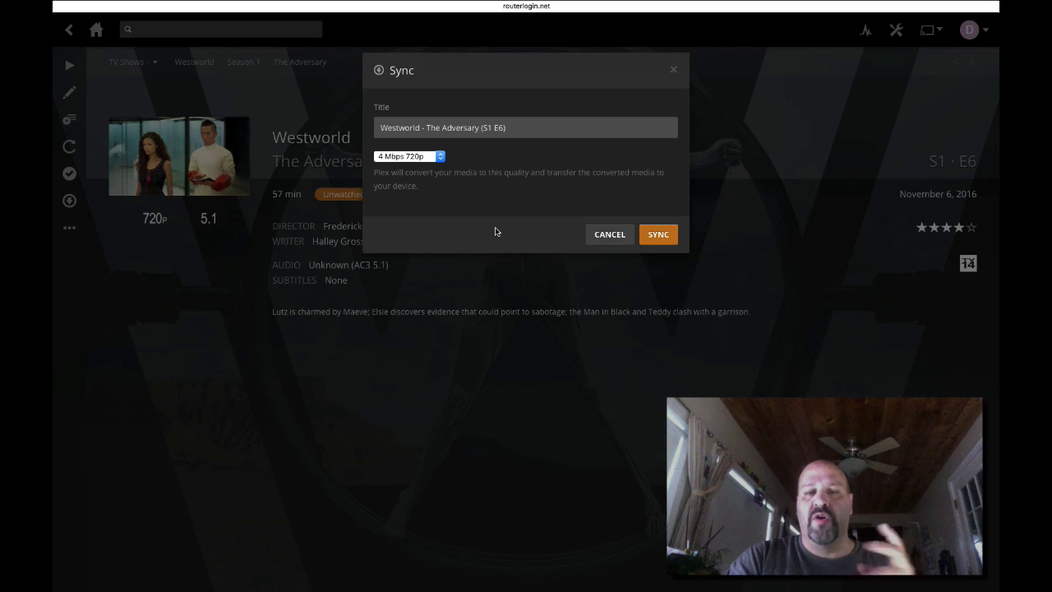
{"action": "mouse_move", "coordinate": [483, 254]}
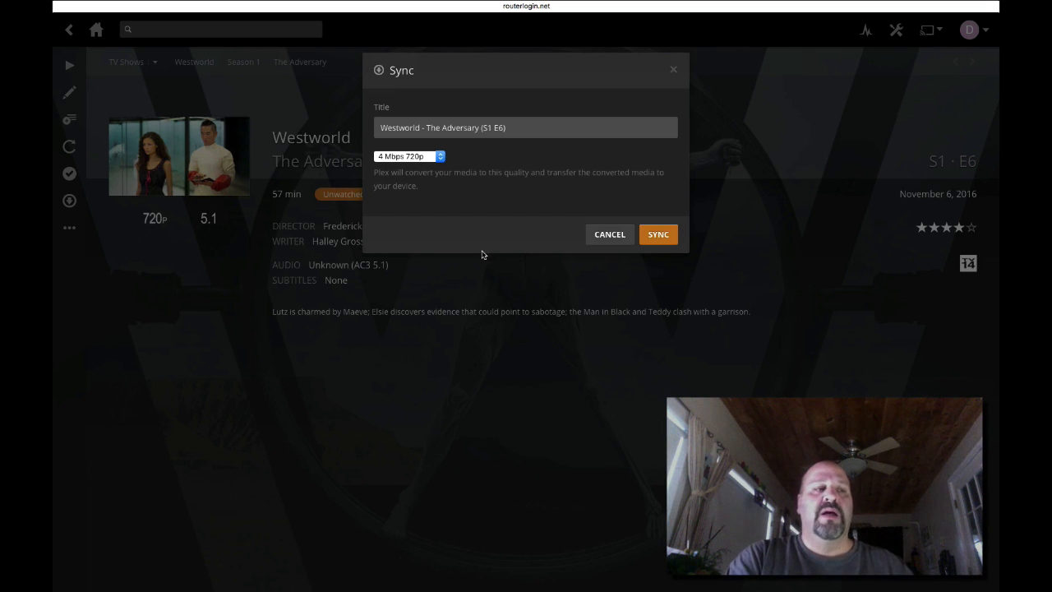
{"action": "mouse_move", "coordinate": [474, 265]}
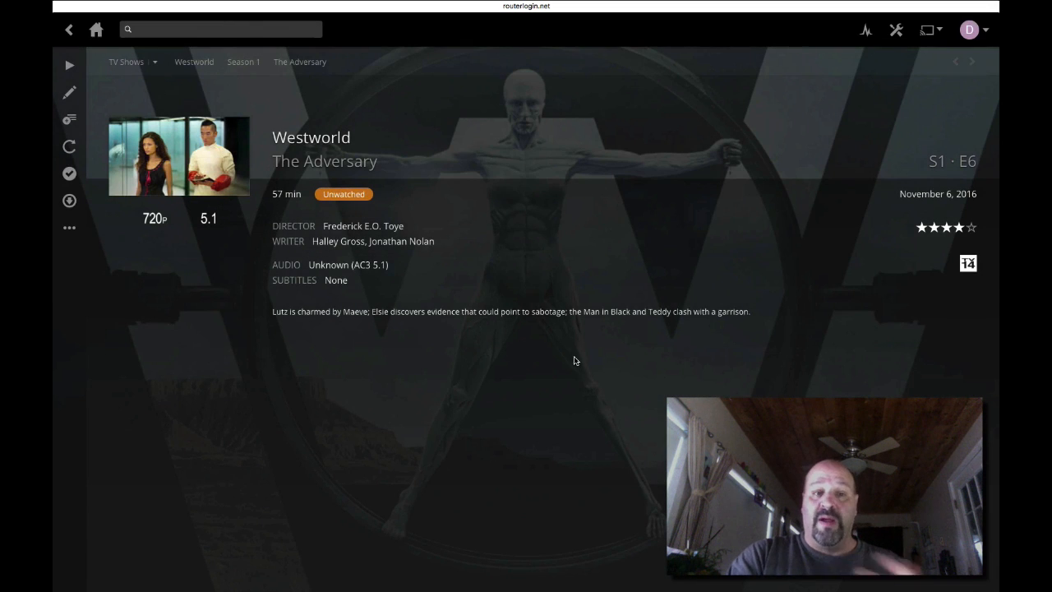
{"action": "mouse_move", "coordinate": [445, 272]}
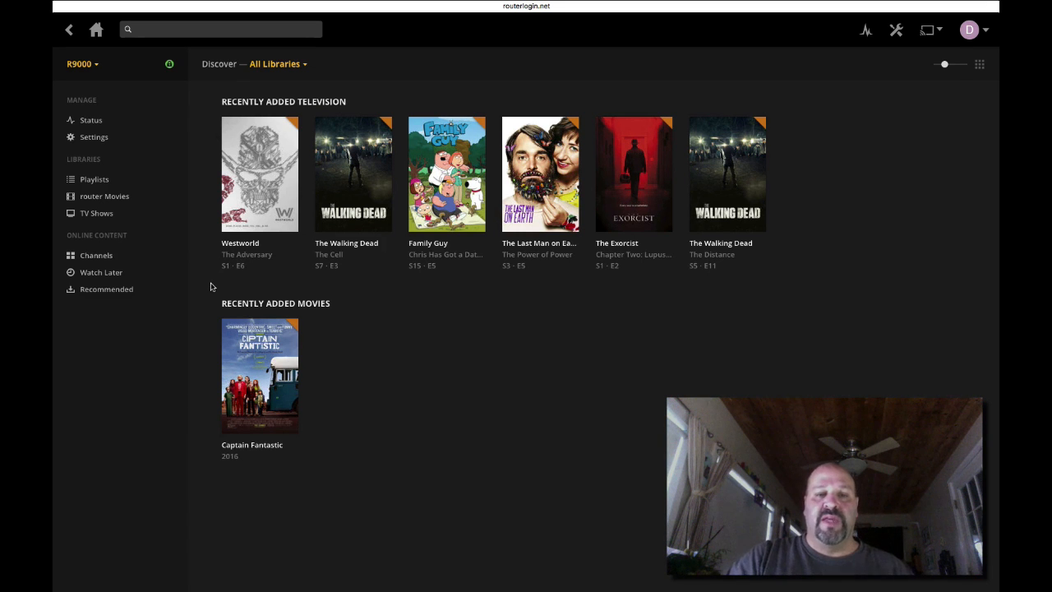
Leave Plex Web for the NETGEAR genie PLEX Media Server settings page.
{"action": "left_click", "coordinate": [259, 174]}
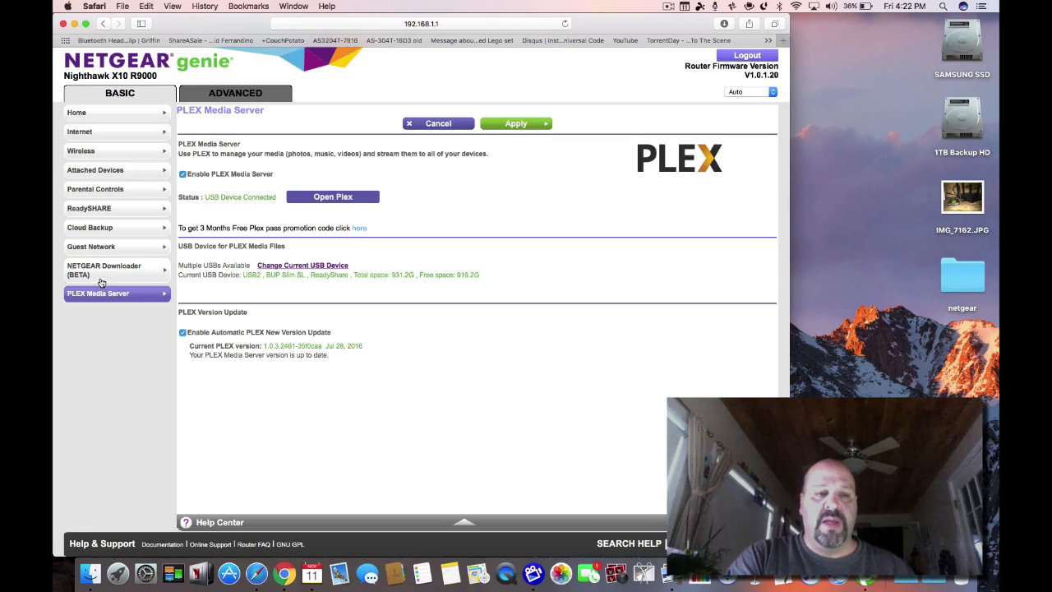
View the NETGEAR Downloader file list and start connecting to smb://192.168.1.1/USB_Storage.
{"action": "left_click", "coordinate": [105, 270]}
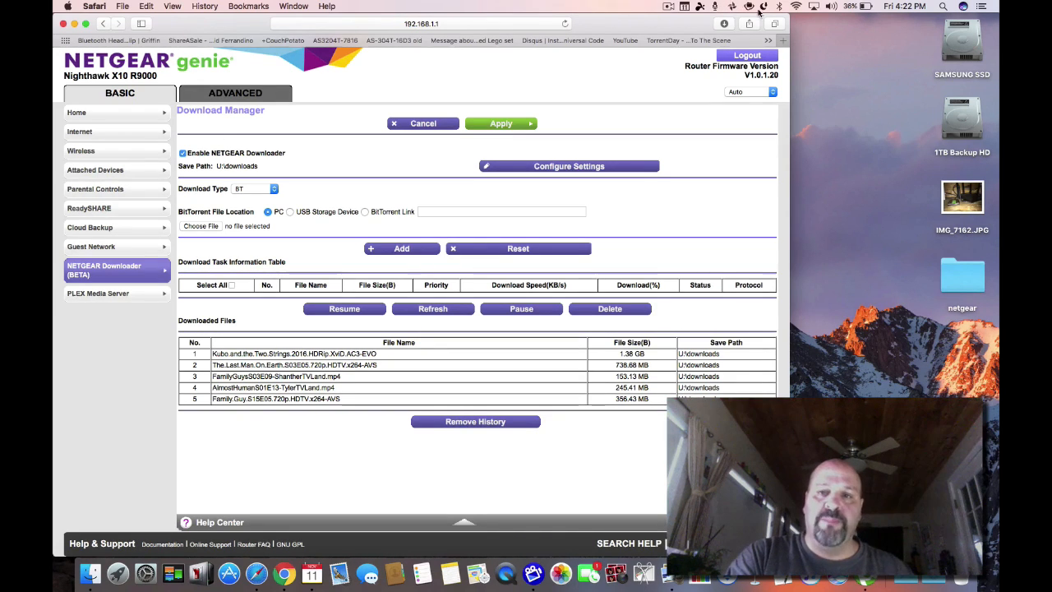
{"action": "left_click", "coordinate": [749, 6]}
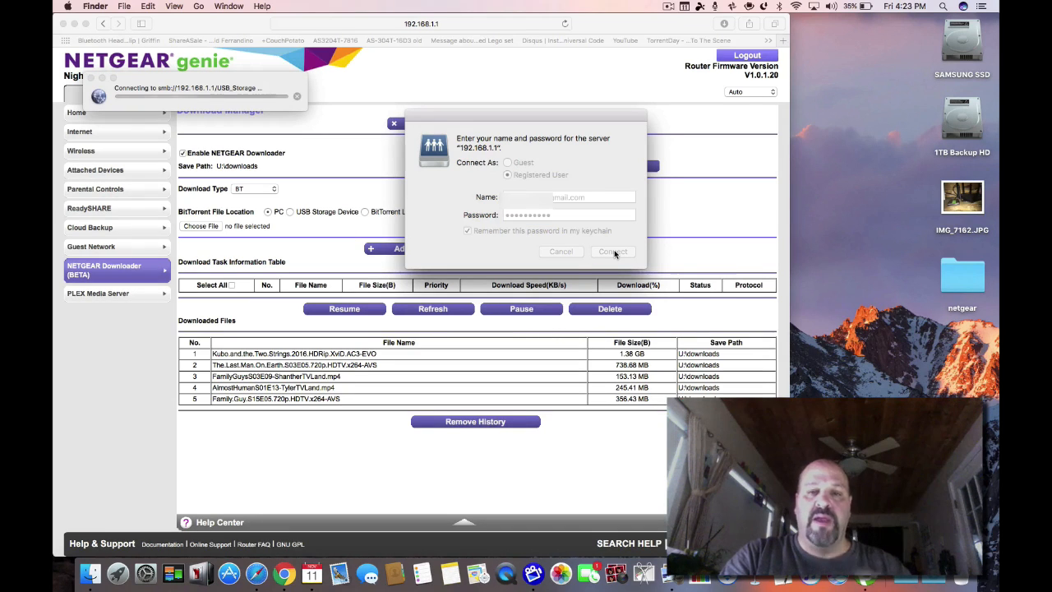
Sign in to USB_Storage, browse its movies folder and All My Files, then close Finder.
{"action": "left_click", "coordinate": [612, 251]}
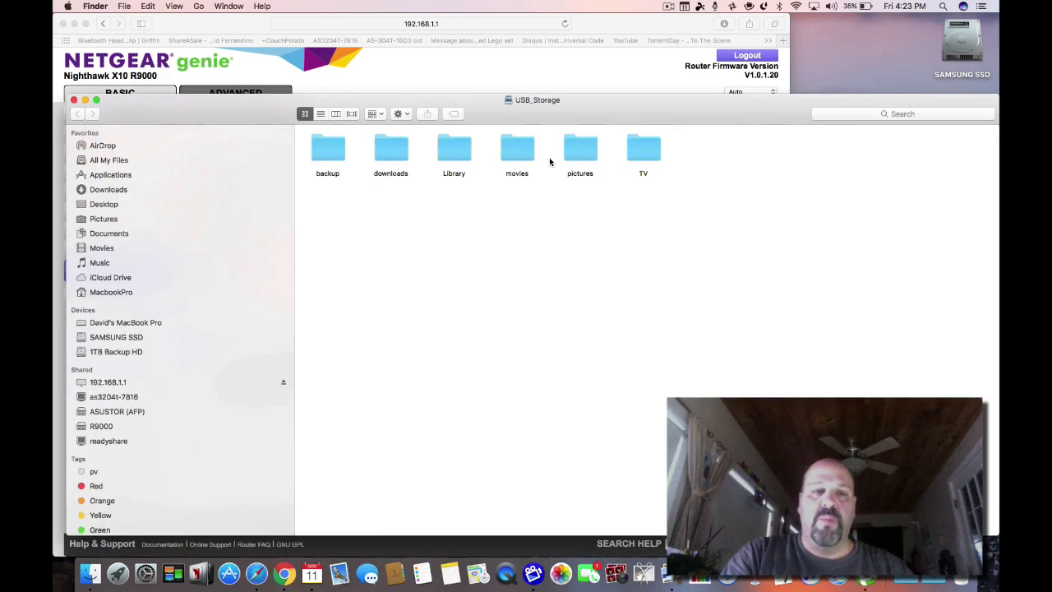
{"action": "double_click", "coordinate": [517, 152]}
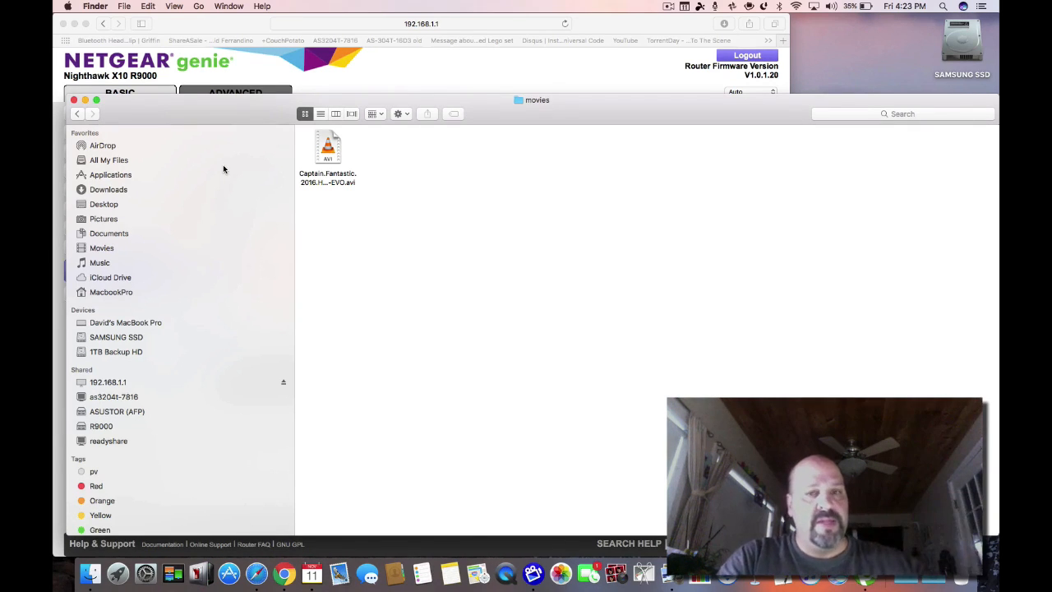
{"action": "left_click", "coordinate": [109, 159]}
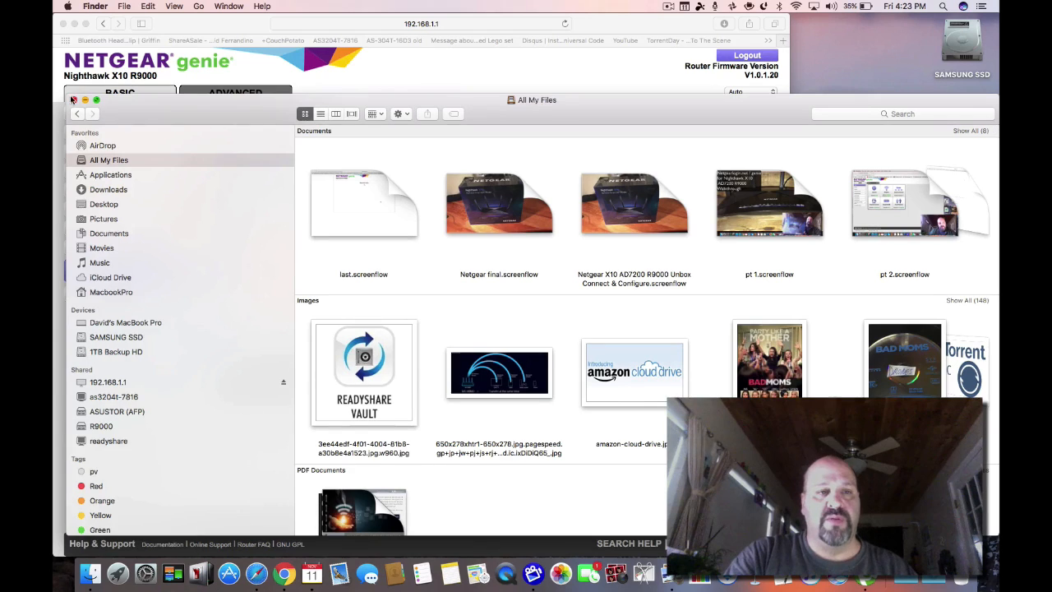
{"action": "left_click", "coordinate": [72, 100]}
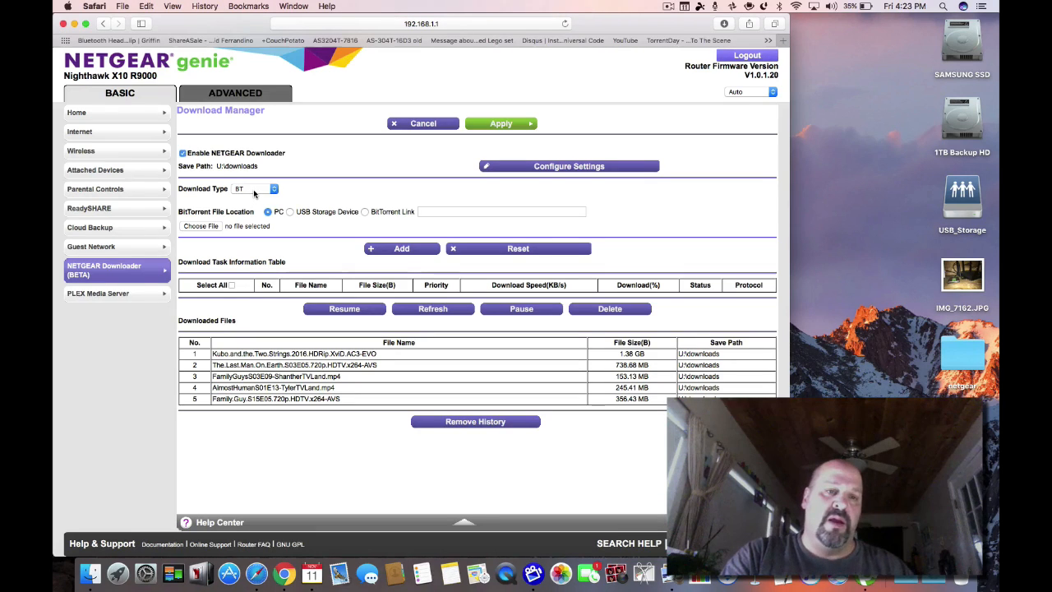
Reopen a Finder window showing All My Files from the Dock.
{"action": "left_click", "coordinate": [254, 188]}
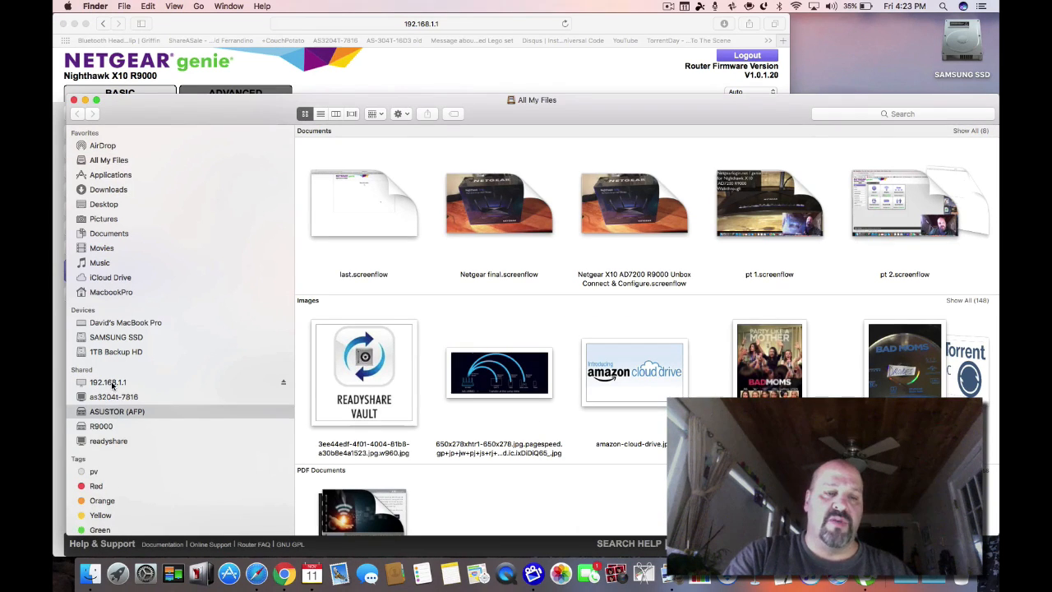
Browse the shares on 192.168.1.1 and R9000, including T_Drive and USB_Storage.
{"action": "left_click", "coordinate": [108, 383]}
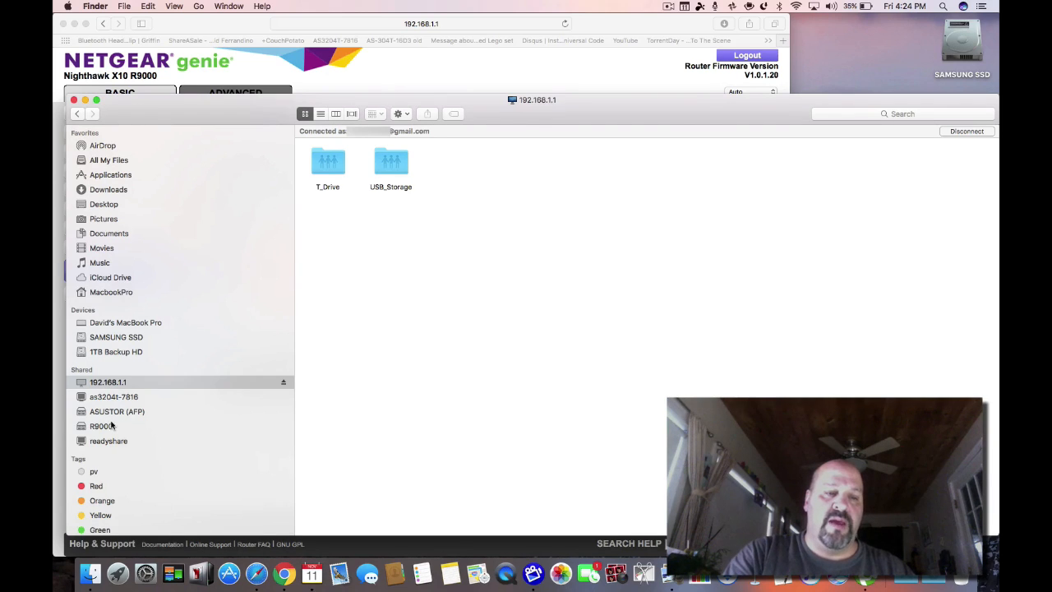
{"action": "left_click", "coordinate": [101, 426]}
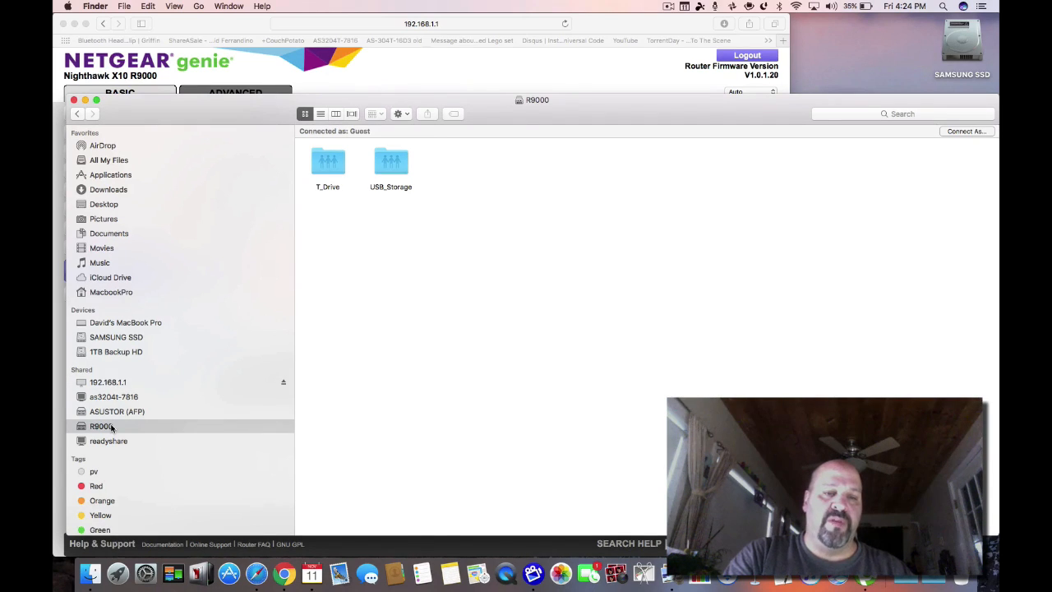
{"action": "mouse_move", "coordinate": [366, 262]}
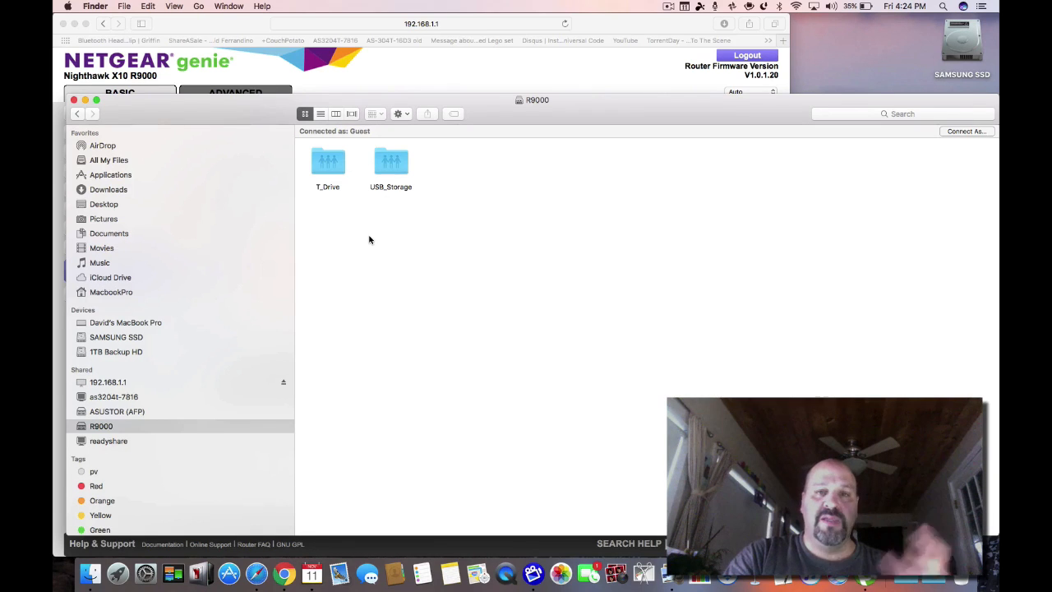
{"action": "mouse_move", "coordinate": [335, 292]}
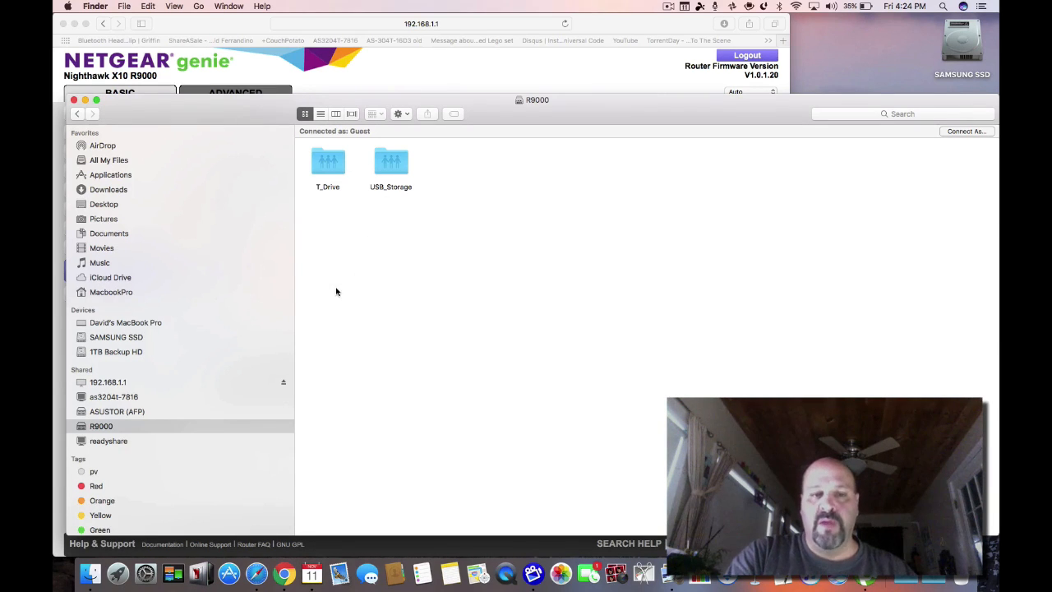
{"action": "mouse_move", "coordinate": [339, 263]}
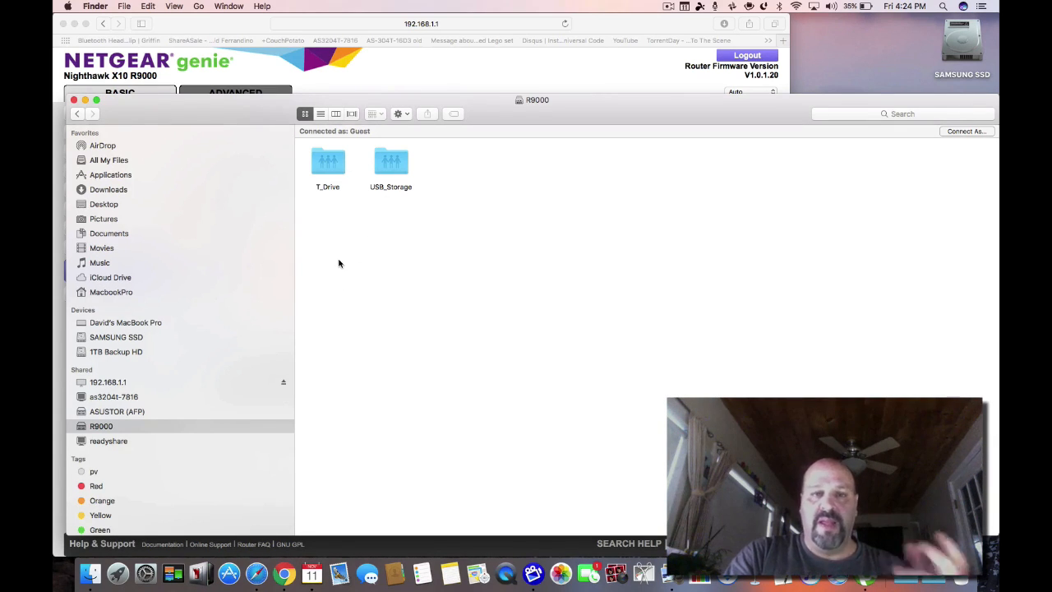
{"action": "left_click", "coordinate": [108, 441]}
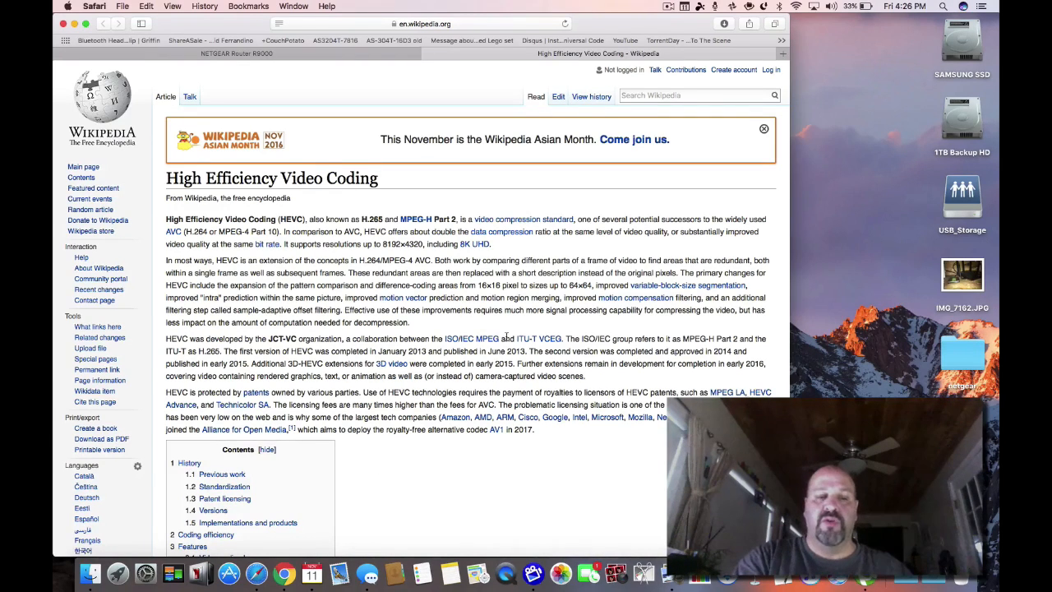
Bring Finder forward and connect to the readyshare shared device.
{"action": "left_click", "coordinate": [90, 573]}
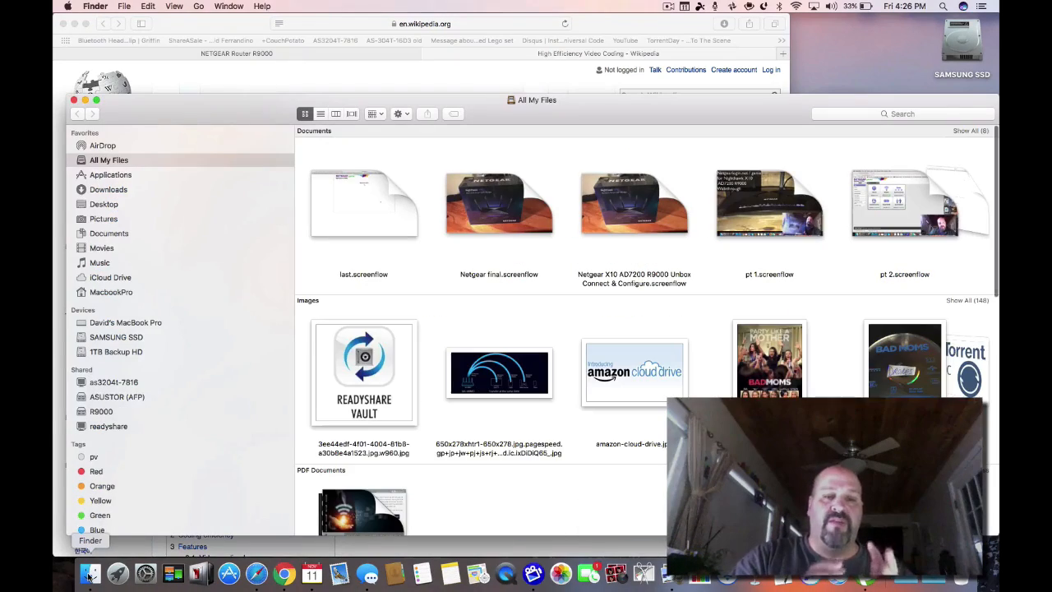
{"action": "left_click", "coordinate": [109, 425]}
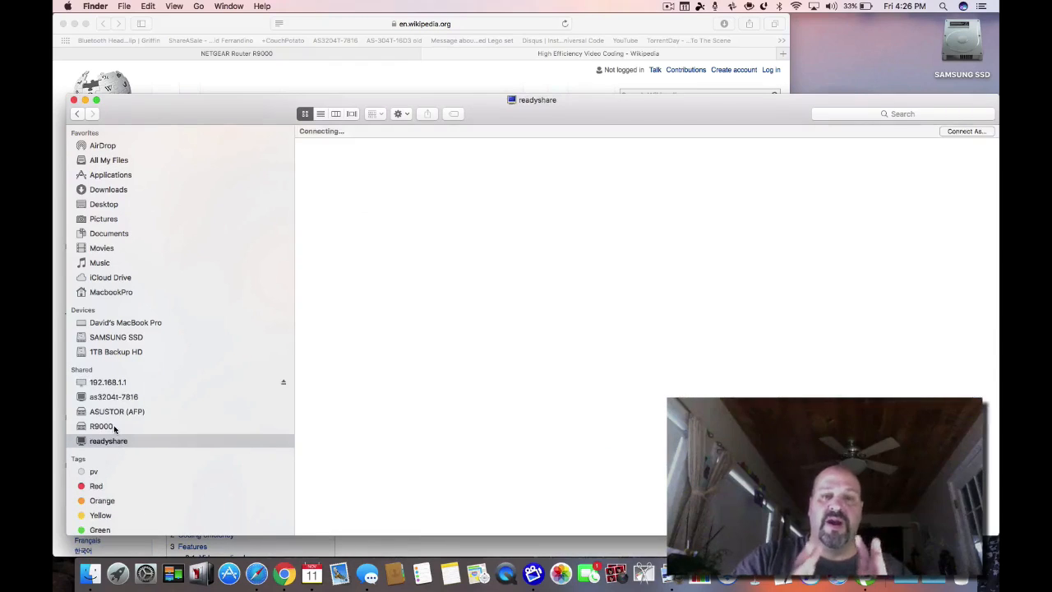